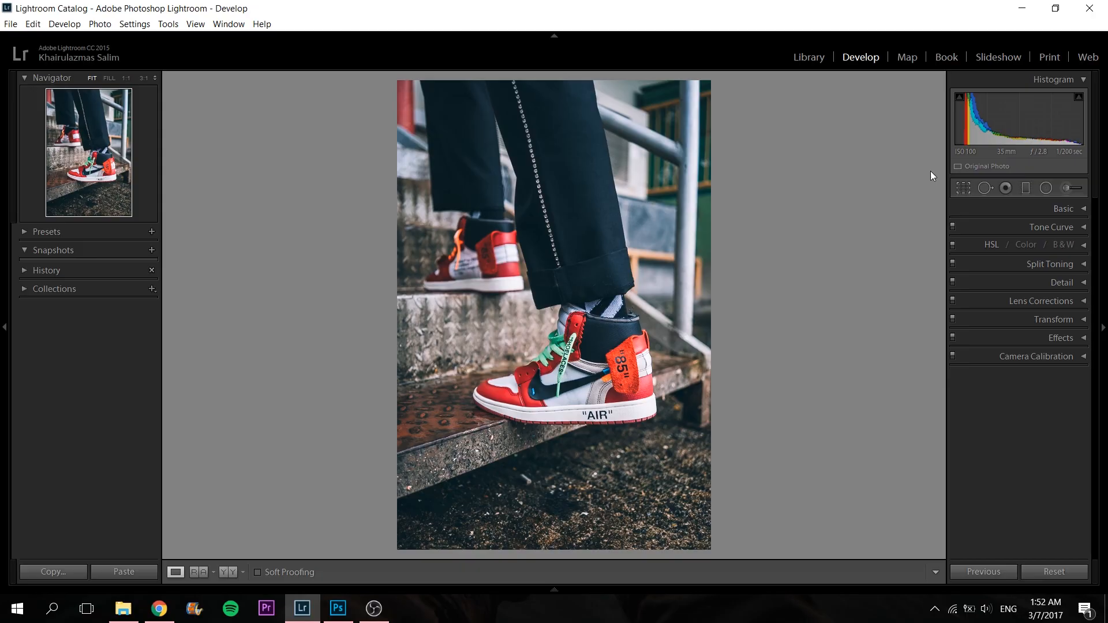
mouse_move(901, 151)
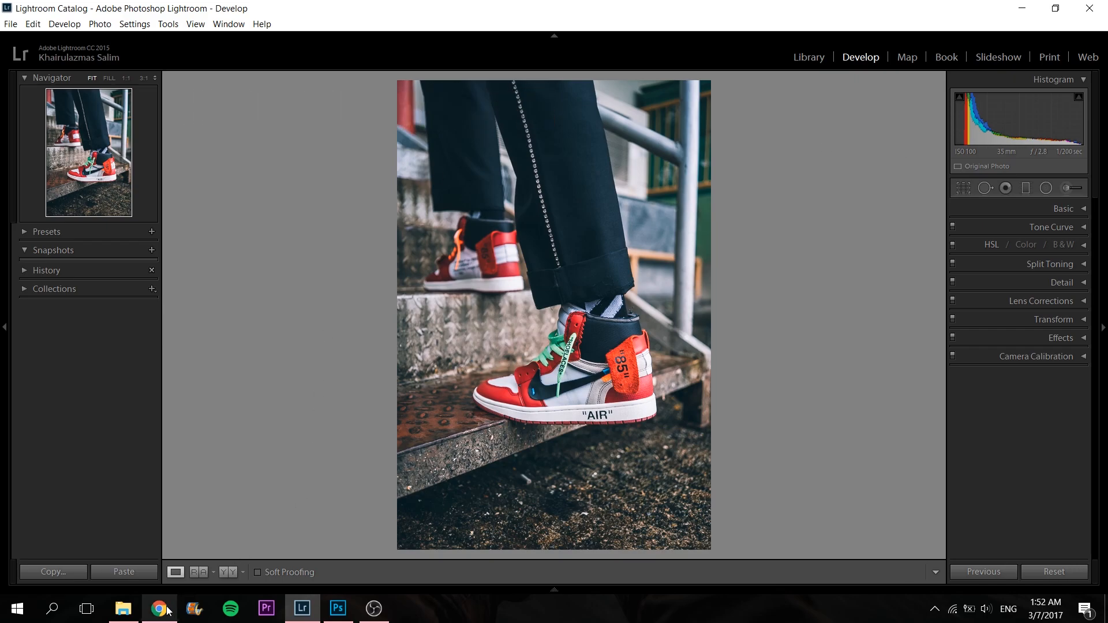
Switch to Chrome showing the Instagram post of the Hallstatt lakeside village
click(159, 608)
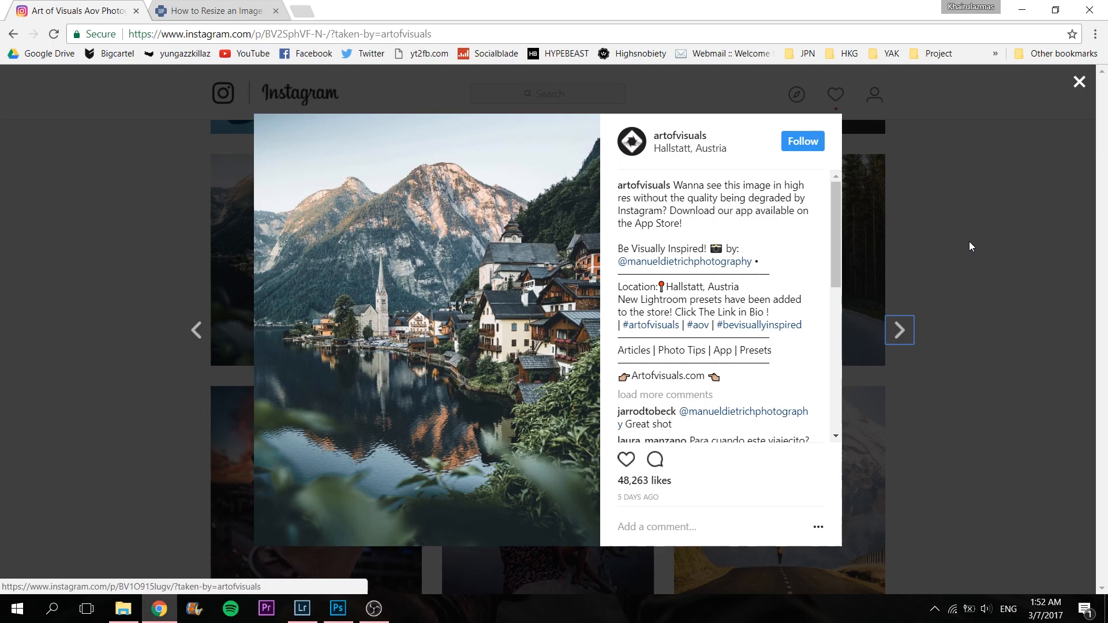
mouse_move(416, 230)
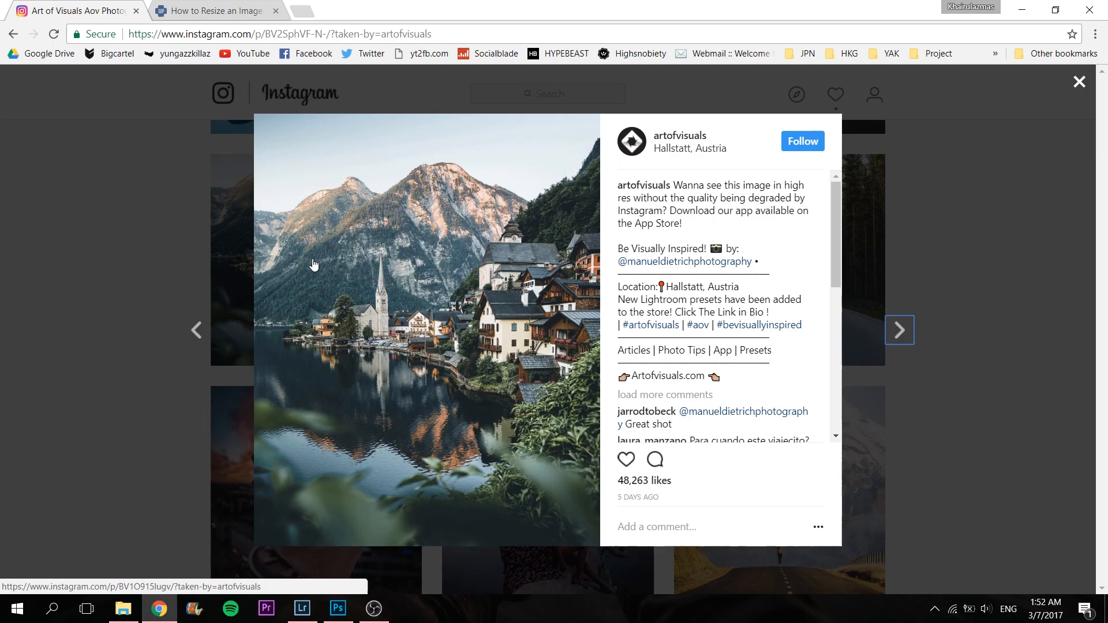
mouse_move(353, 227)
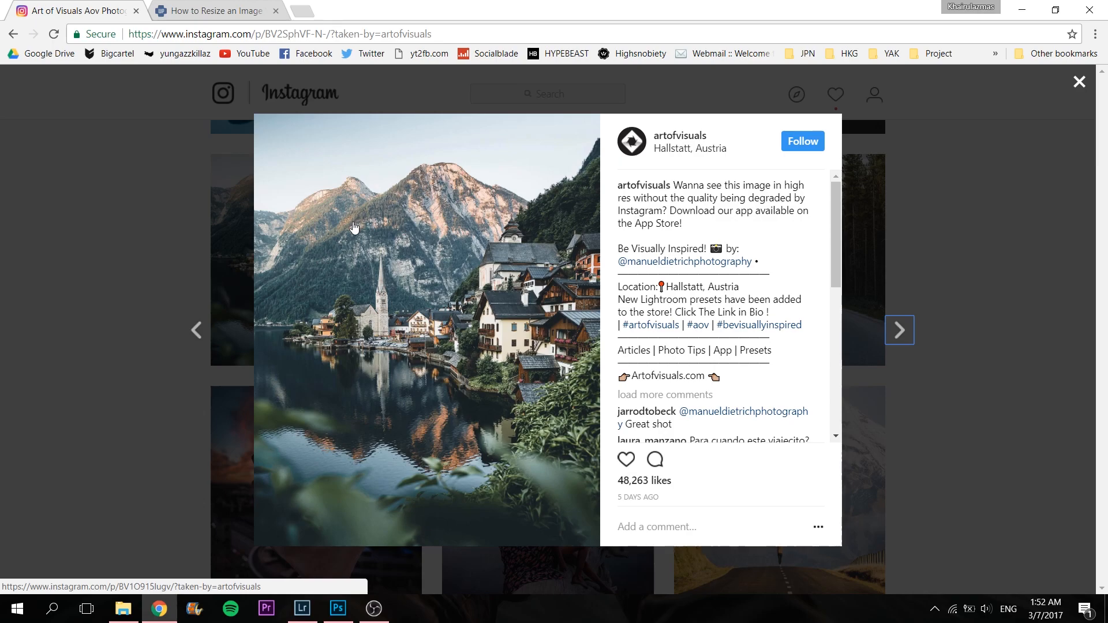
mouse_move(569, 222)
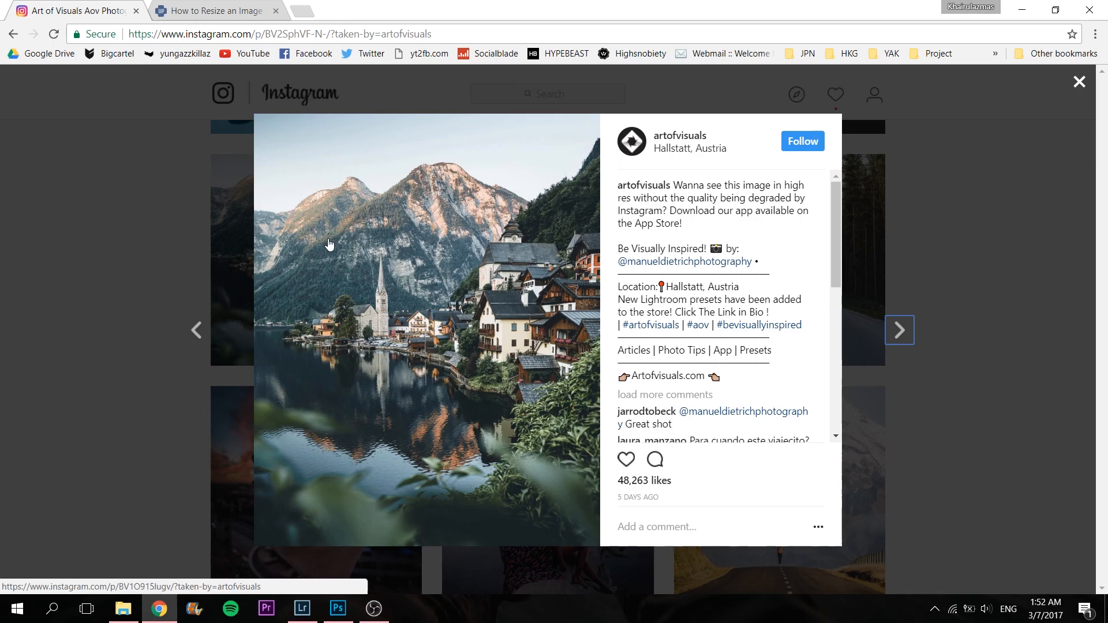
mouse_move(447, 276)
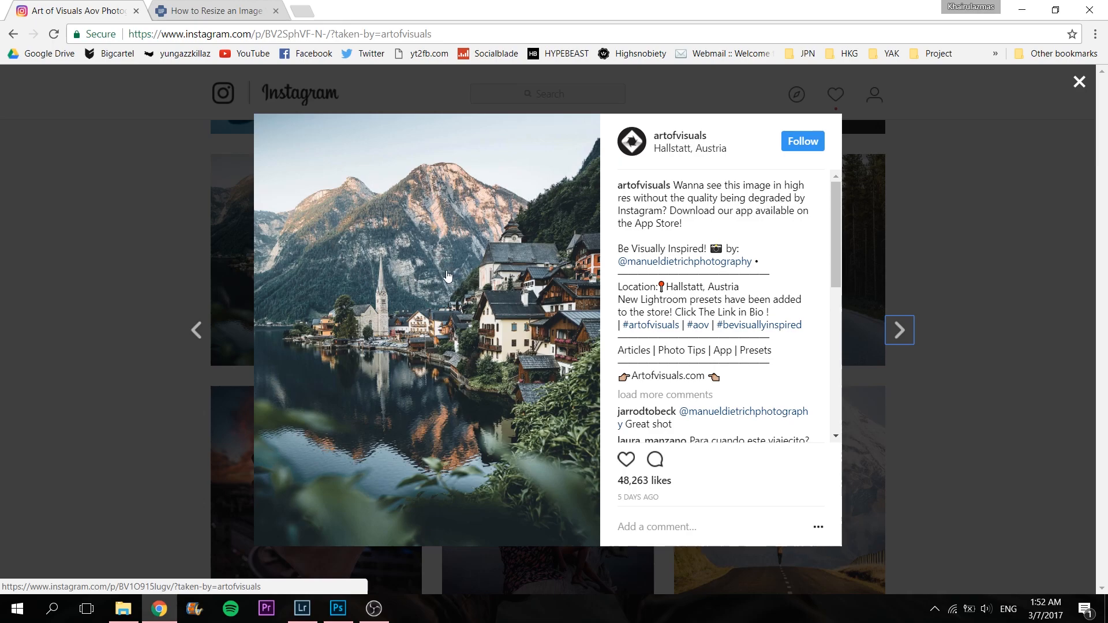
mouse_move(435, 267)
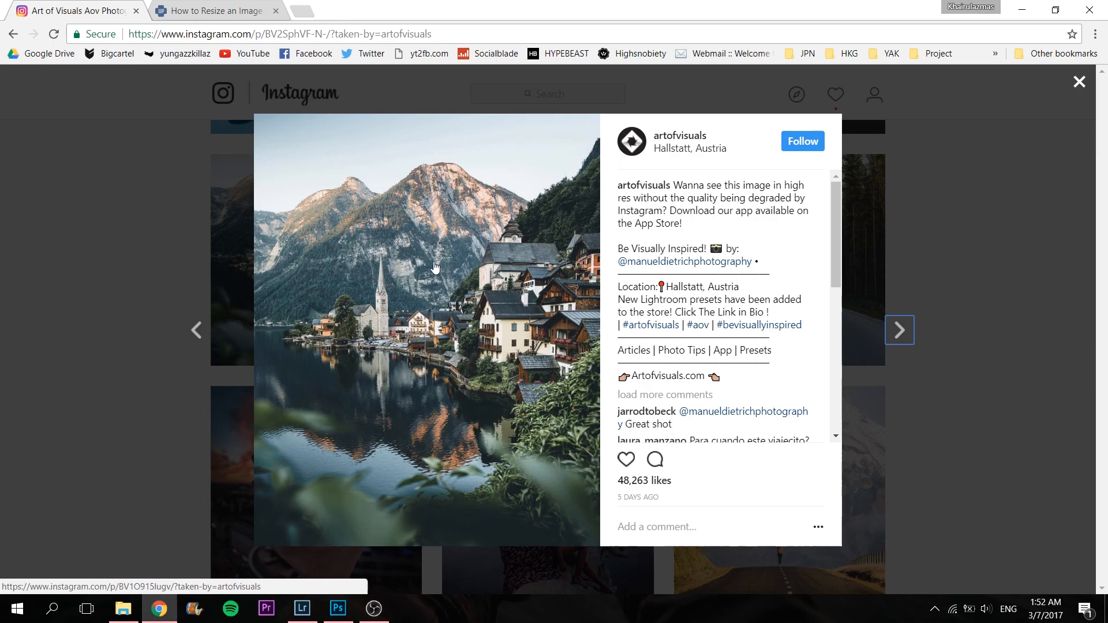
Find the og:image URL in the page source and save the full-size JPG to Downloads > Tutorial
key(ctrl+u)
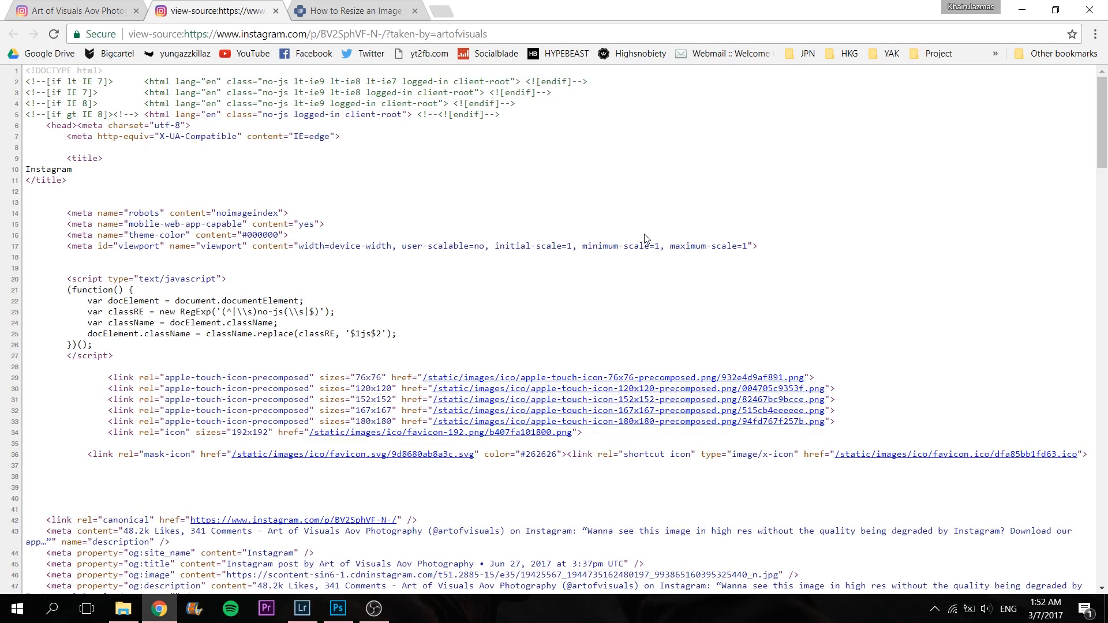
key(ctrl+f)
text(og:image)
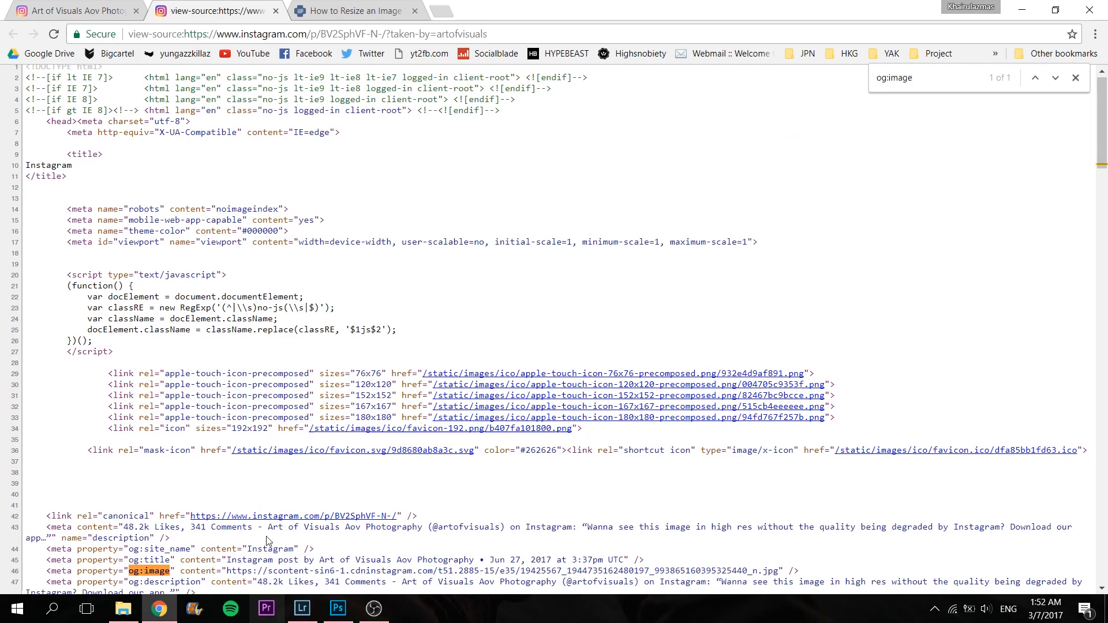
scroll(down, 3)
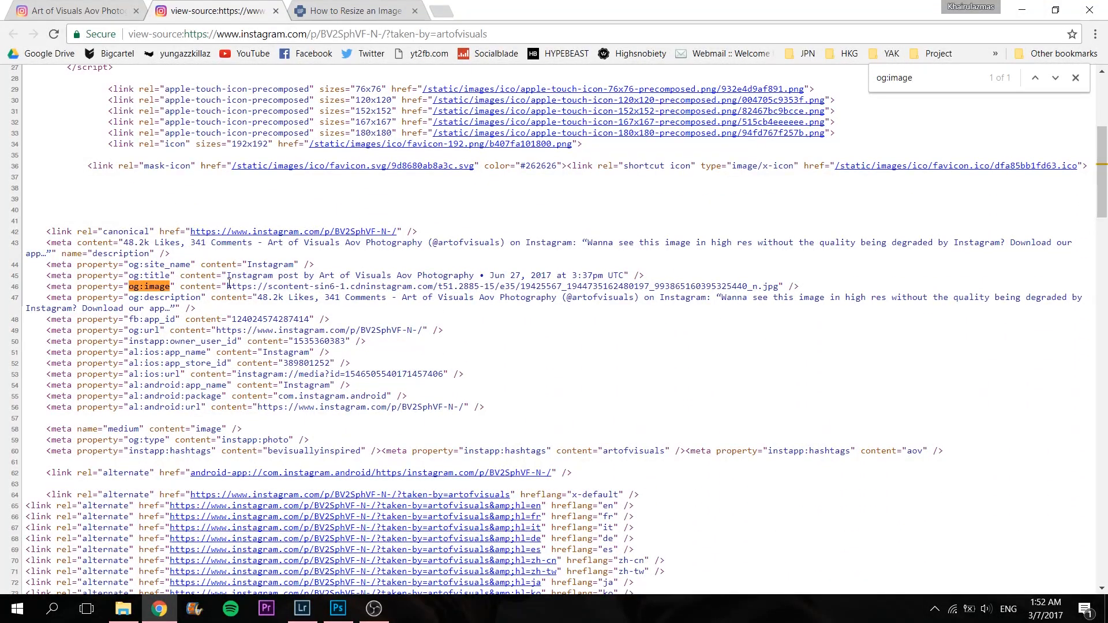
drag(228, 286, 780, 286)
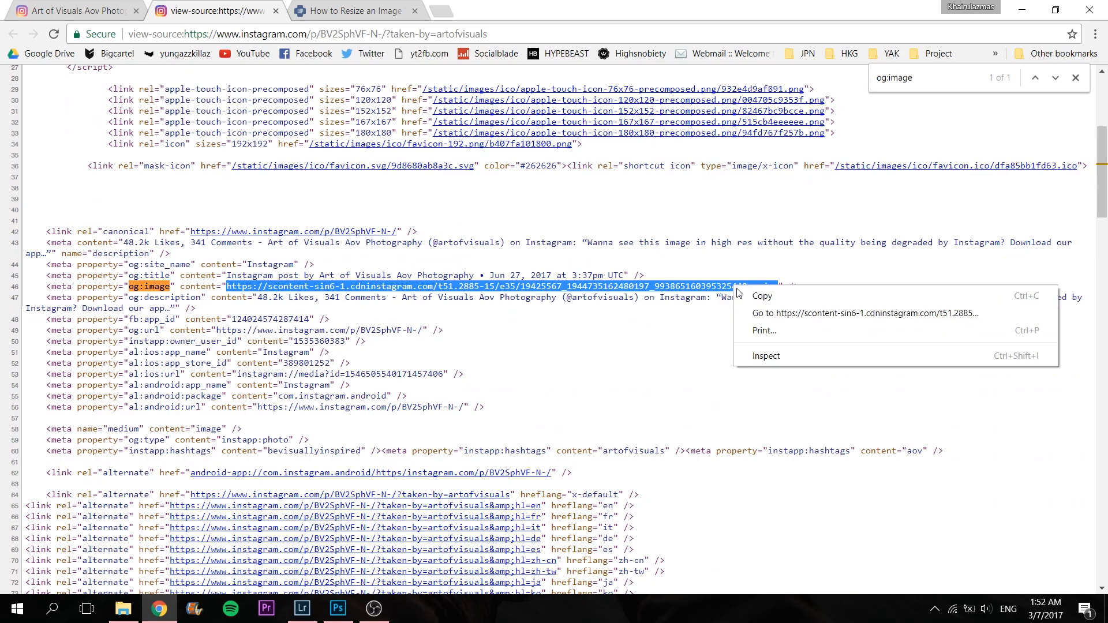
click(865, 313)
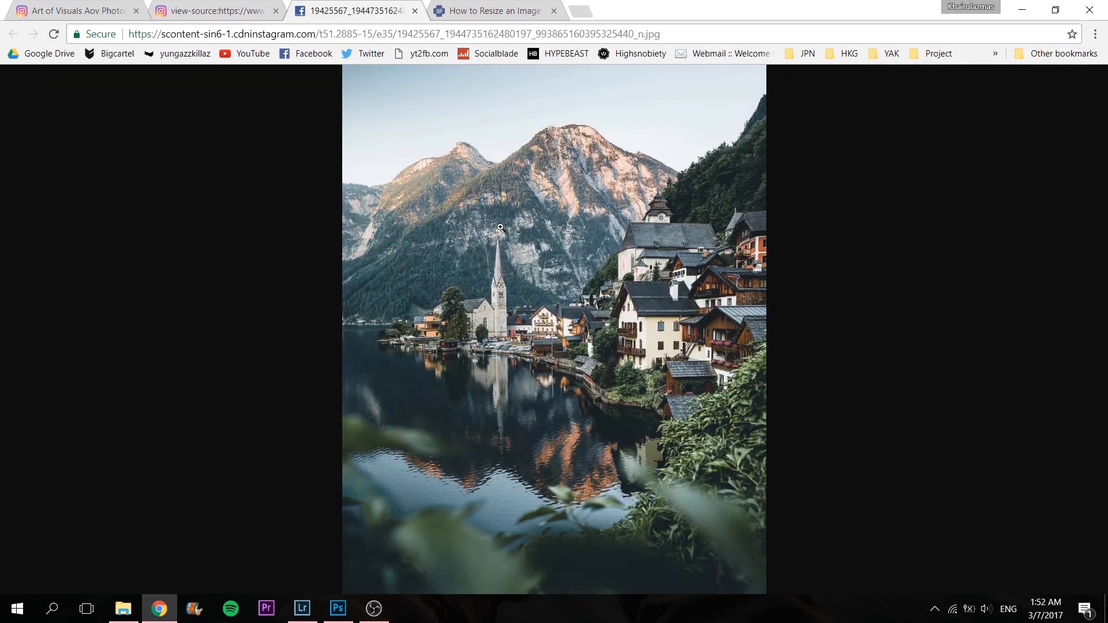
mouse_move(543, 298)
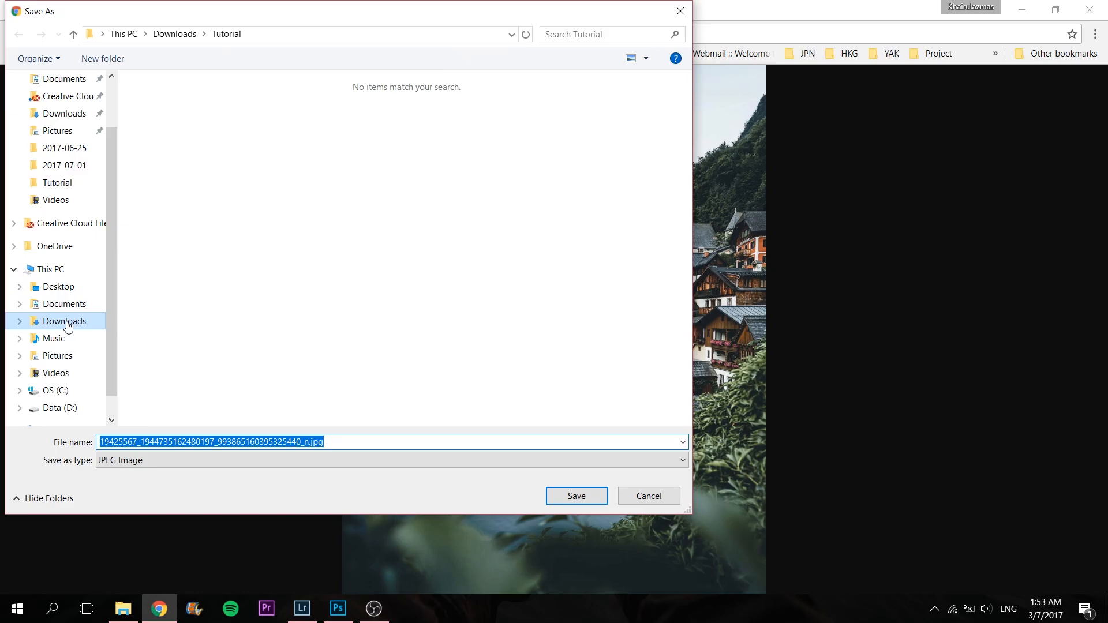
click(575, 495)
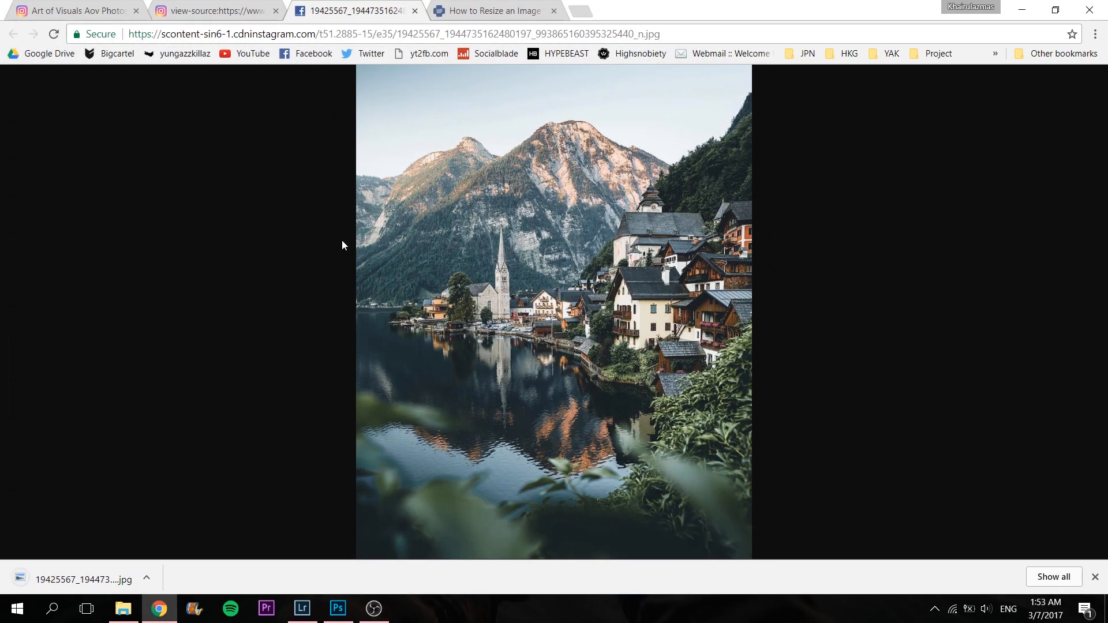
Check the Hallstatt JPG's Properties Details tab, confirming 1080 × 1350 pixels at 96 dpi
click(122, 607)
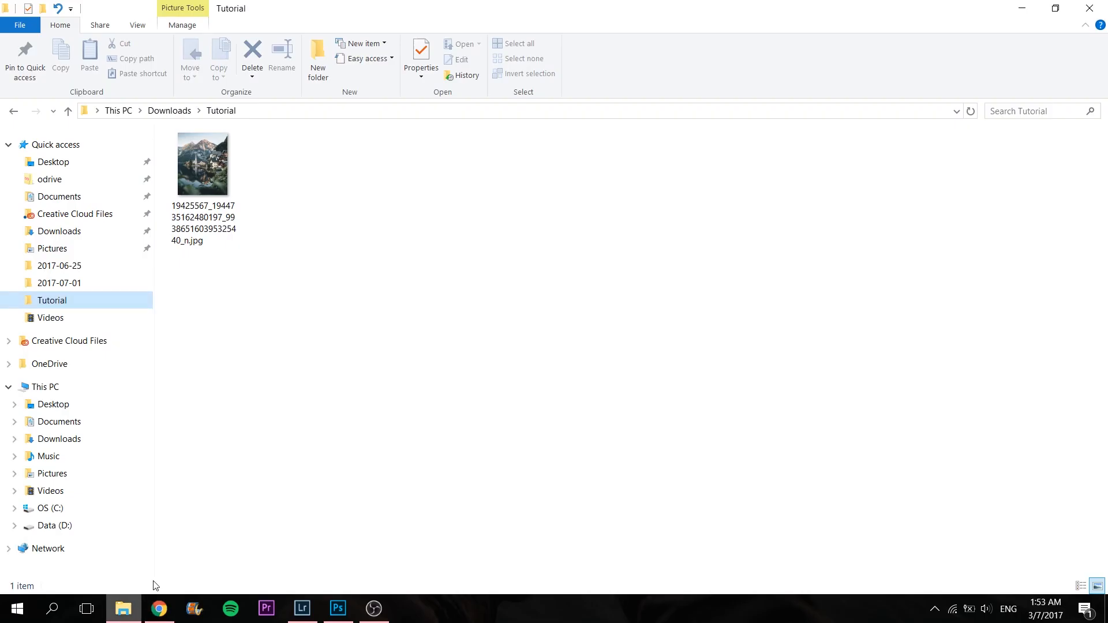
click(203, 165)
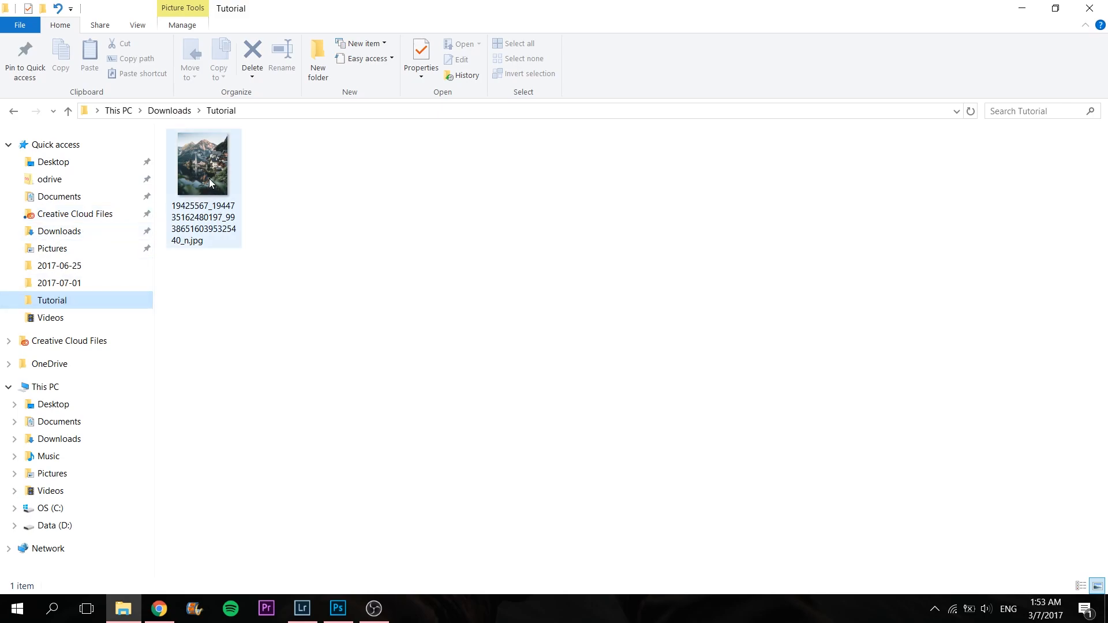
click(203, 164)
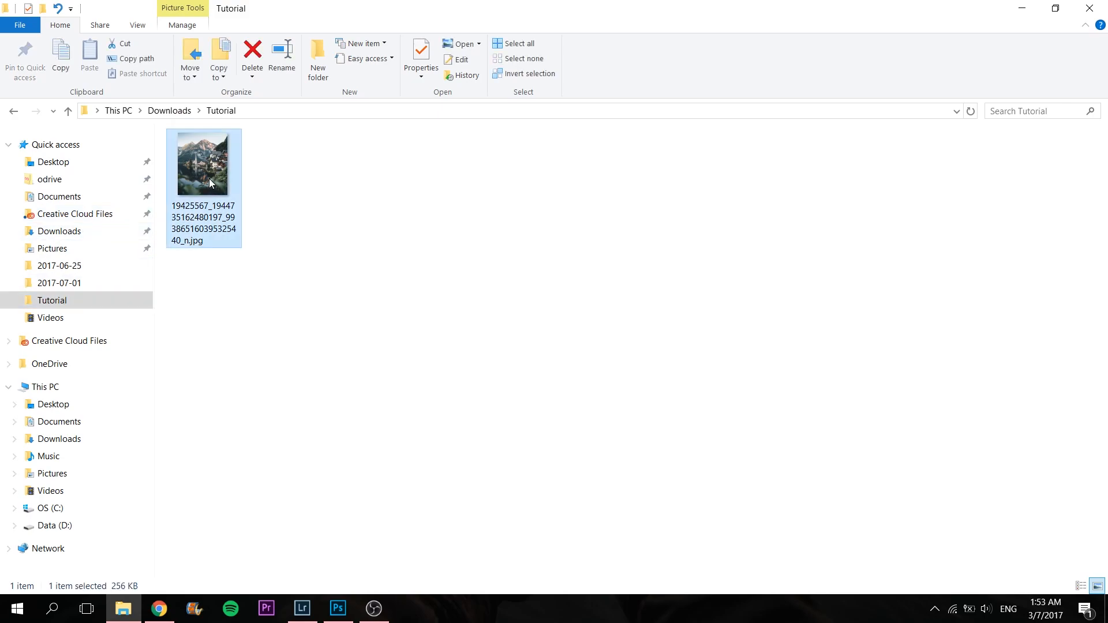
click(420, 57)
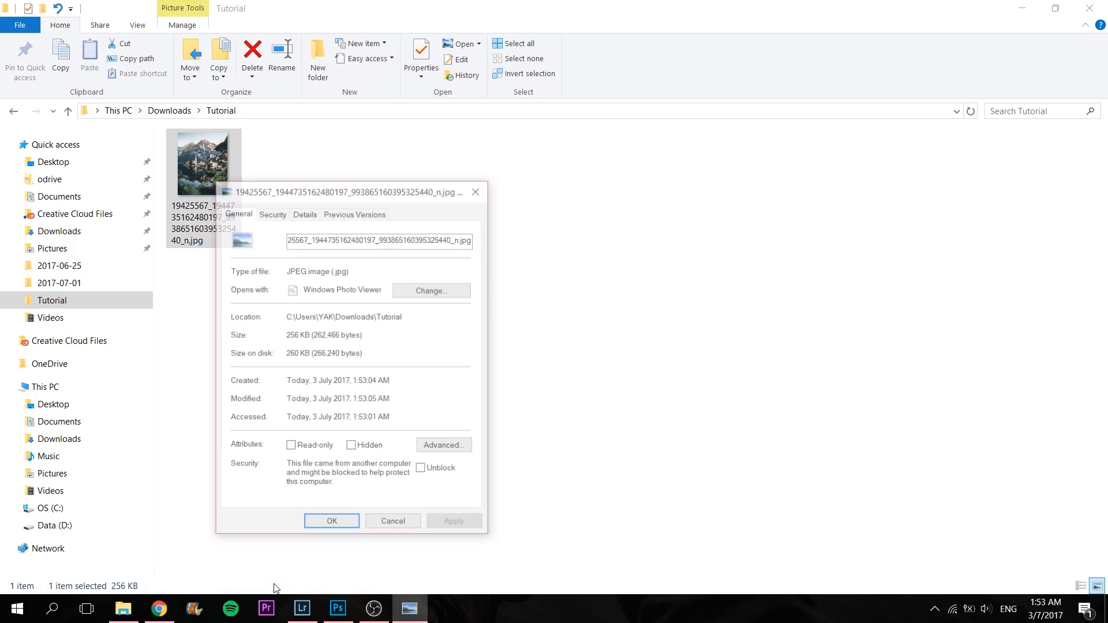
click(304, 212)
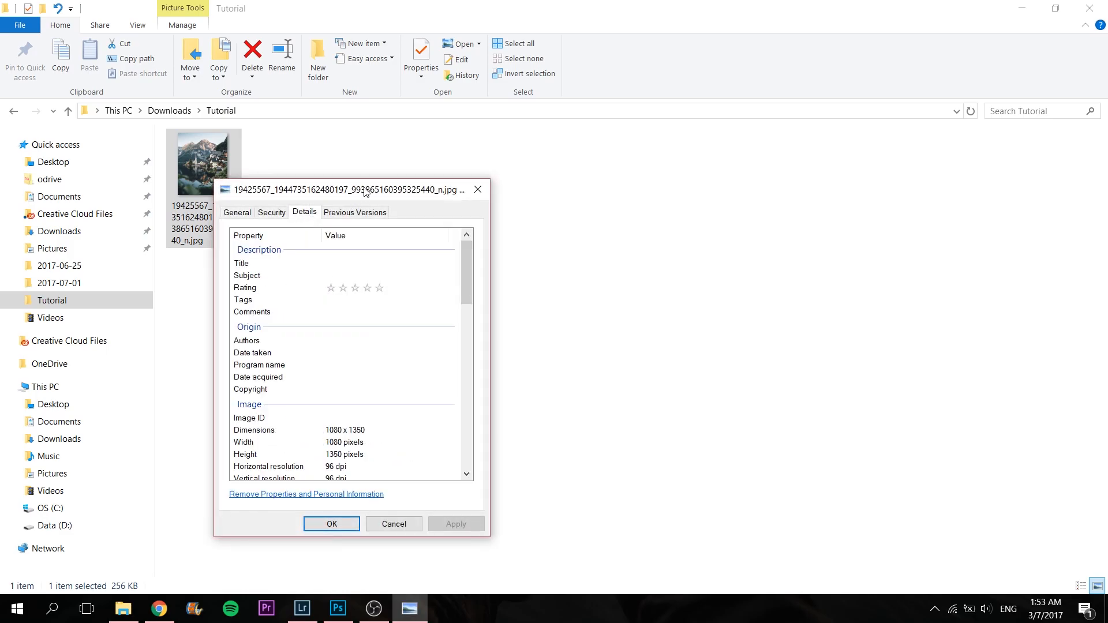
drag(364, 189, 509, 158)
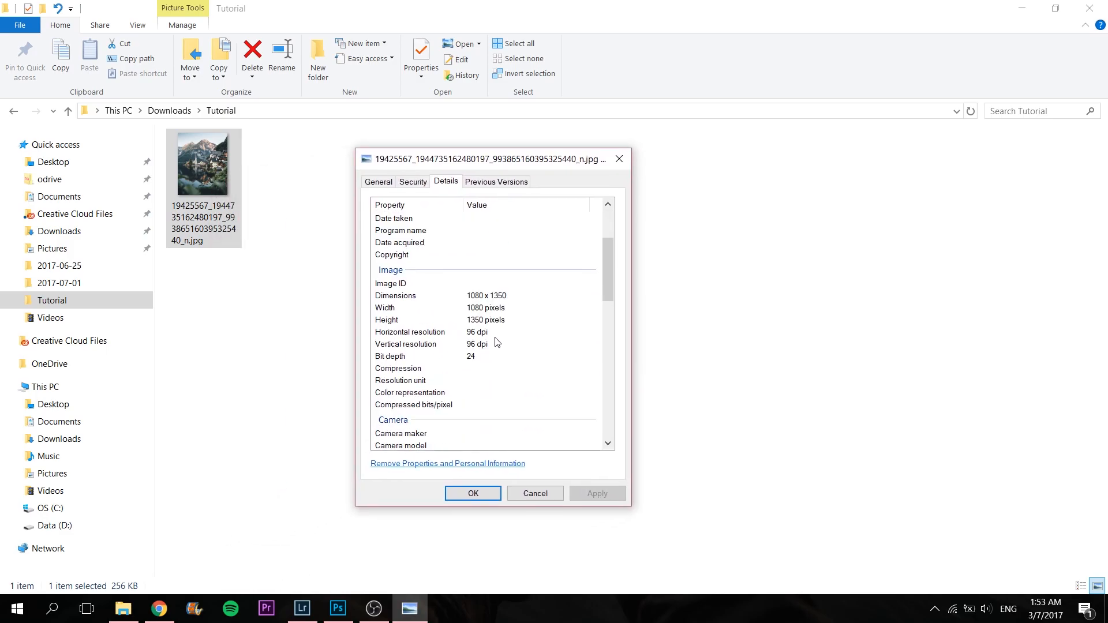
mouse_move(488, 349)
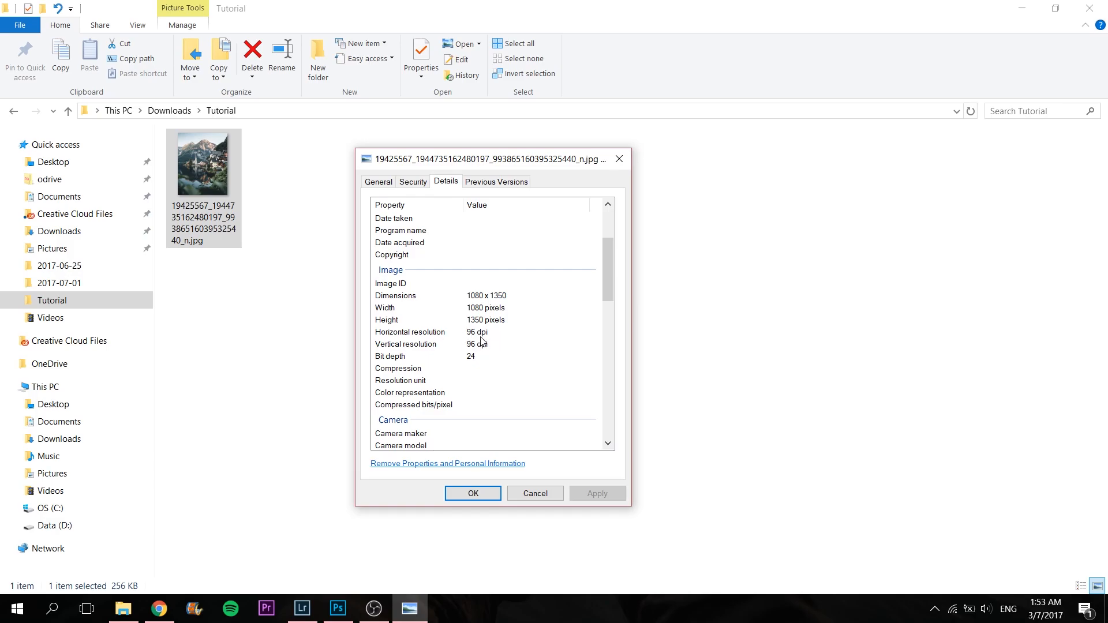
mouse_move(485, 342)
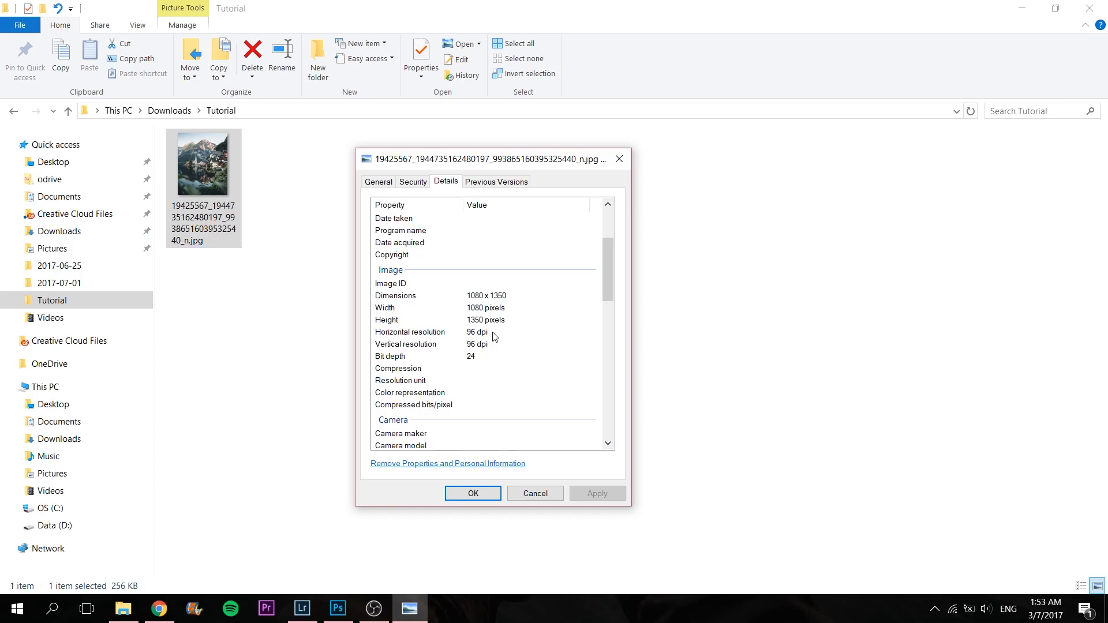
mouse_move(481, 333)
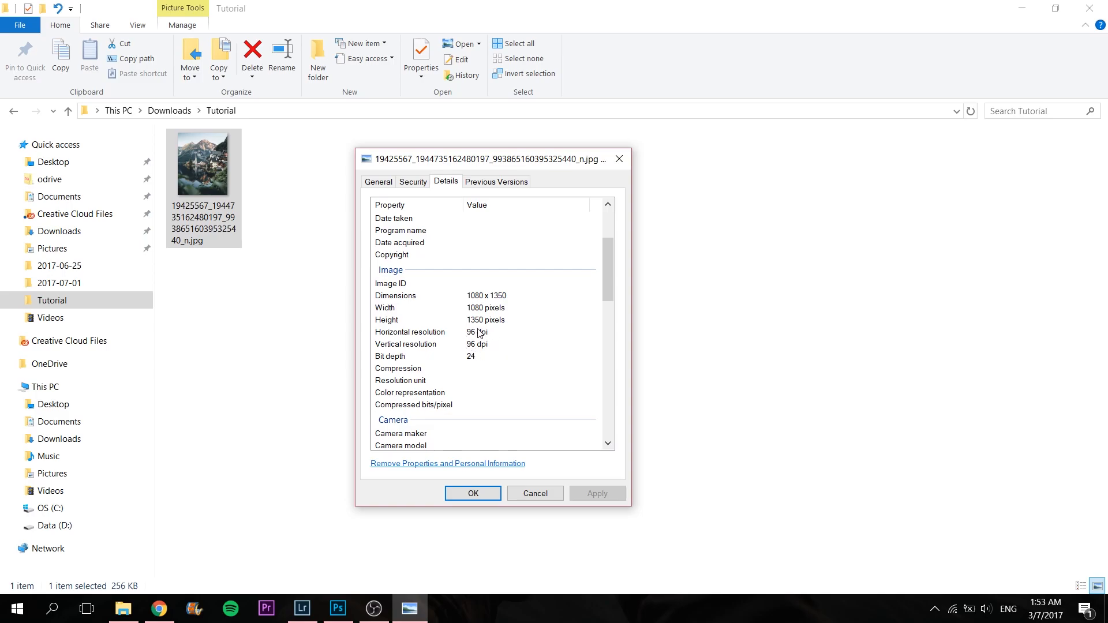
mouse_move(494, 340)
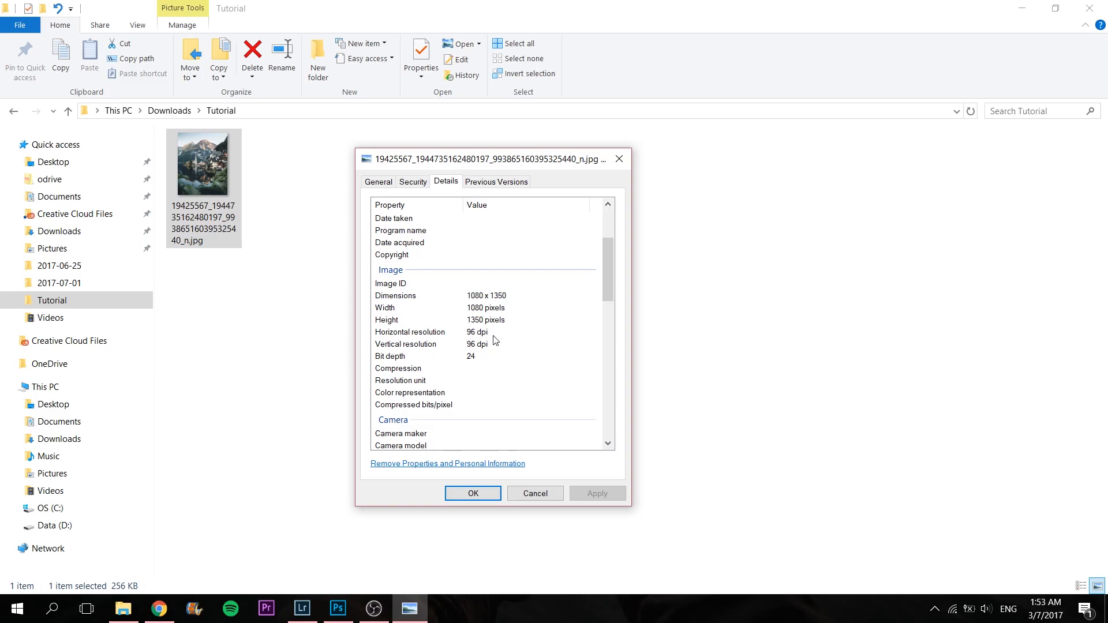
mouse_move(476, 337)
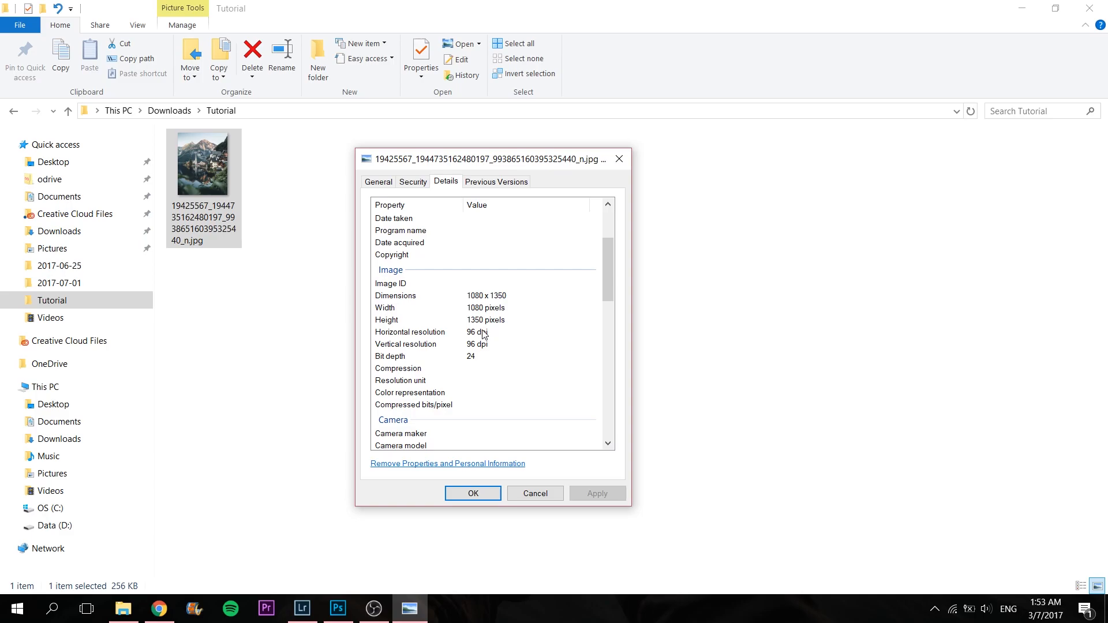
mouse_move(477, 309)
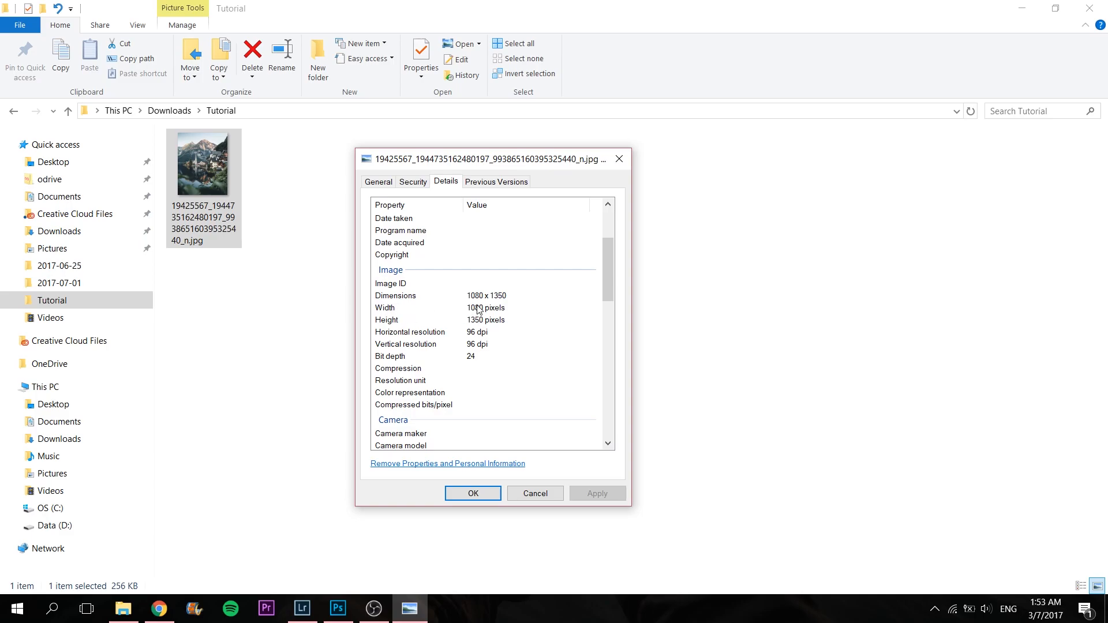
mouse_move(505, 311)
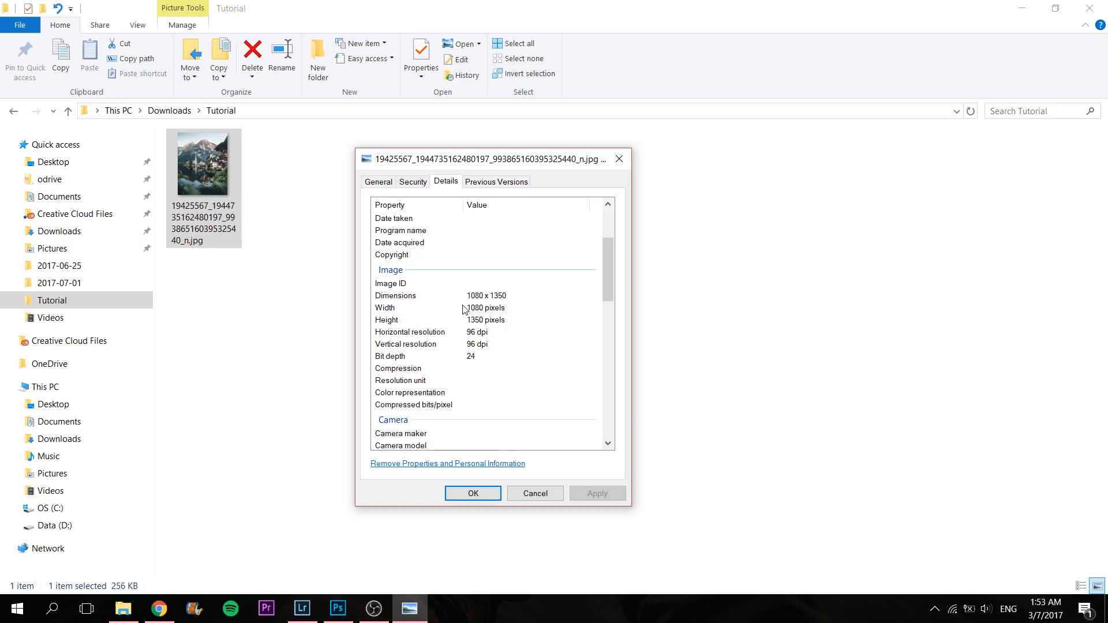
click(438, 308)
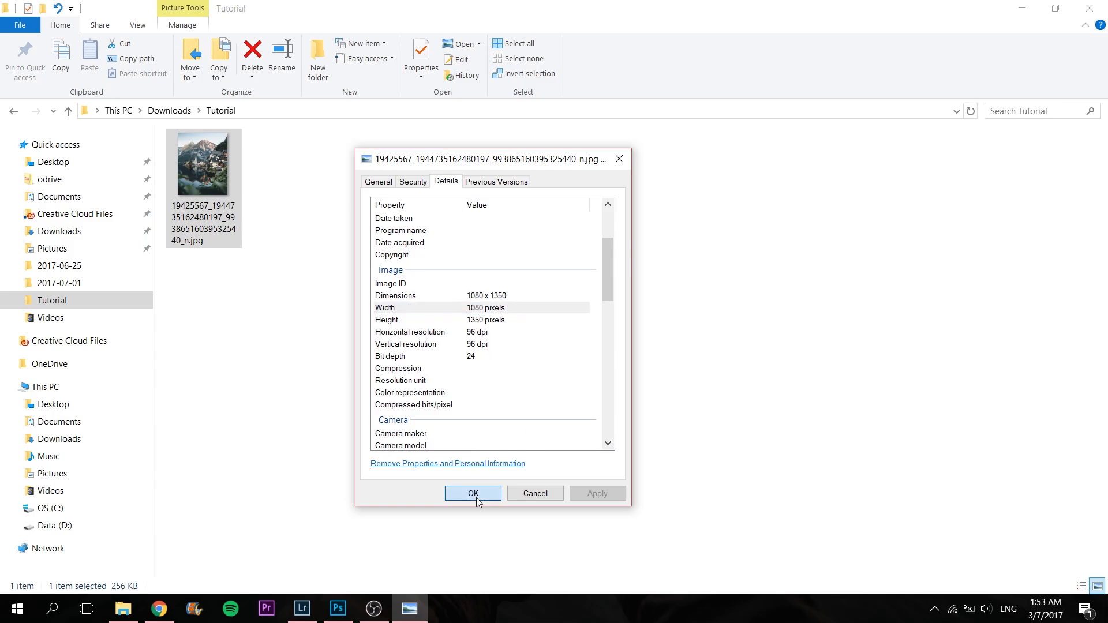
Close the Properties window to return to the sneaker photo in Lightroom's Develop module
click(472, 493)
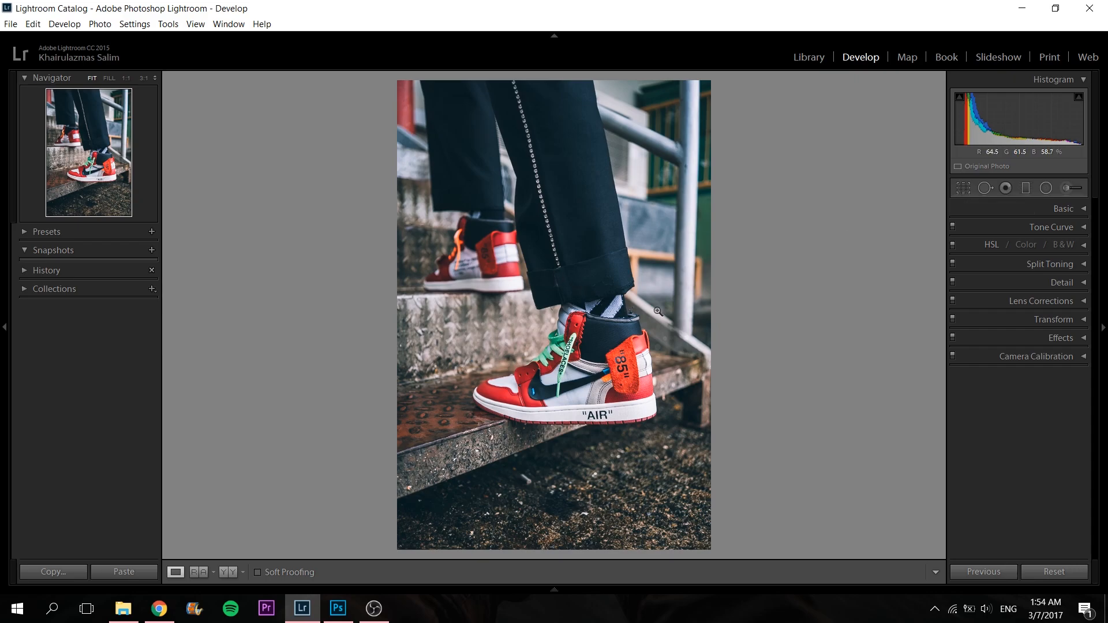
mouse_move(963, 187)
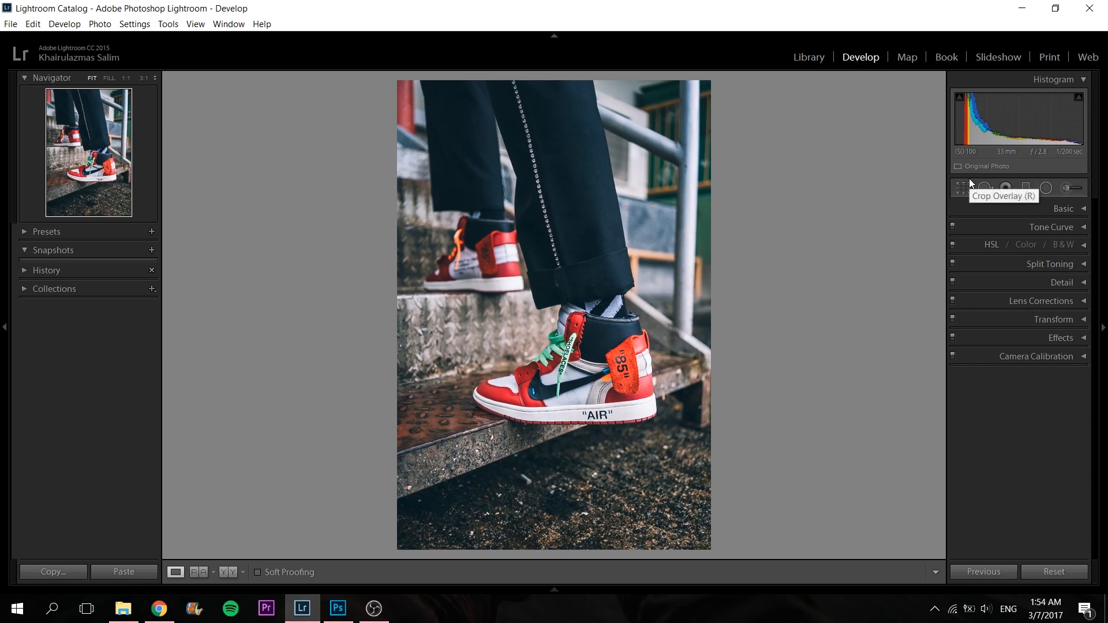
Crop the sneaker photo using the 4 x 5 / 8 x 10 aspect ratio
click(962, 188)
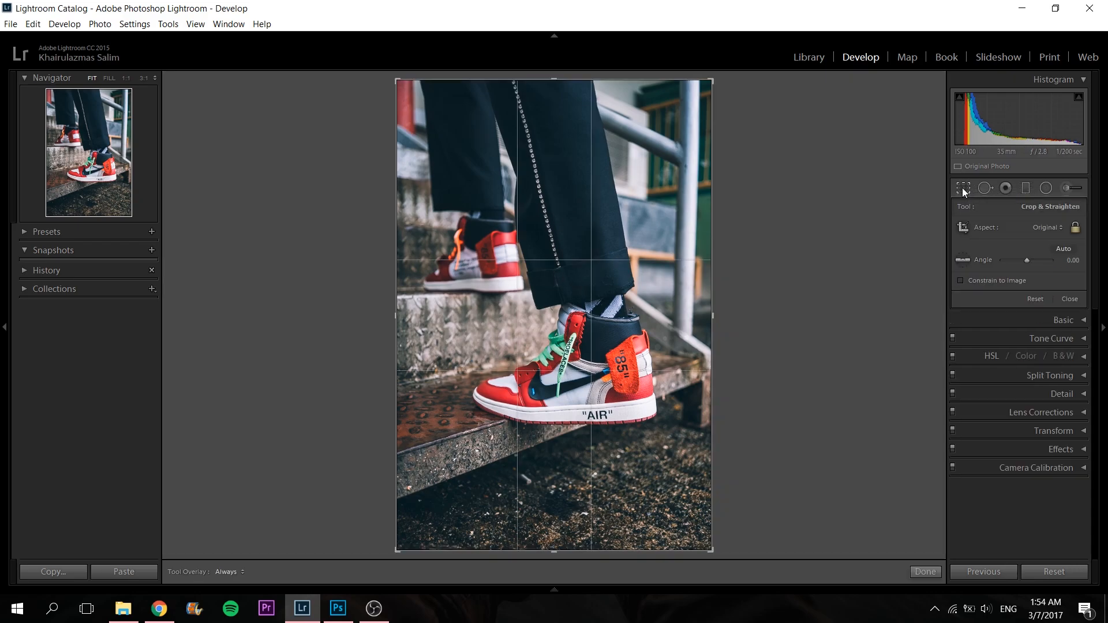
click(1045, 227)
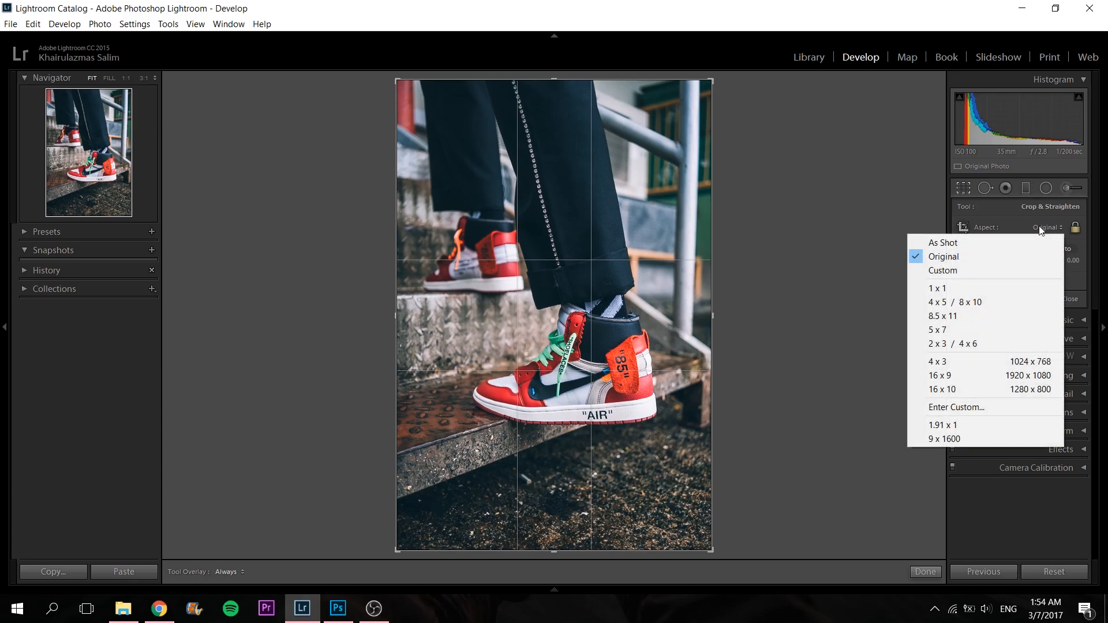
mouse_move(946, 306)
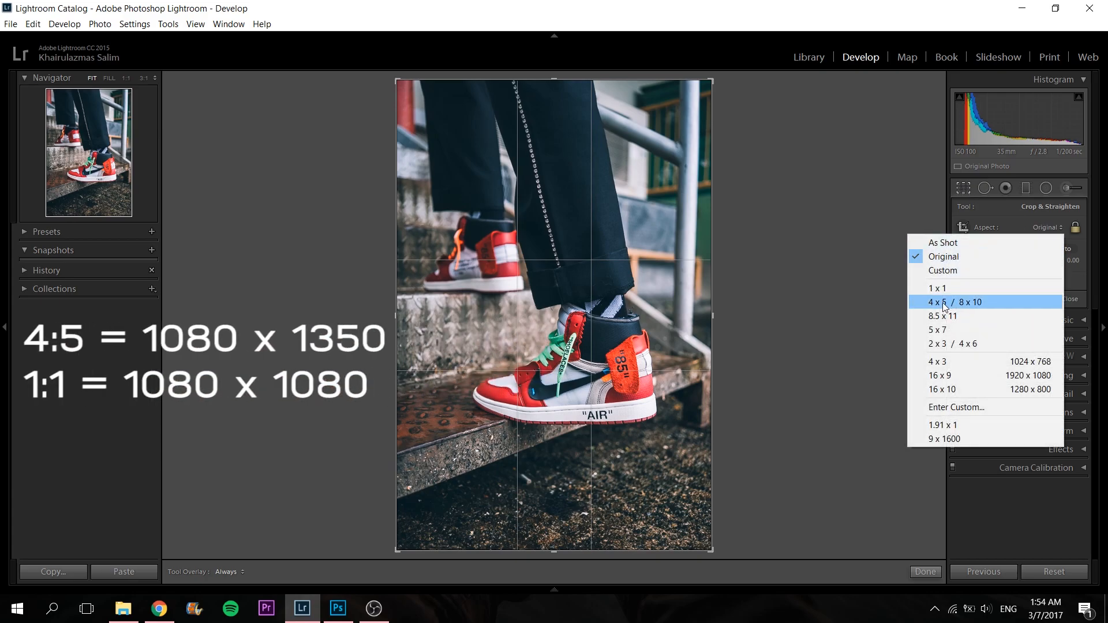
click(953, 302)
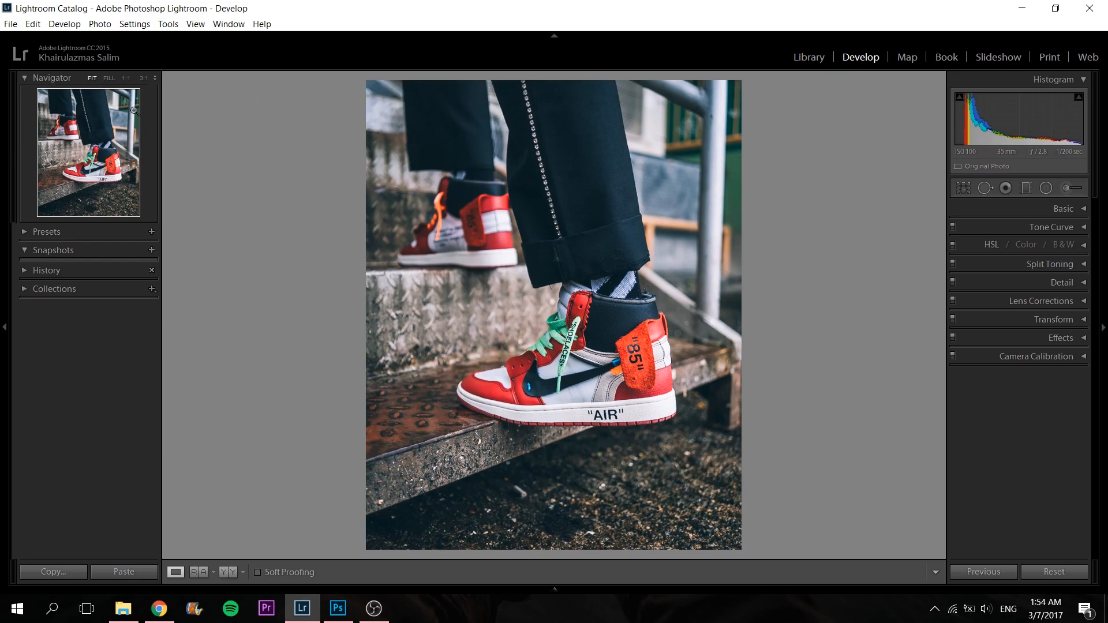
Bring up the Export One File dialog from the File menu
click(9, 23)
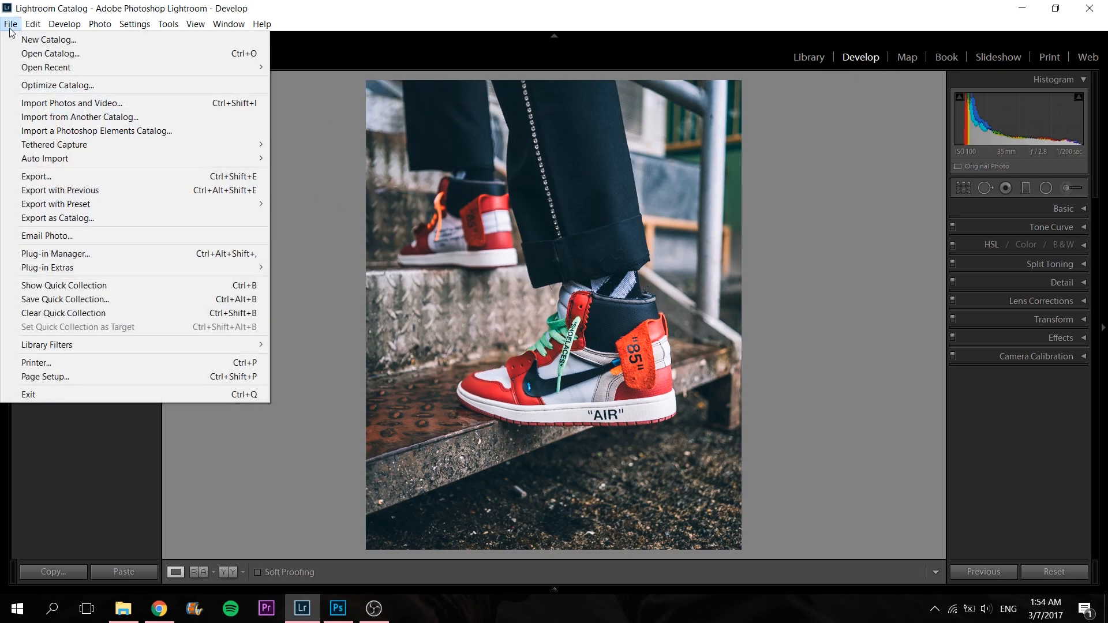
click(36, 178)
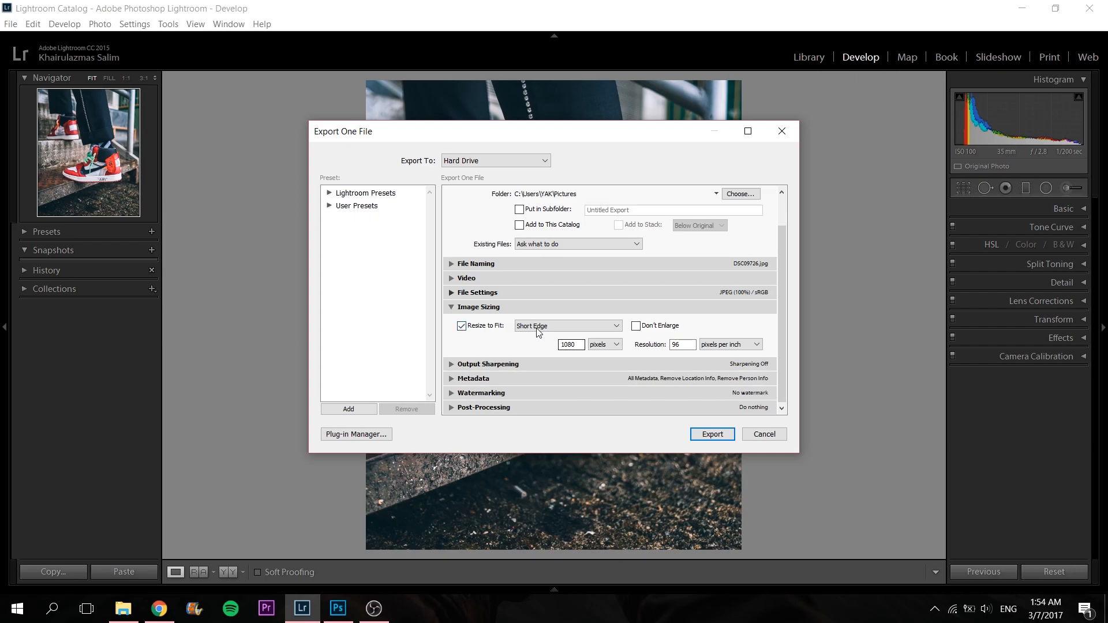
Set export resolution to 96 ppi, review the sRGB JPEG file settings, then cancel the export
triple_click(570, 345)
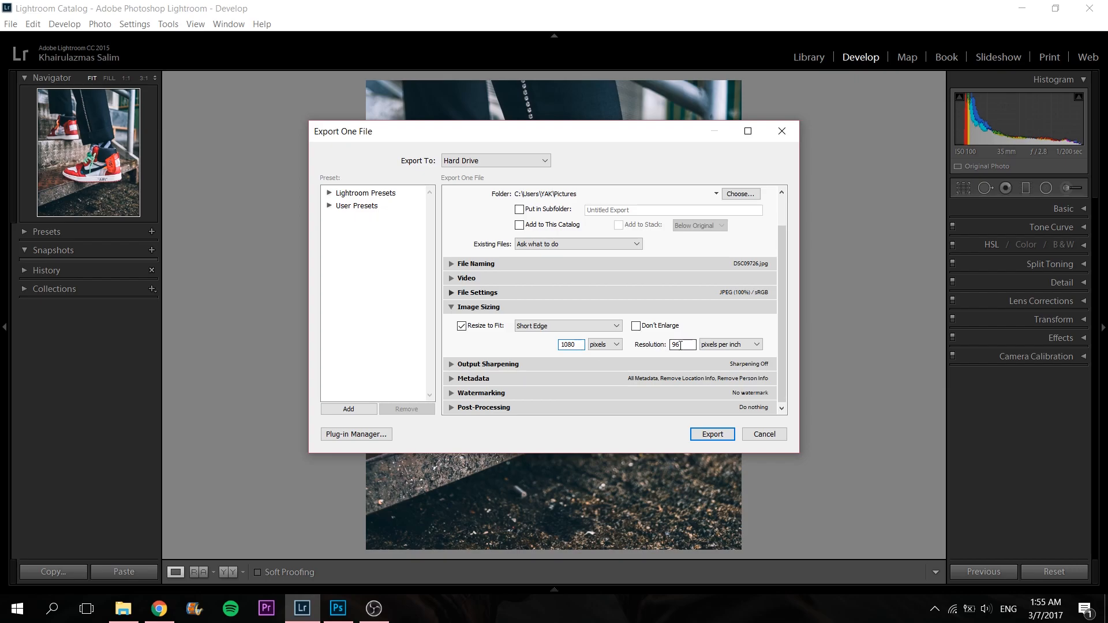
click(755, 344)
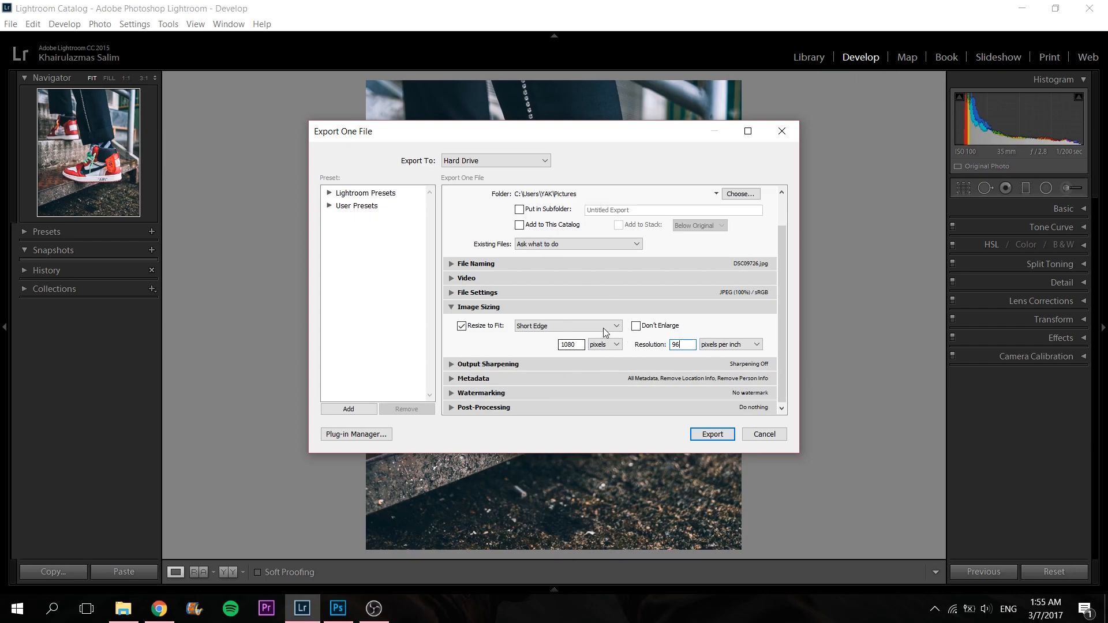
mouse_move(551, 315)
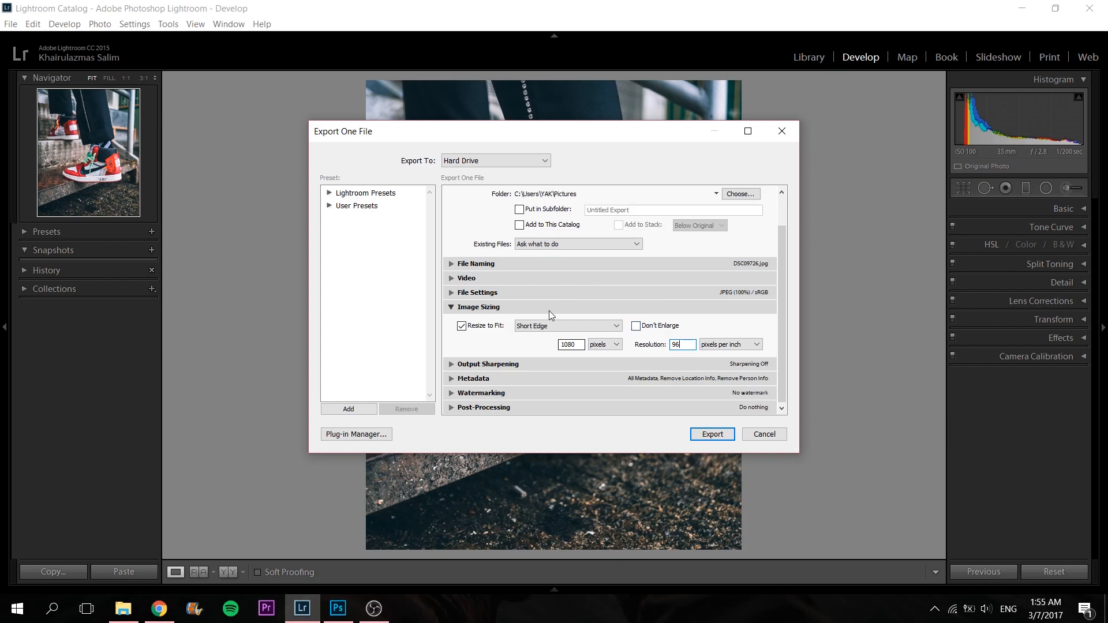
mouse_move(579, 323)
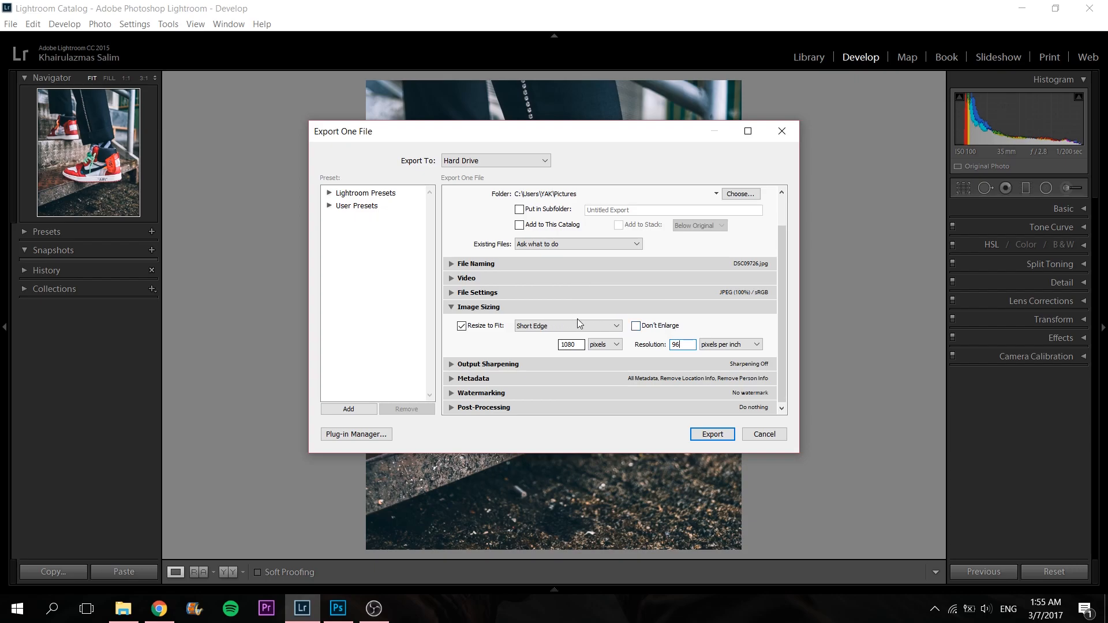
mouse_move(706, 332)
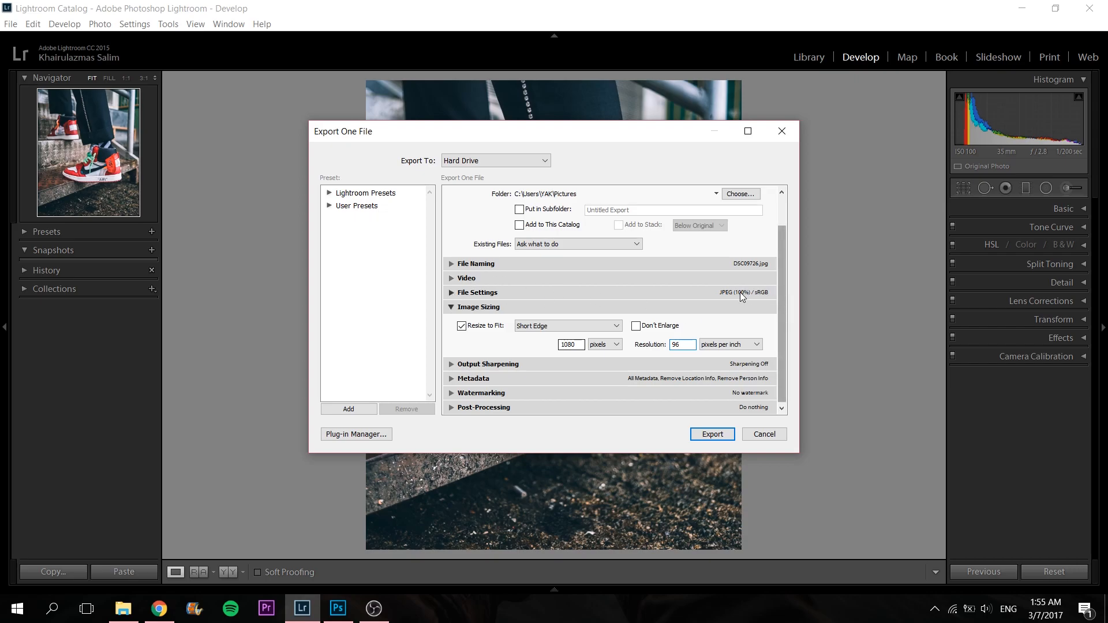
click(477, 293)
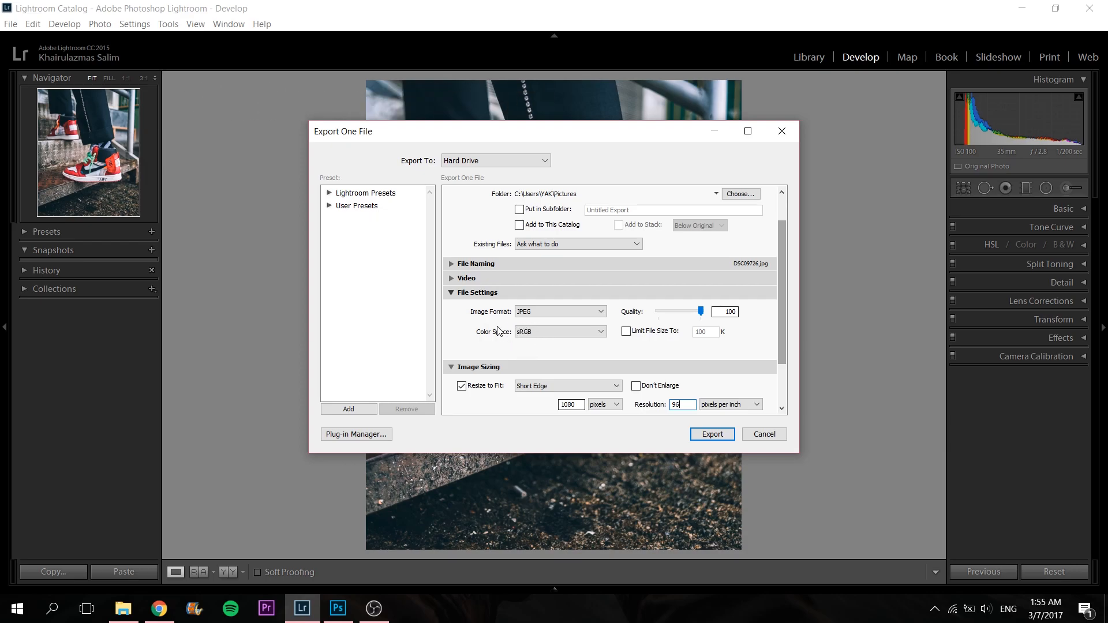
click(450, 292)
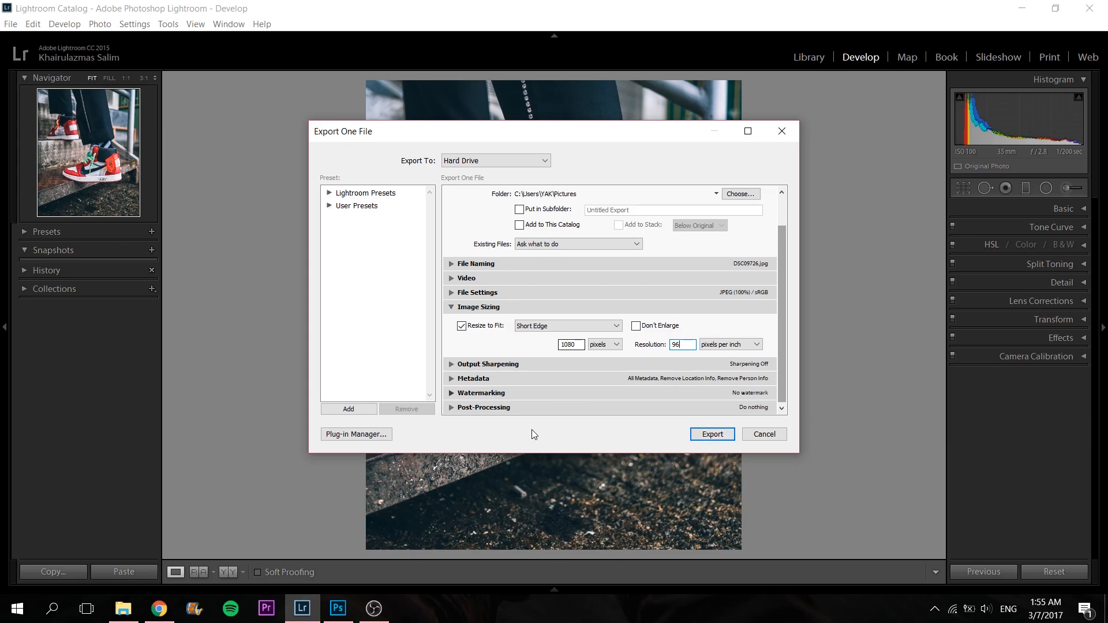
mouse_move(676, 375)
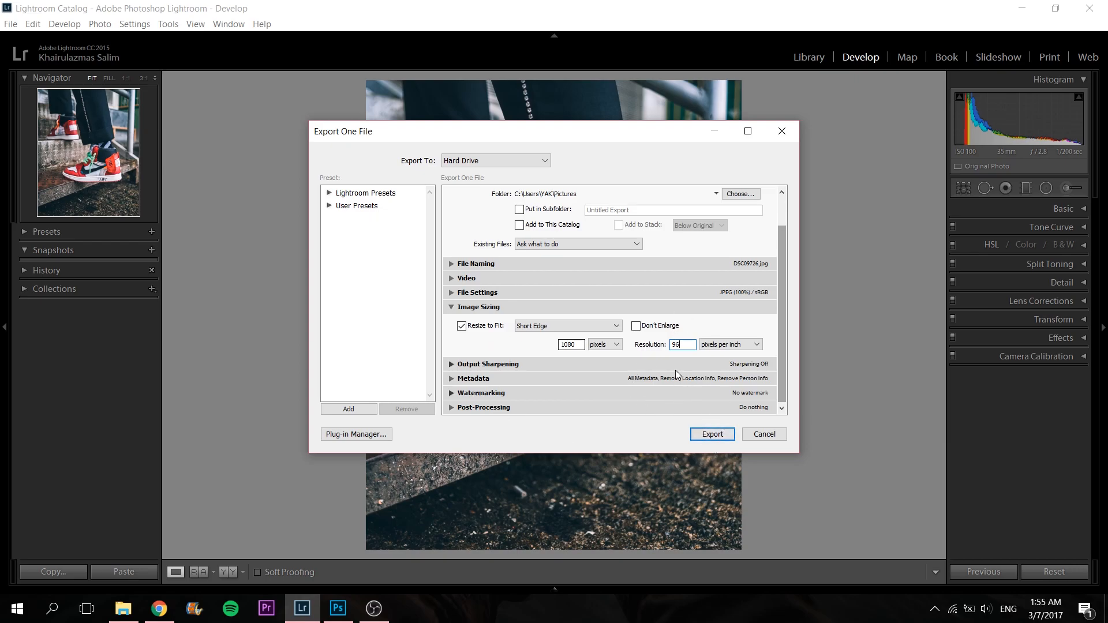
mouse_move(764, 434)
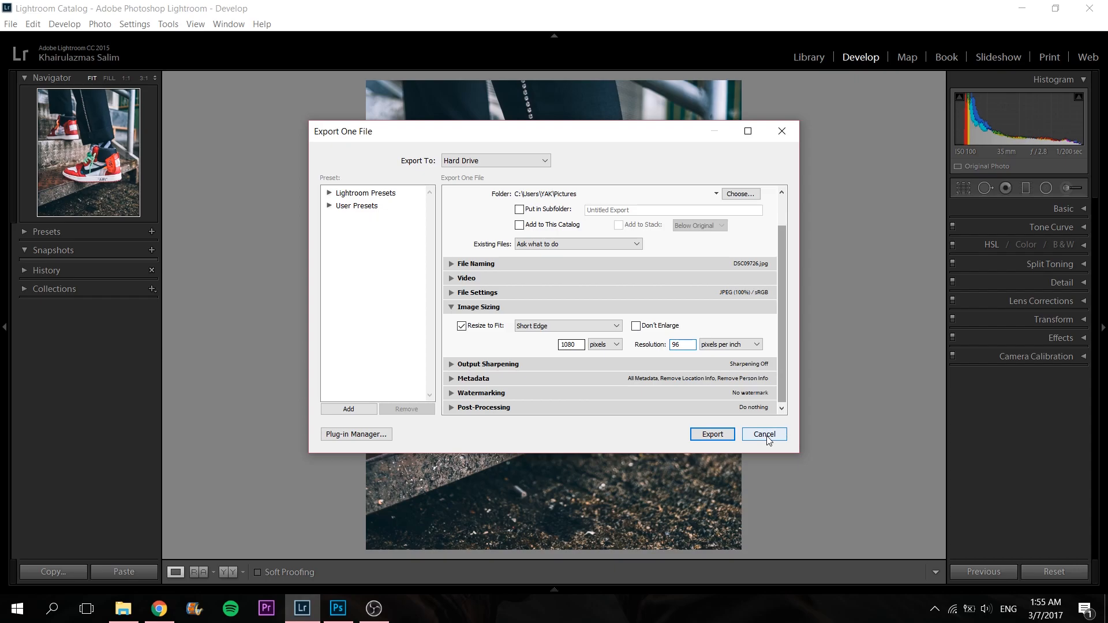
click(763, 434)
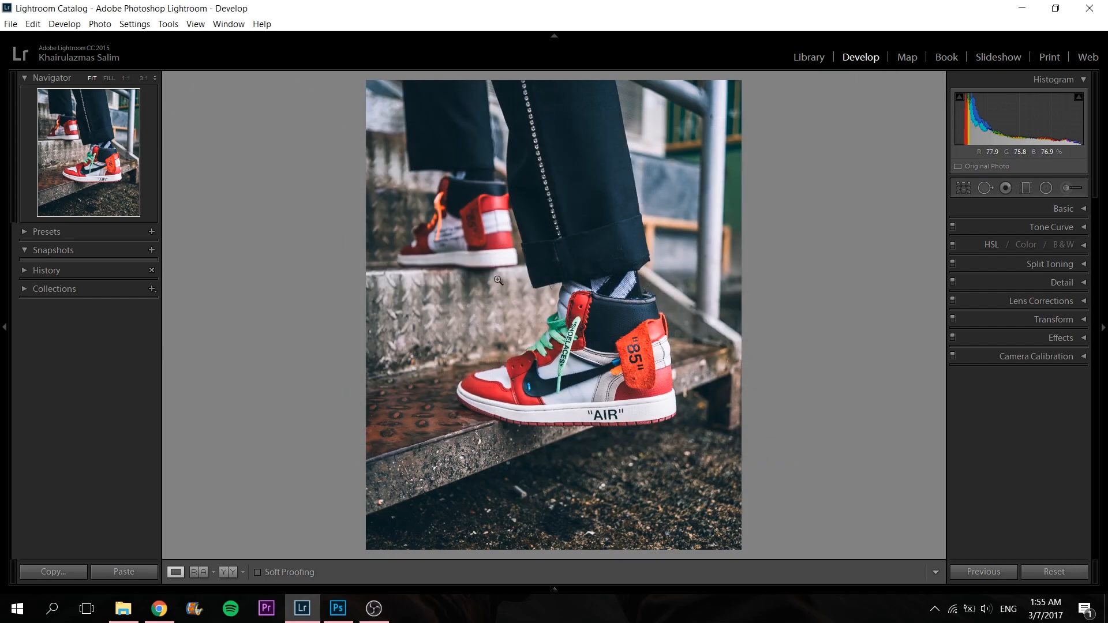
Edit the photo in Adobe Photoshop CC 2017, accepting the plug-in warning with Open Anyway
right_click(498, 281)
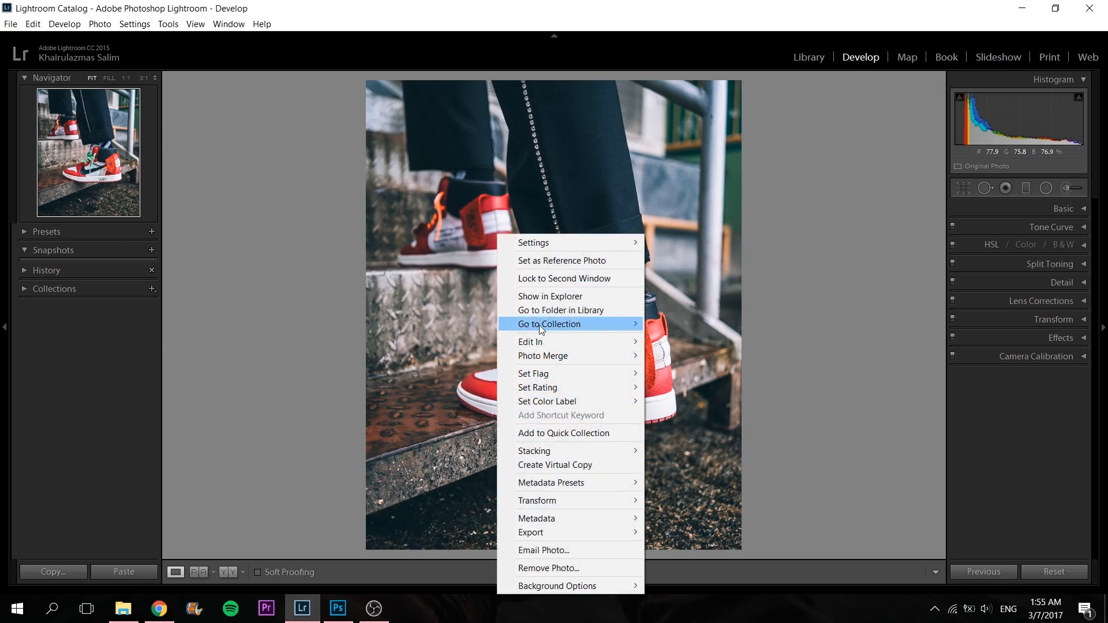
mouse_move(531, 342)
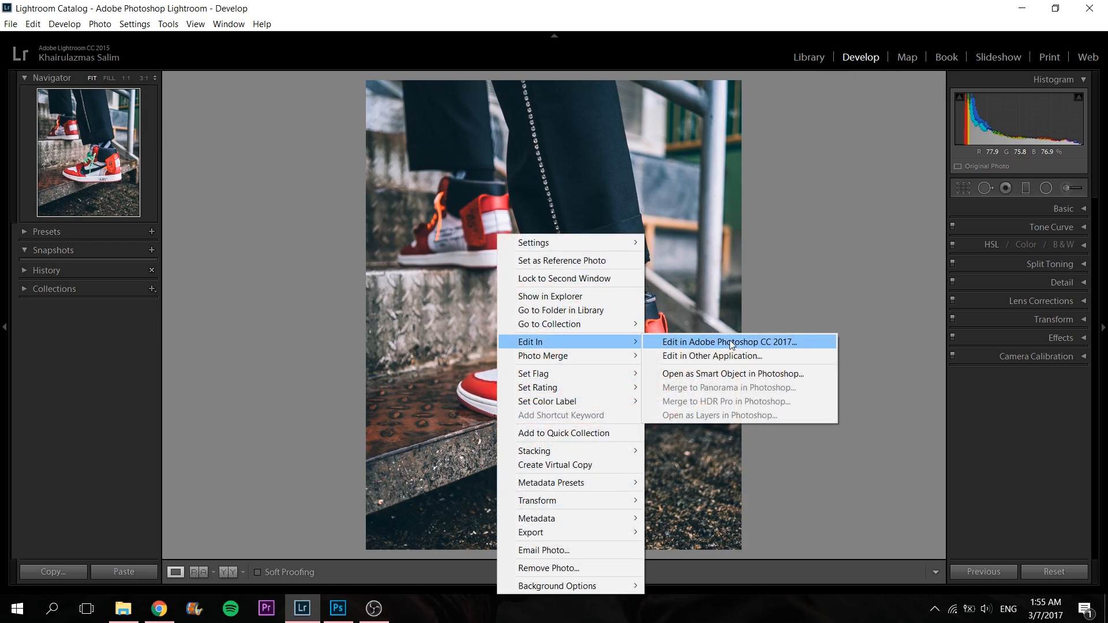
click(729, 343)
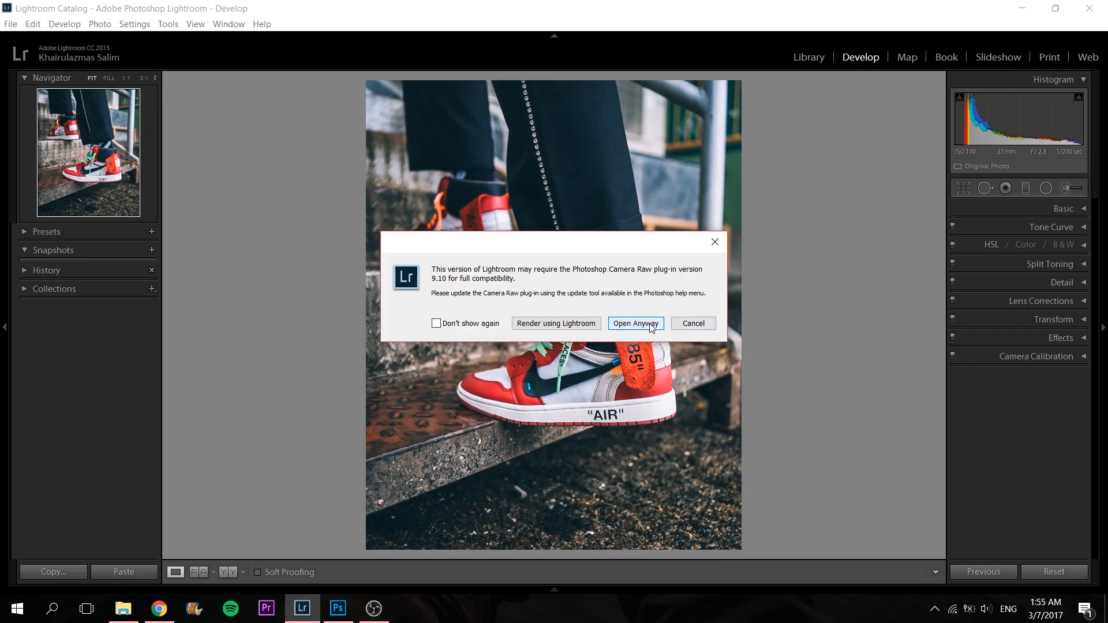
click(633, 323)
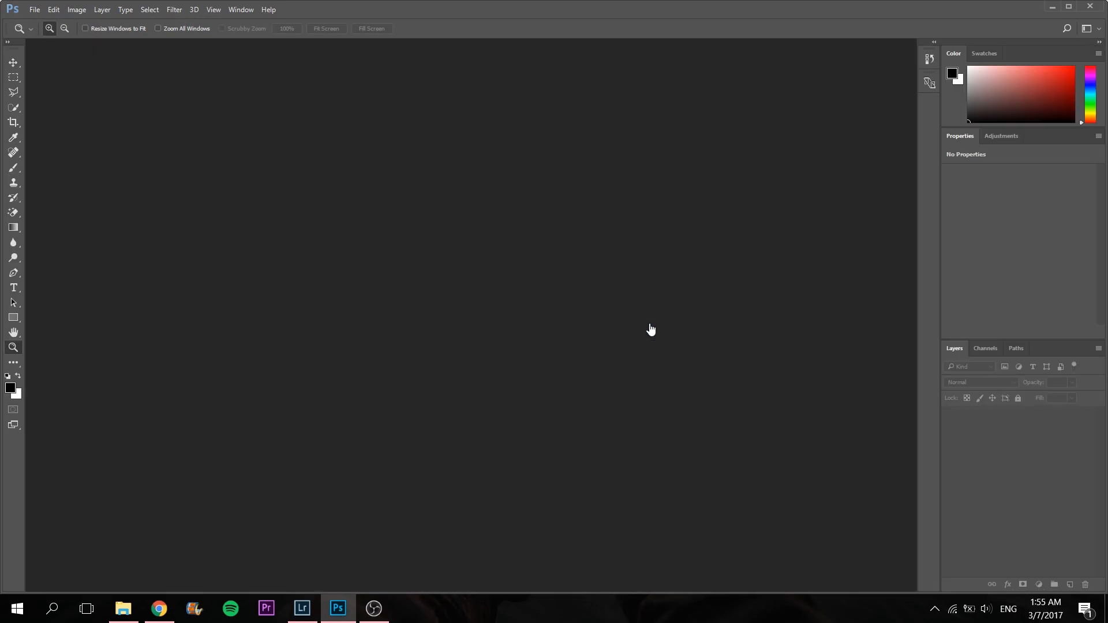
mouse_move(34, 9)
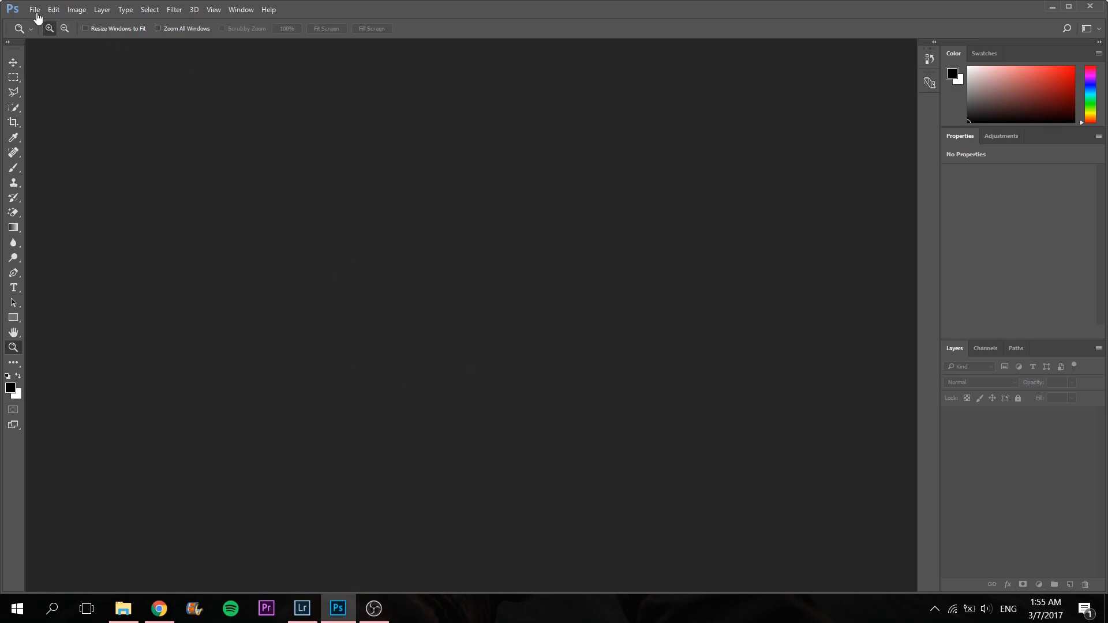
mouse_move(165, 113)
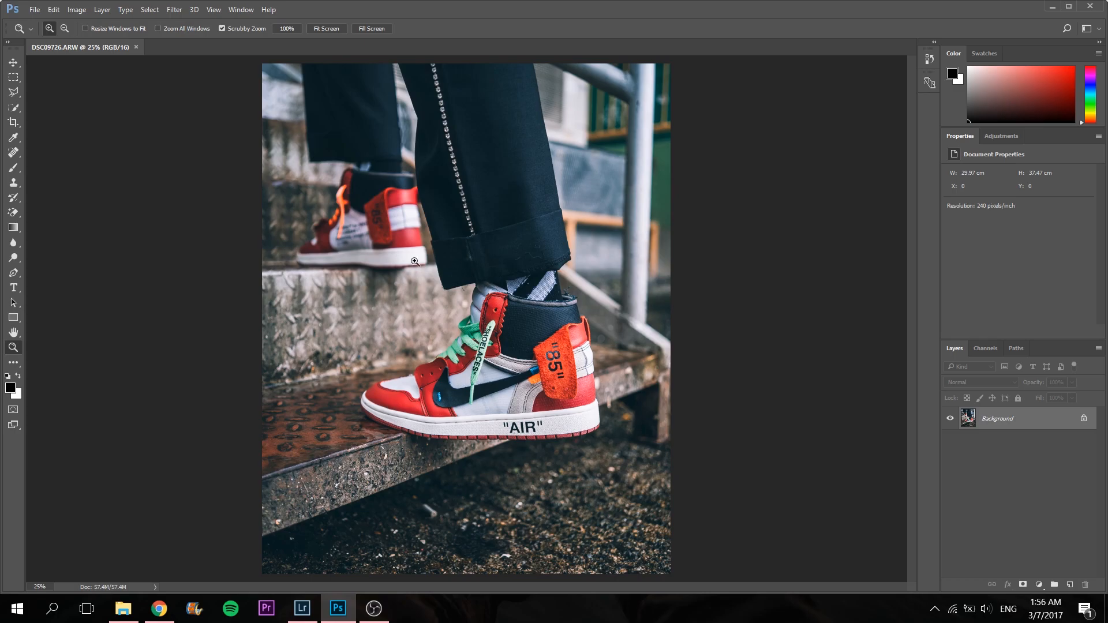
mouse_move(226, 168)
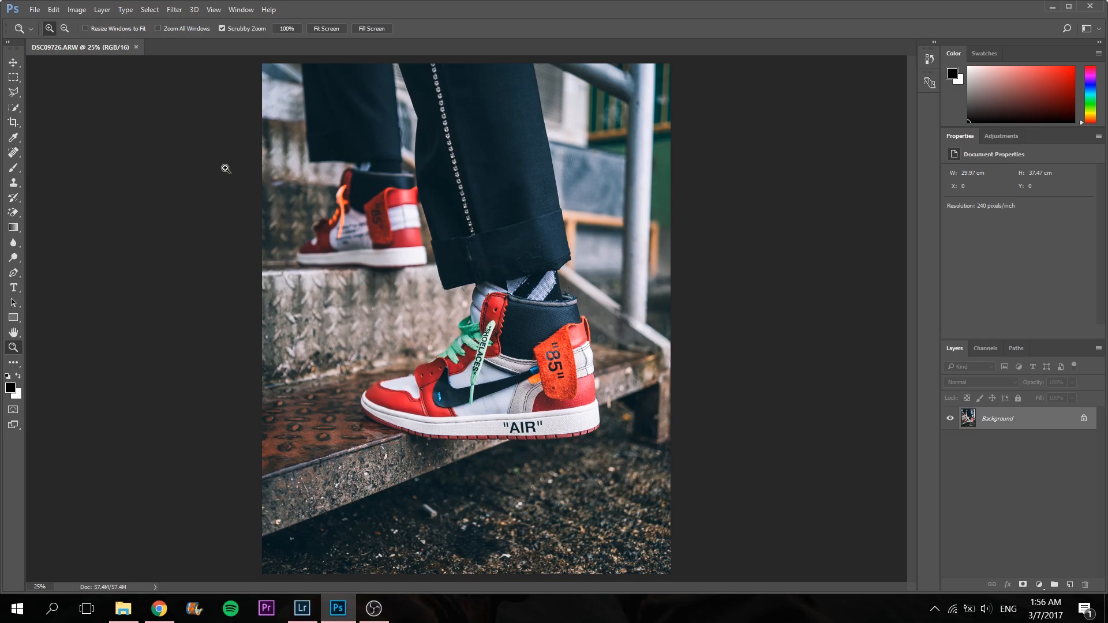
Choose Image > Image Size, showing the photo at 2832 × 3540 pixels
click(76, 9)
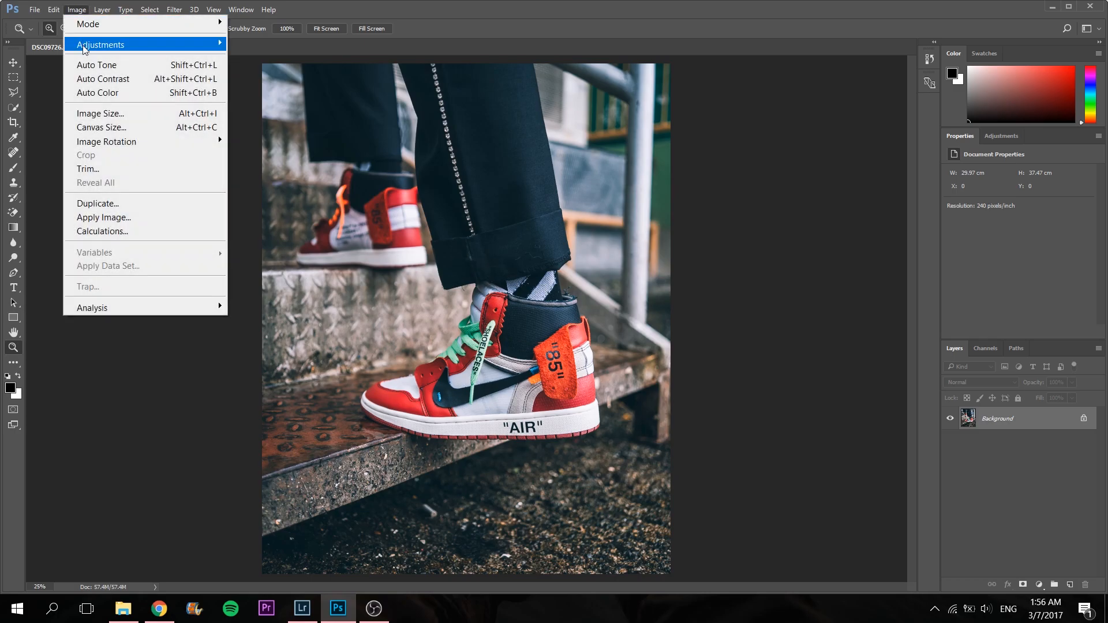
click(99, 113)
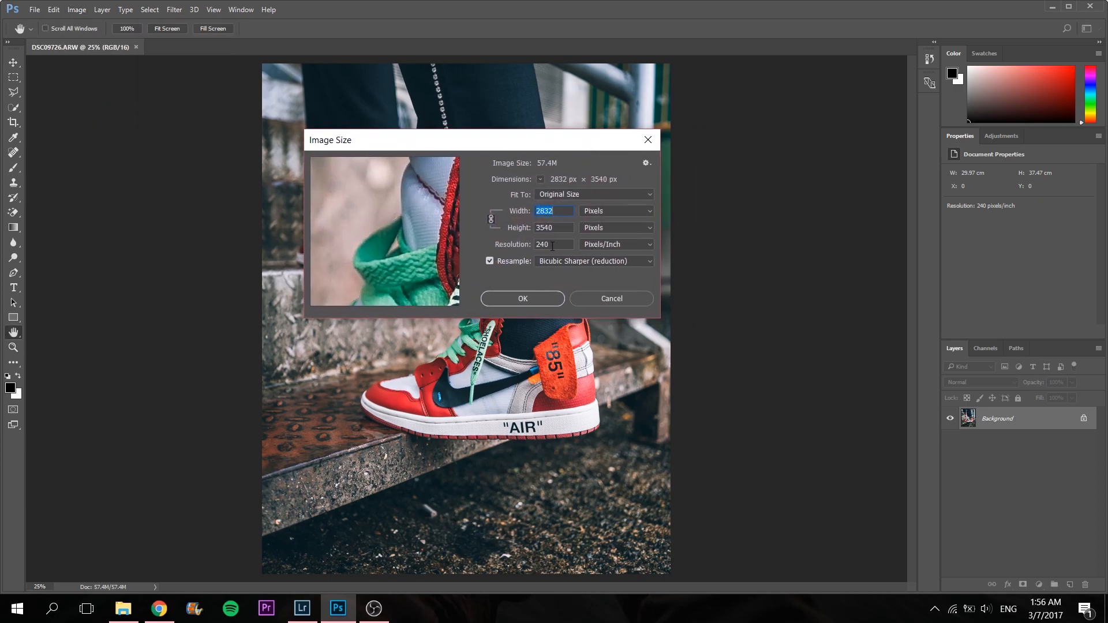
Resize the photo to 1080 × 1350 px at 96 Pixels/Inch with Bicubic Sharper resampling
click(553, 243)
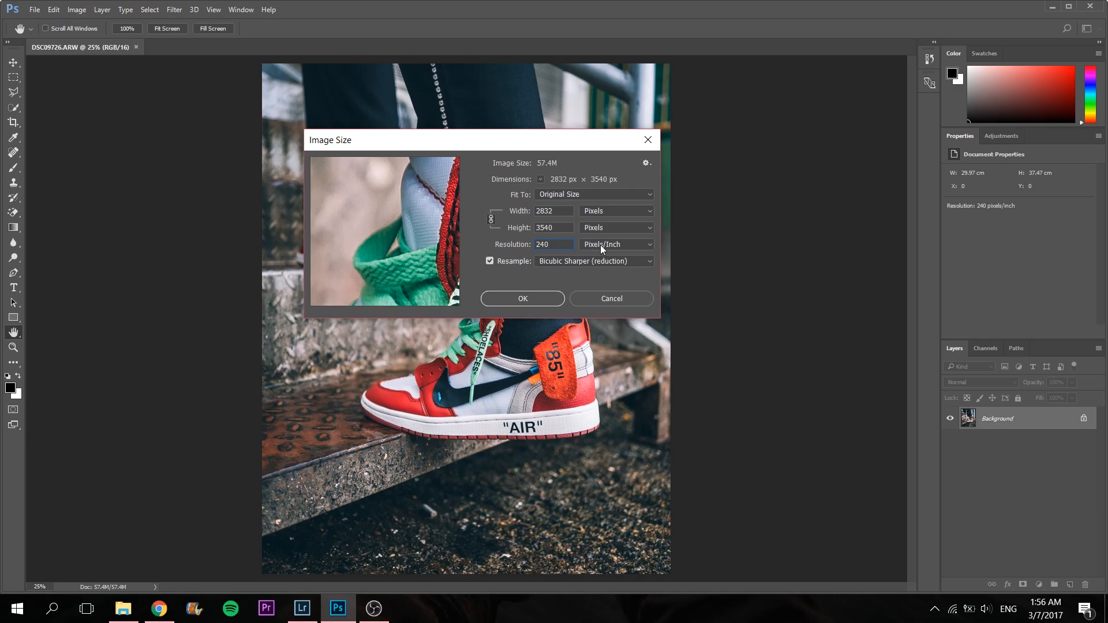
click(615, 243)
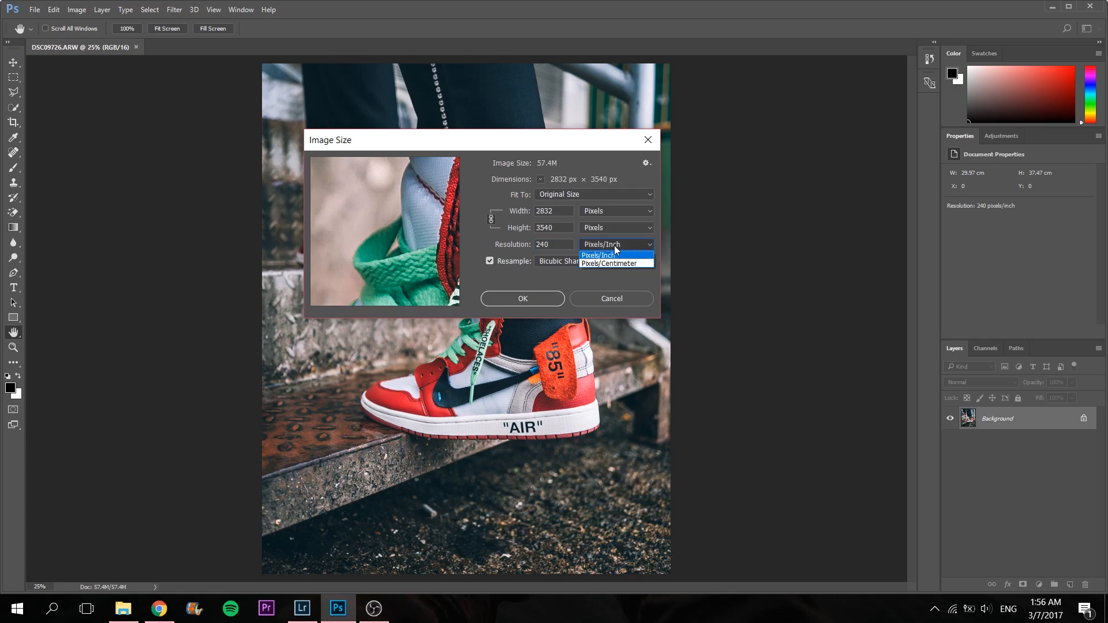
click(598, 256)
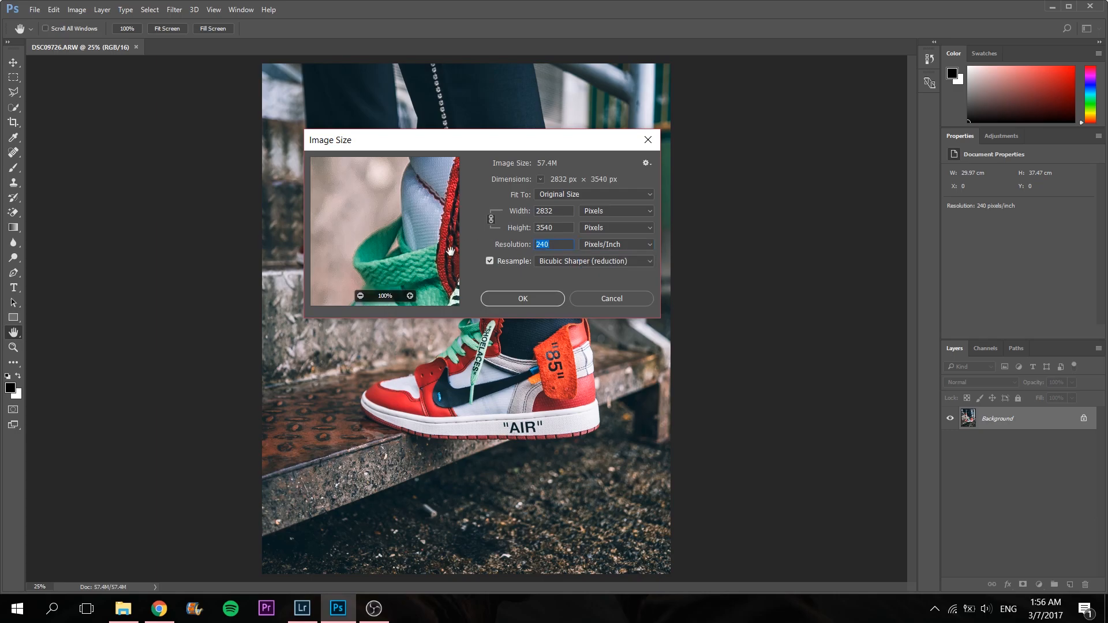
text(96)
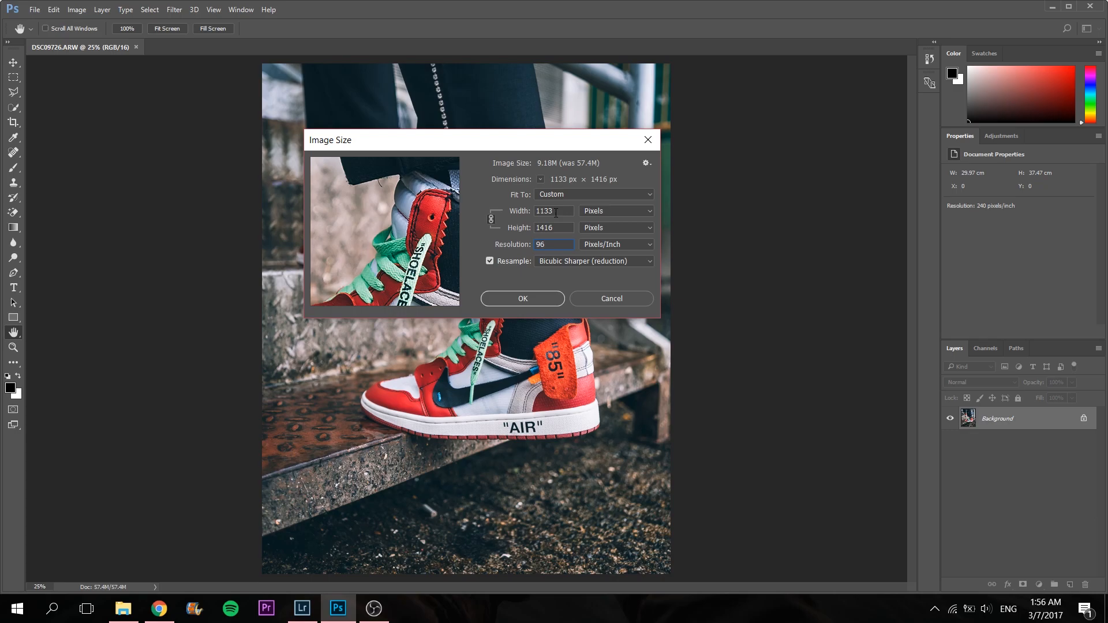
text(10)
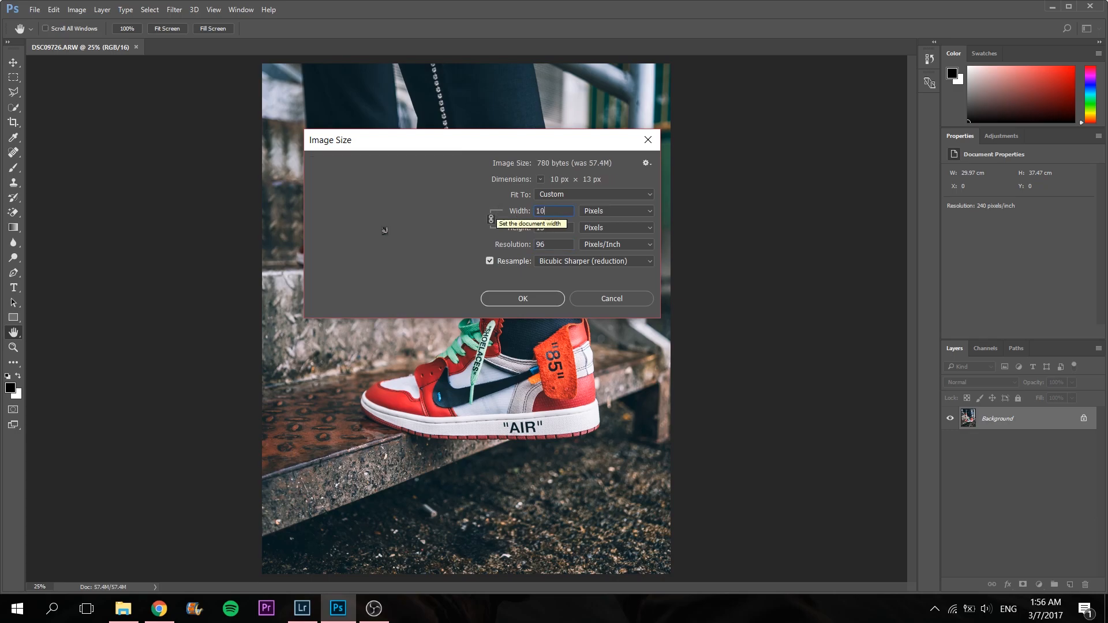
text(1080)
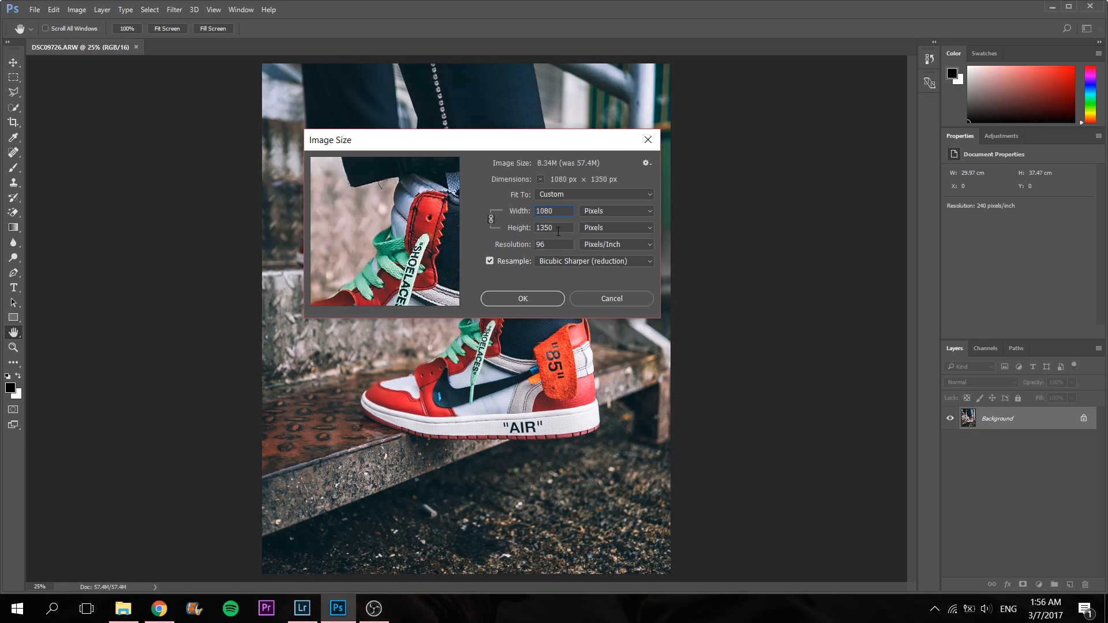
mouse_move(561, 226)
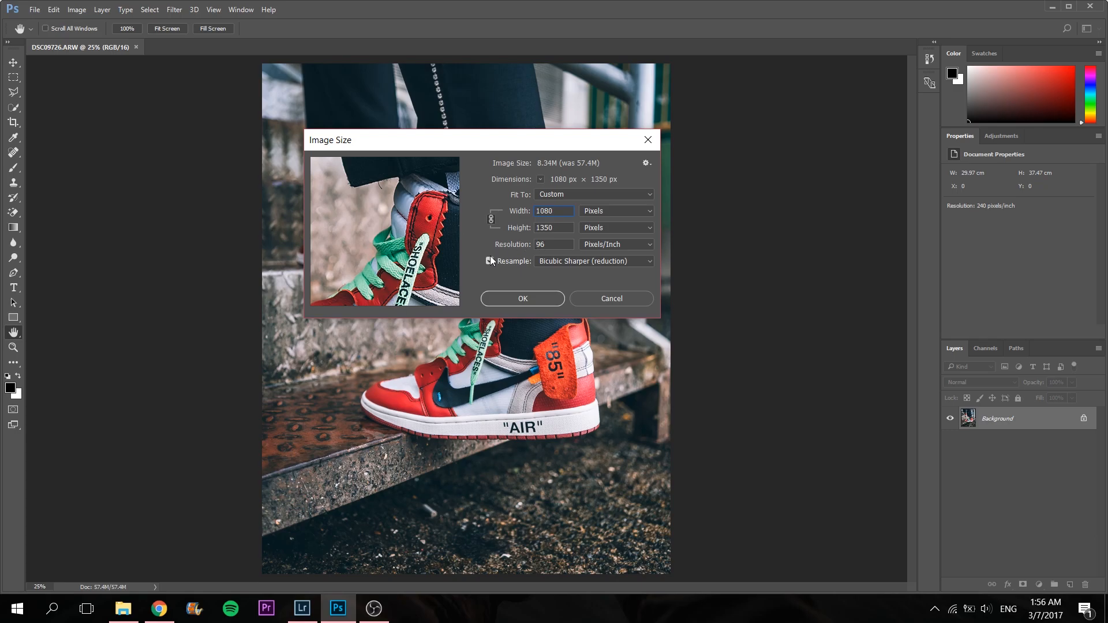
click(489, 261)
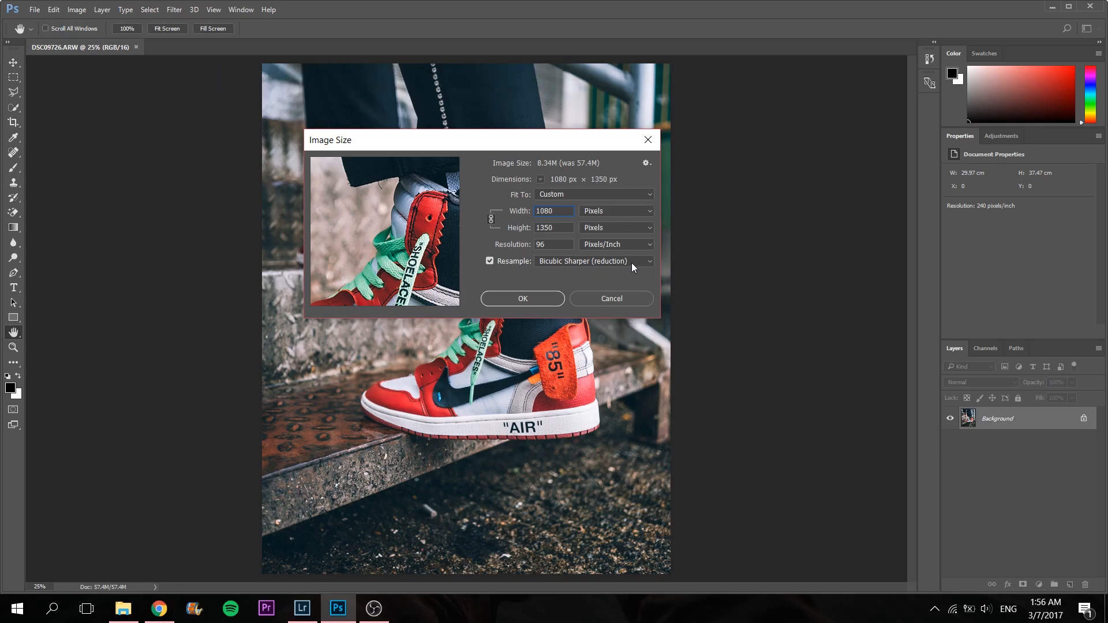
click(593, 261)
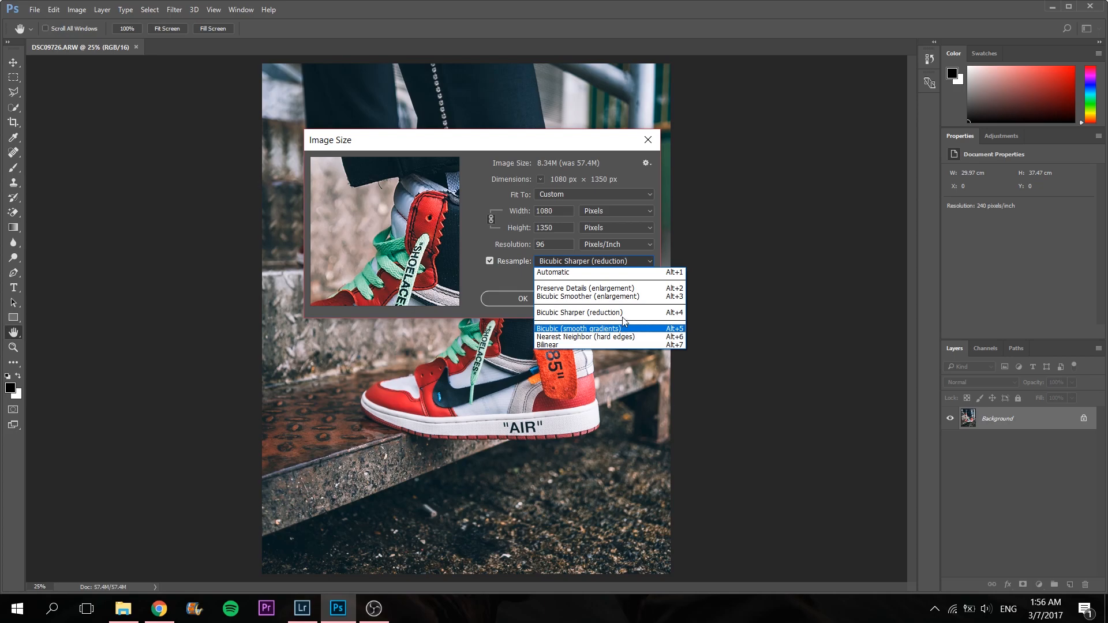
mouse_move(608, 287)
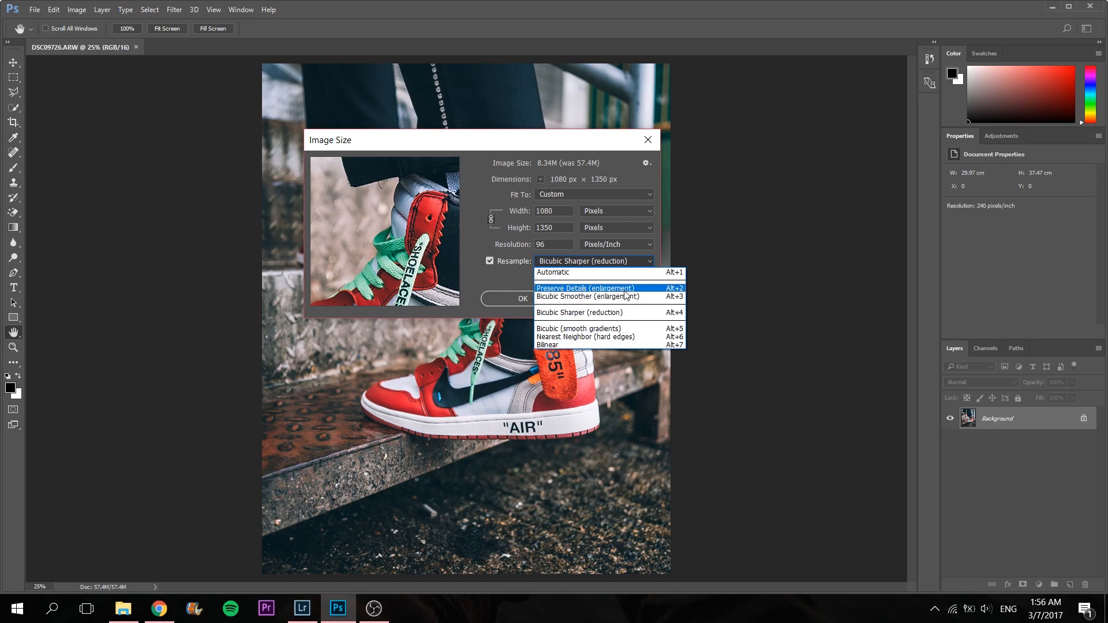
click(594, 312)
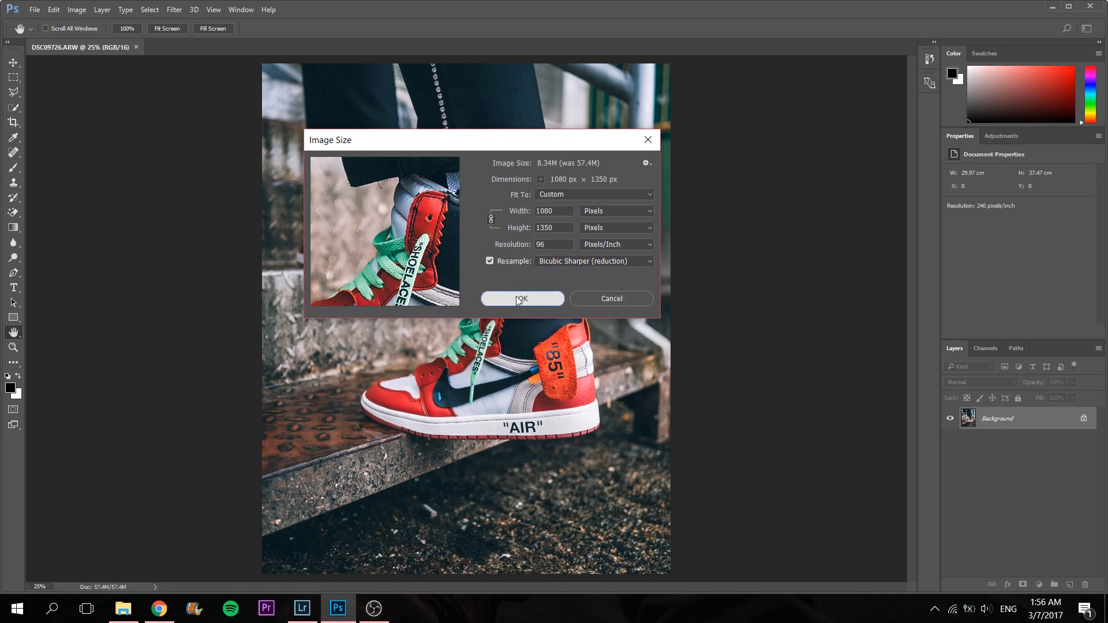
click(522, 298)
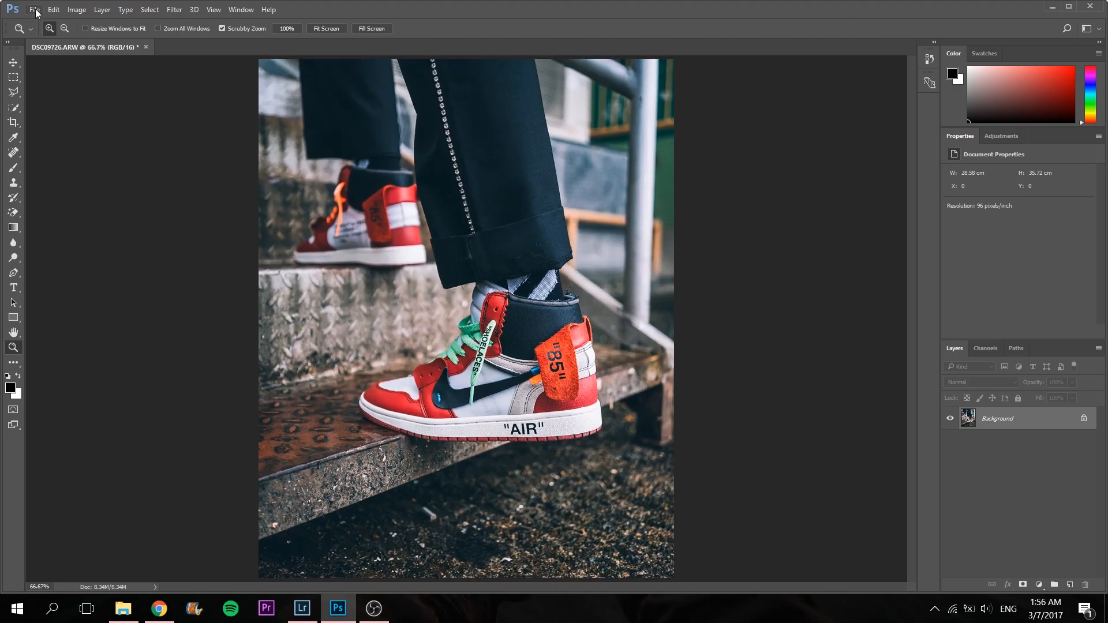
click(34, 10)
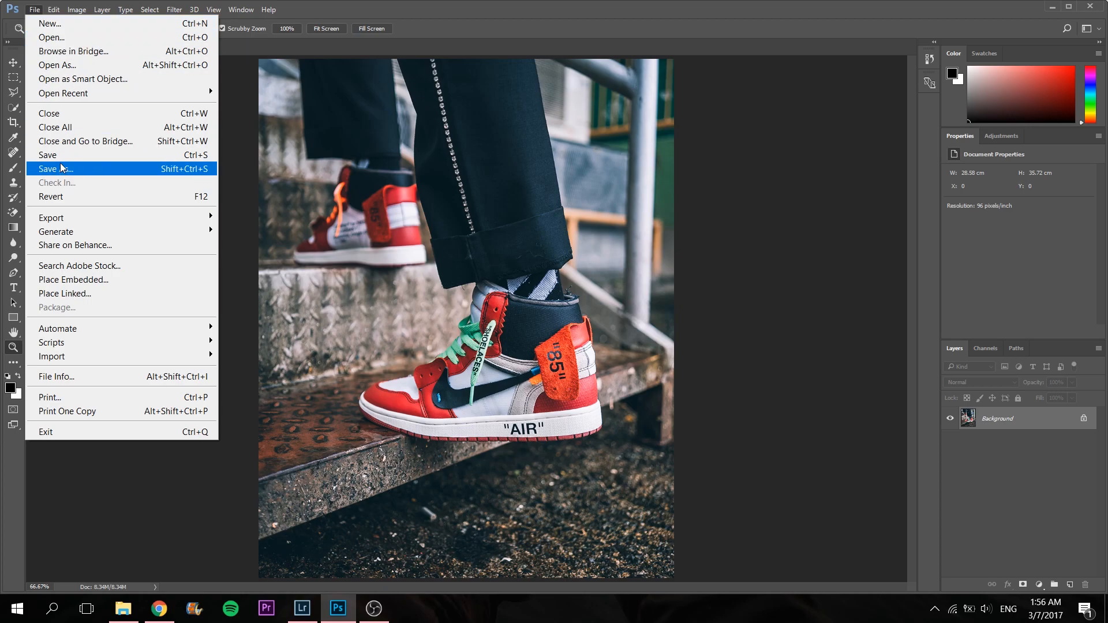
Save the sneaker photo as JPEG DSC09726.jpg in Pictures, replacing the existing file
click(54, 169)
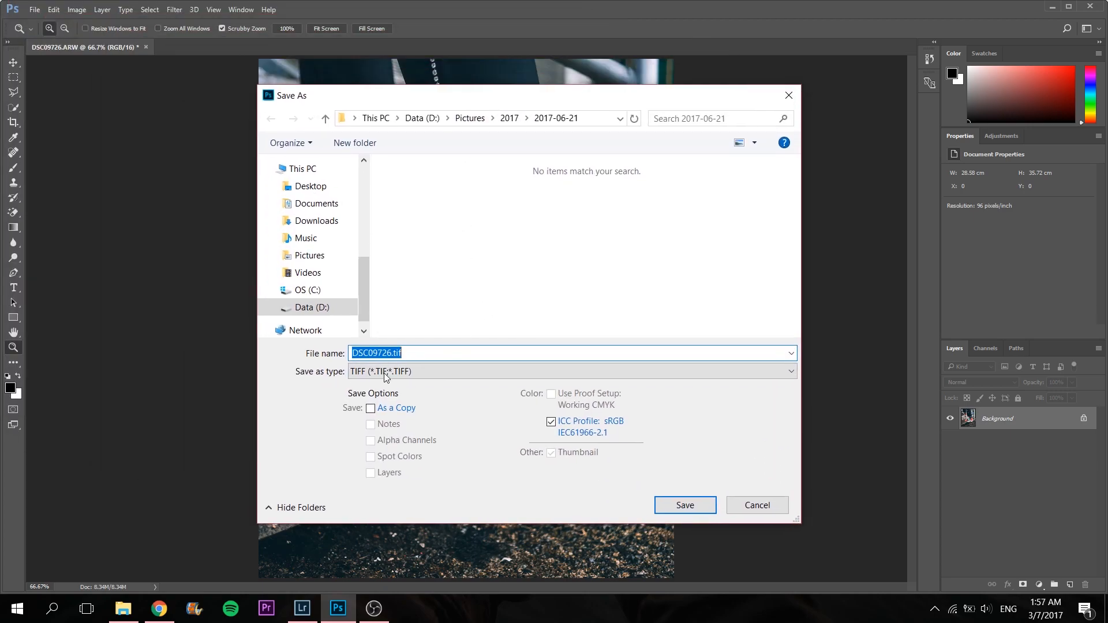
click(570, 371)
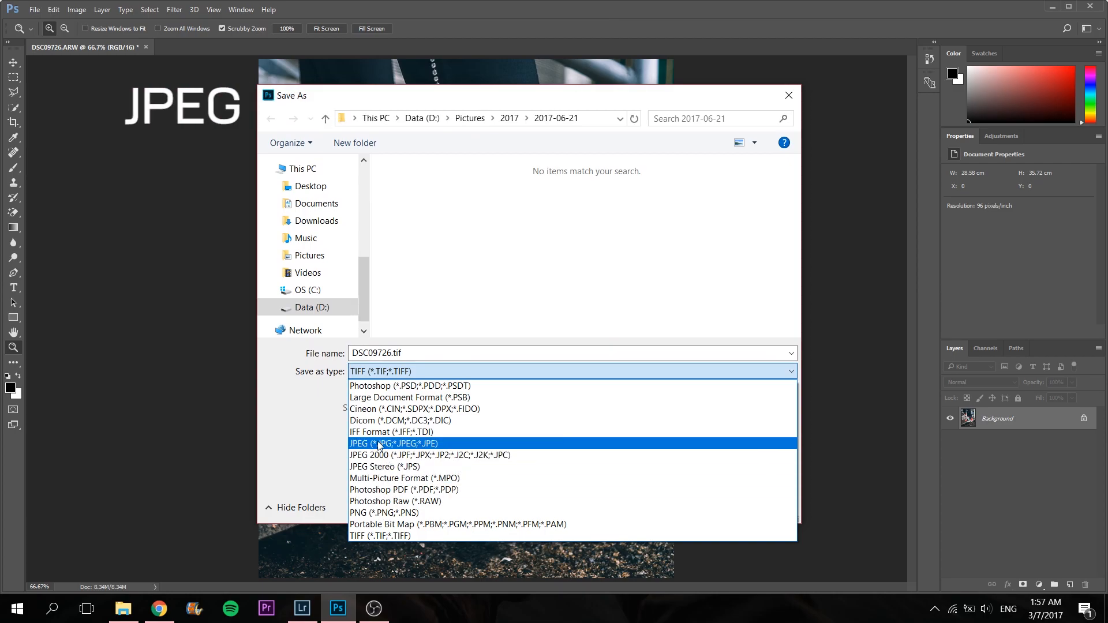
click(393, 443)
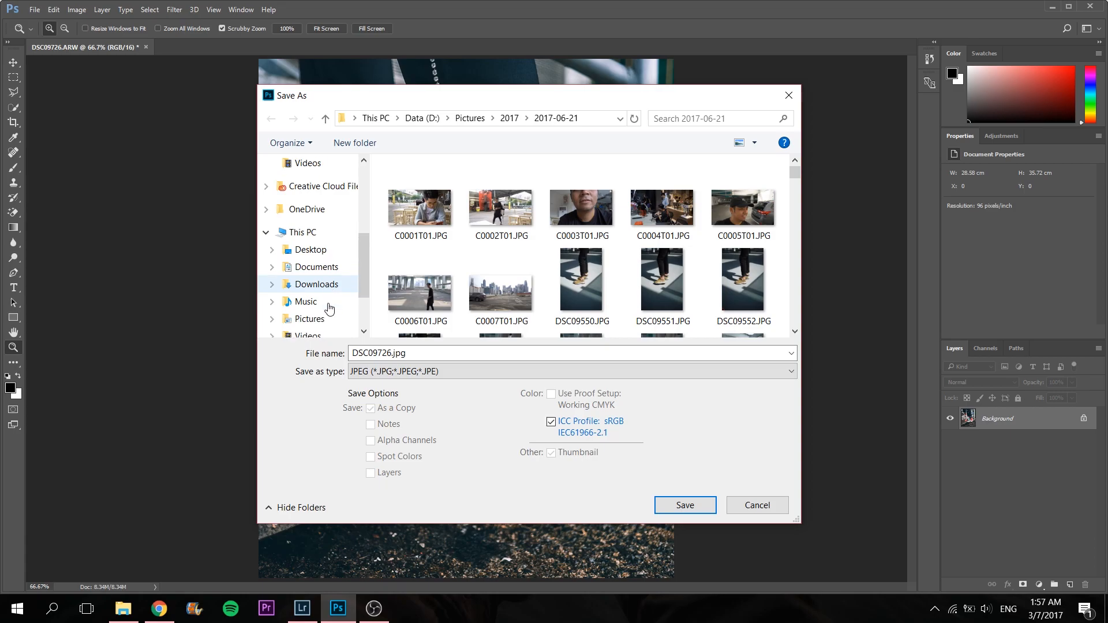
click(308, 301)
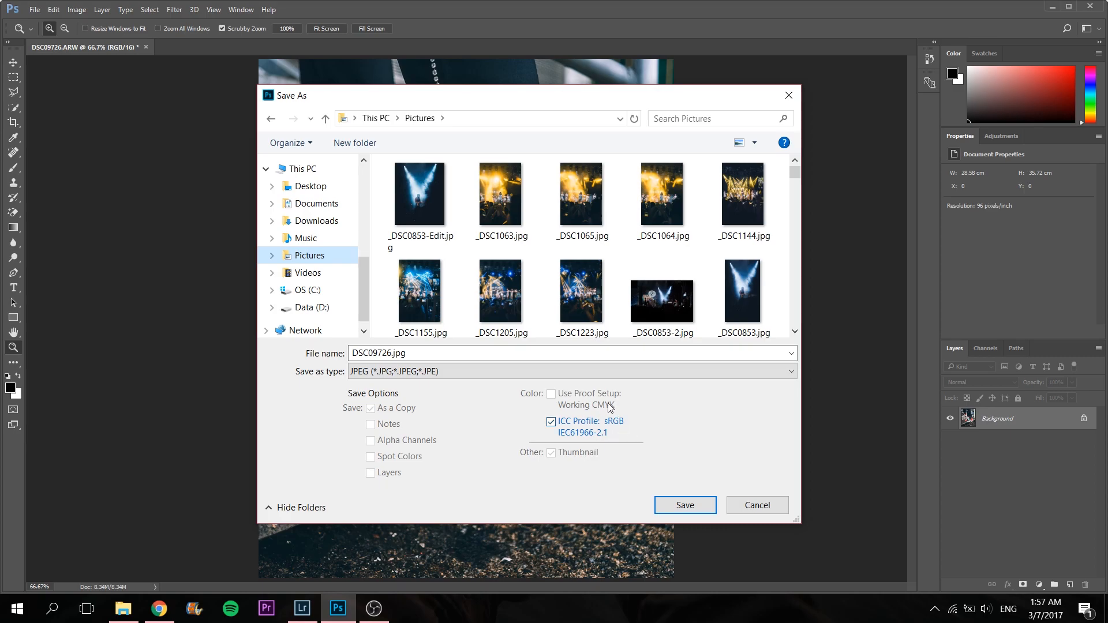
mouse_move(605, 415)
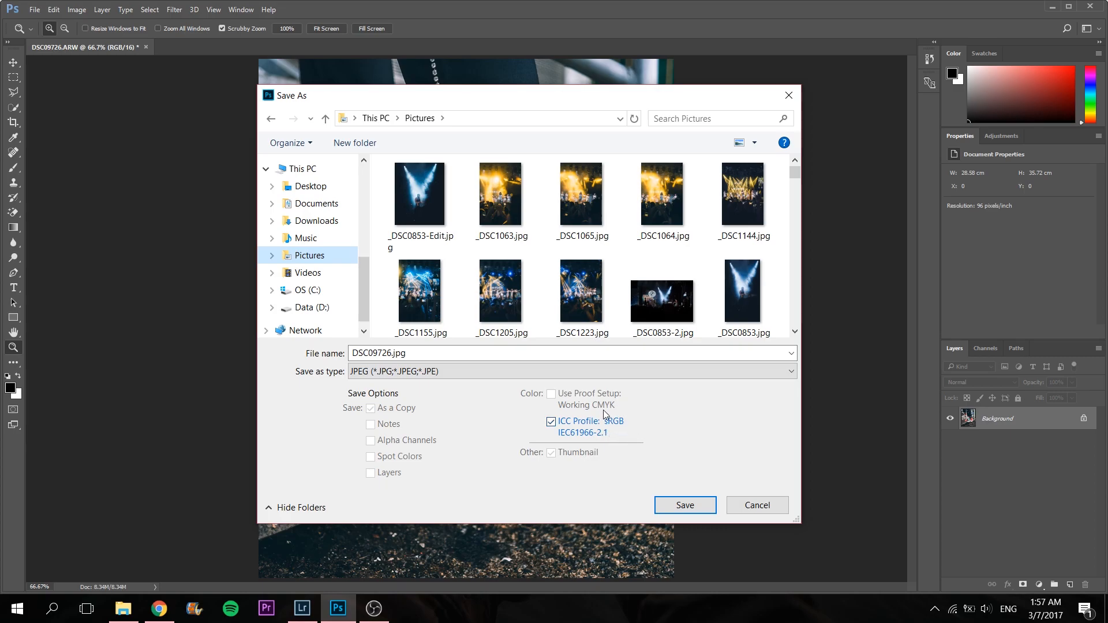
mouse_move(603, 418)
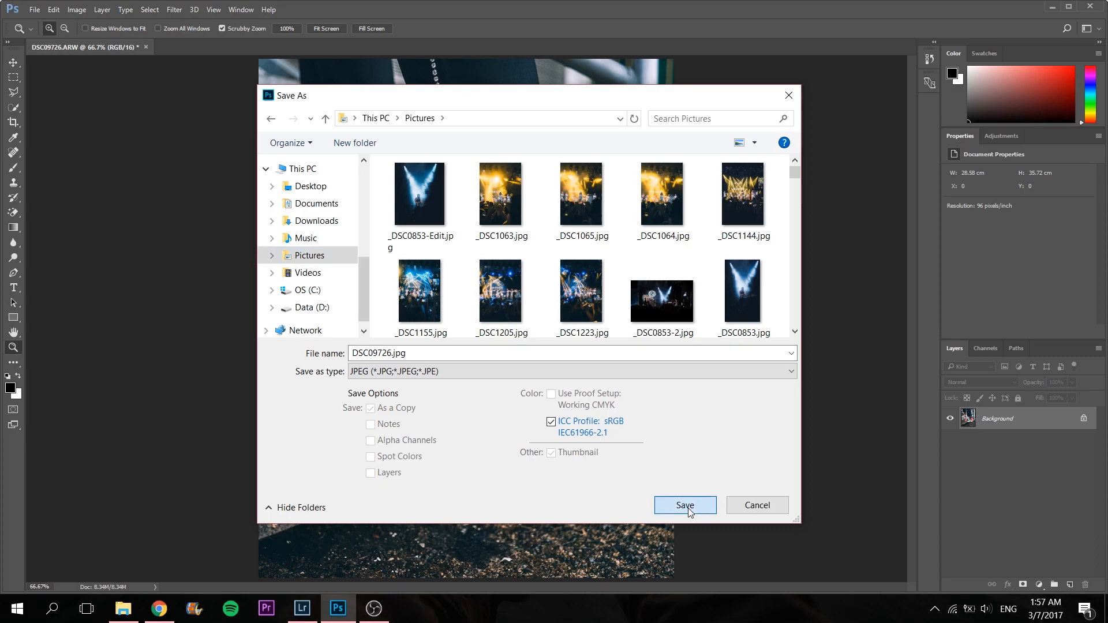
click(684, 505)
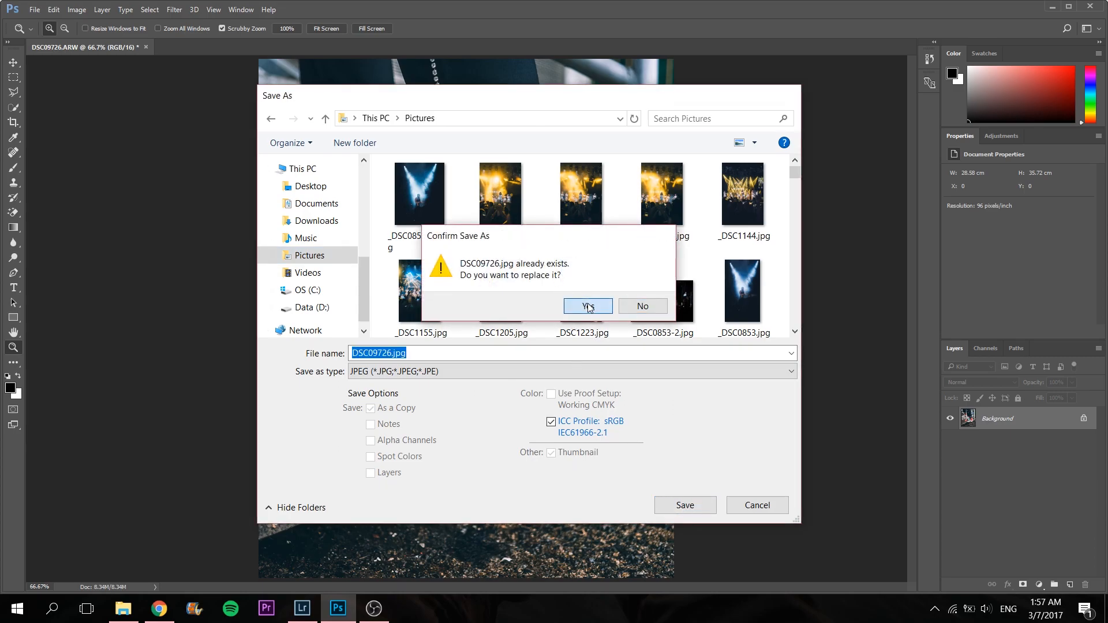
click(587, 305)
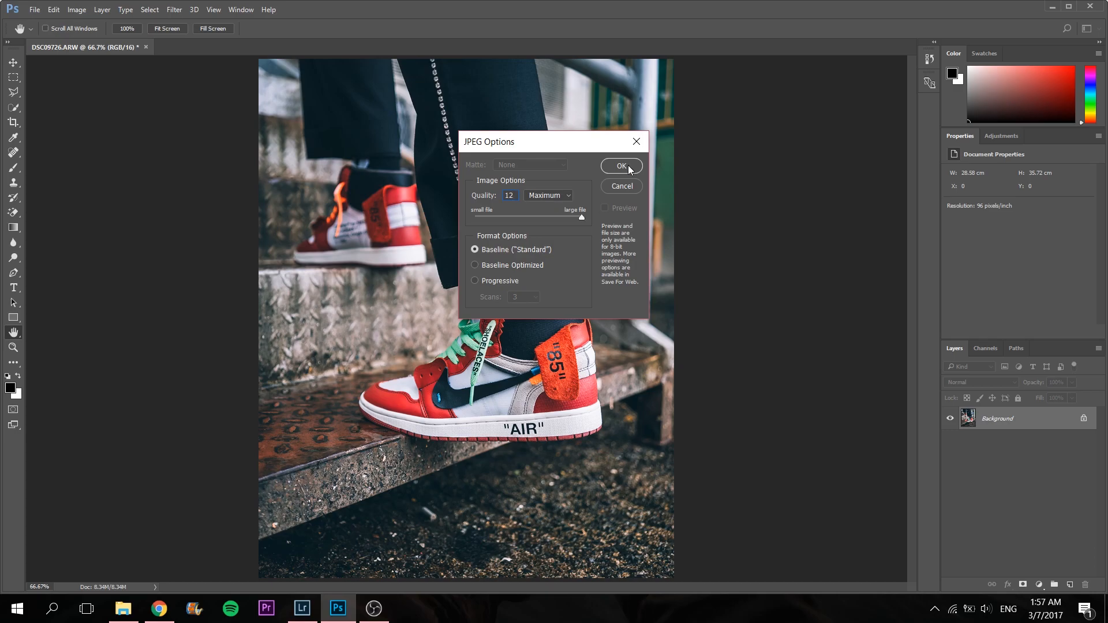
Accept JPEG quality 12 and preview the saved photo from Pictures
click(620, 166)
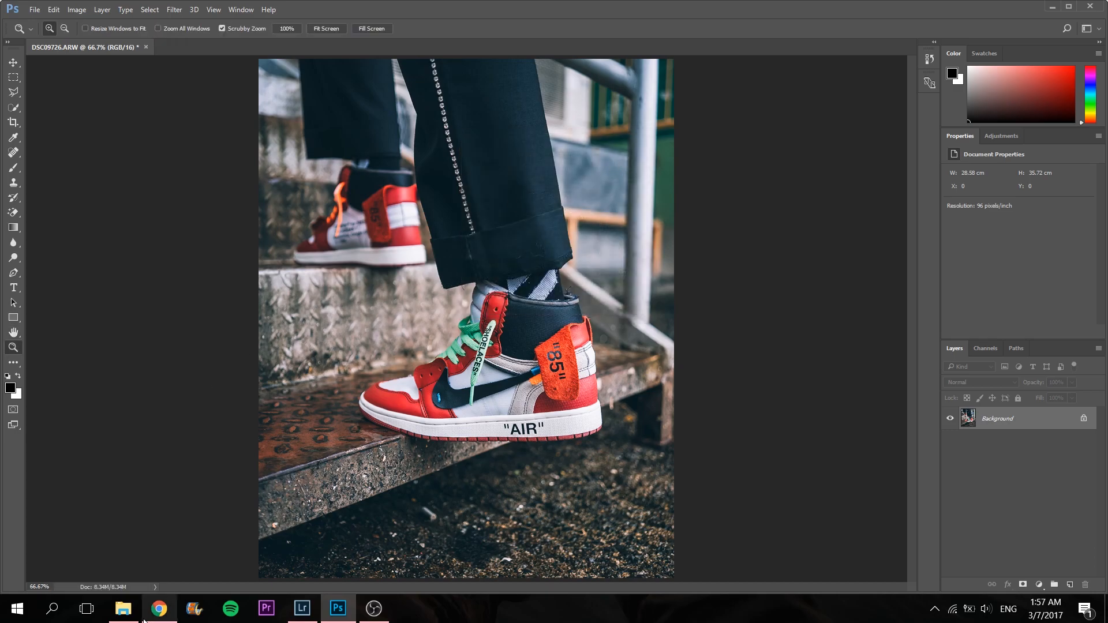
click(123, 608)
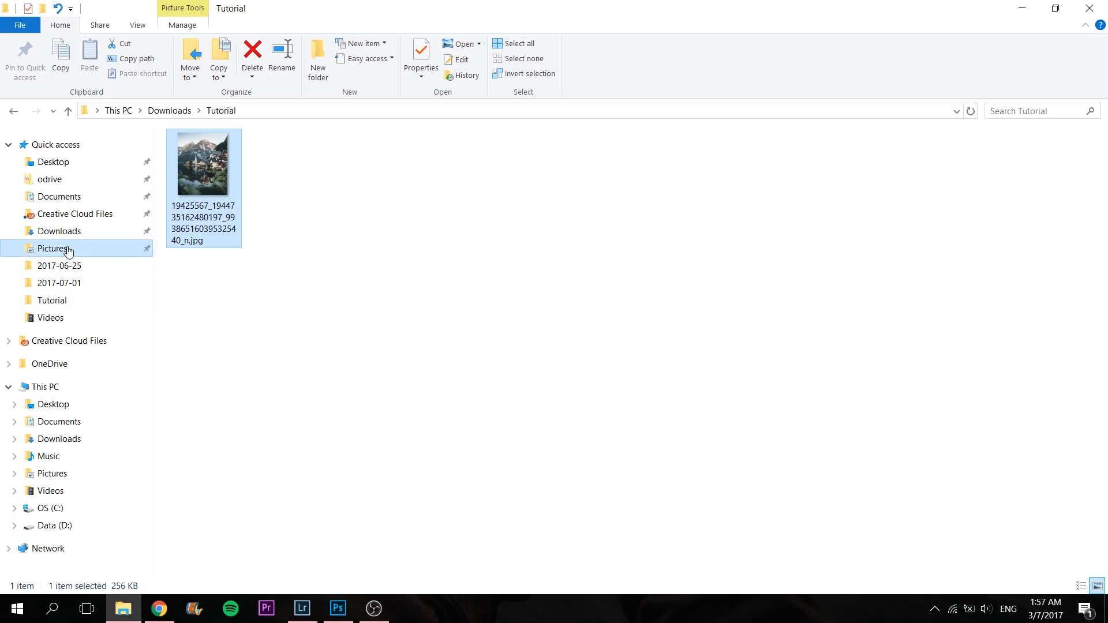
double_click(204, 164)
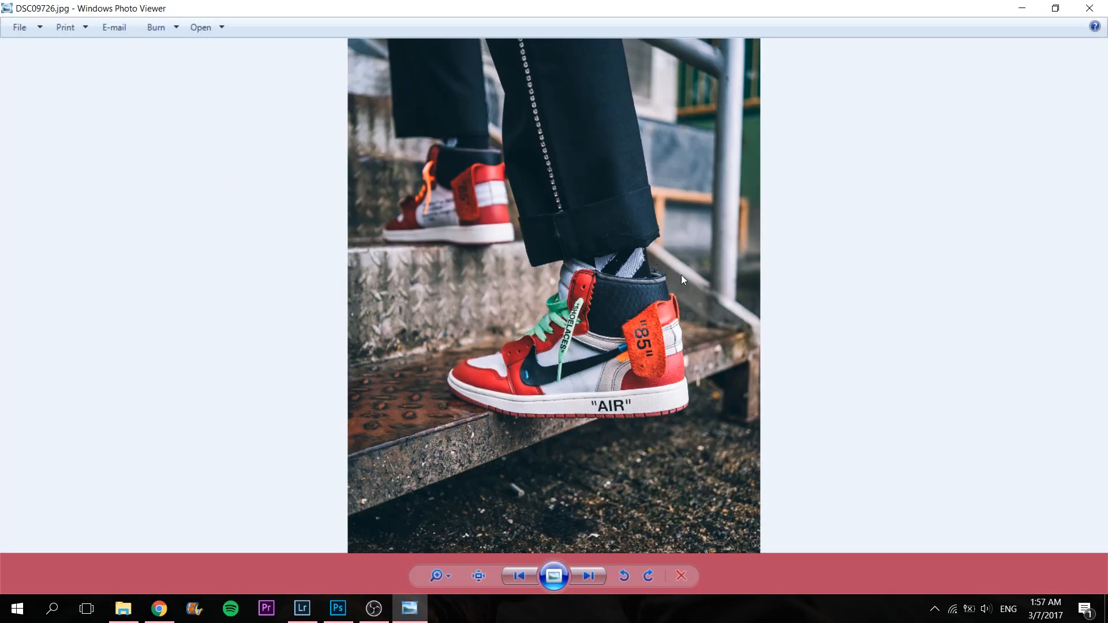
mouse_move(1095, 7)
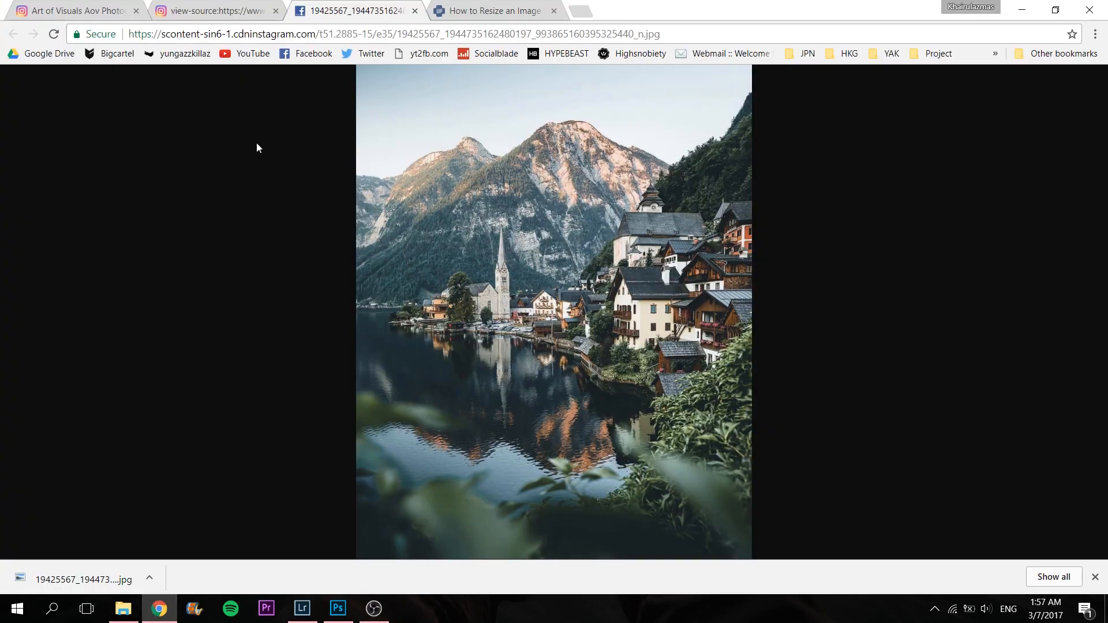
Close the downloaded image tab, enter Google Drive, then switch to the resizing article
click(215, 10)
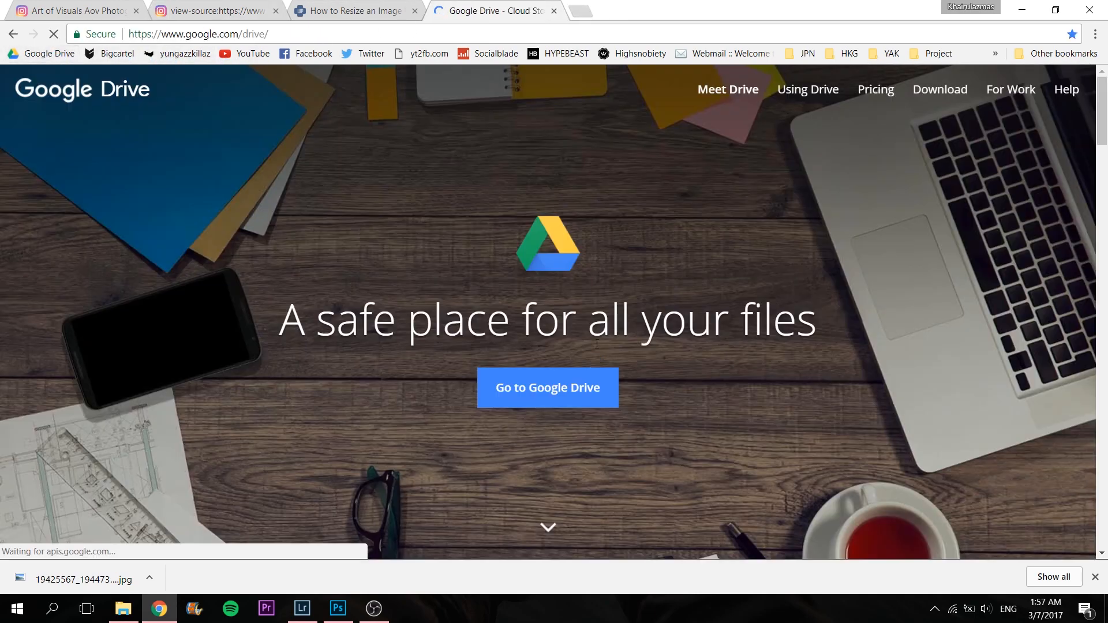
click(547, 388)
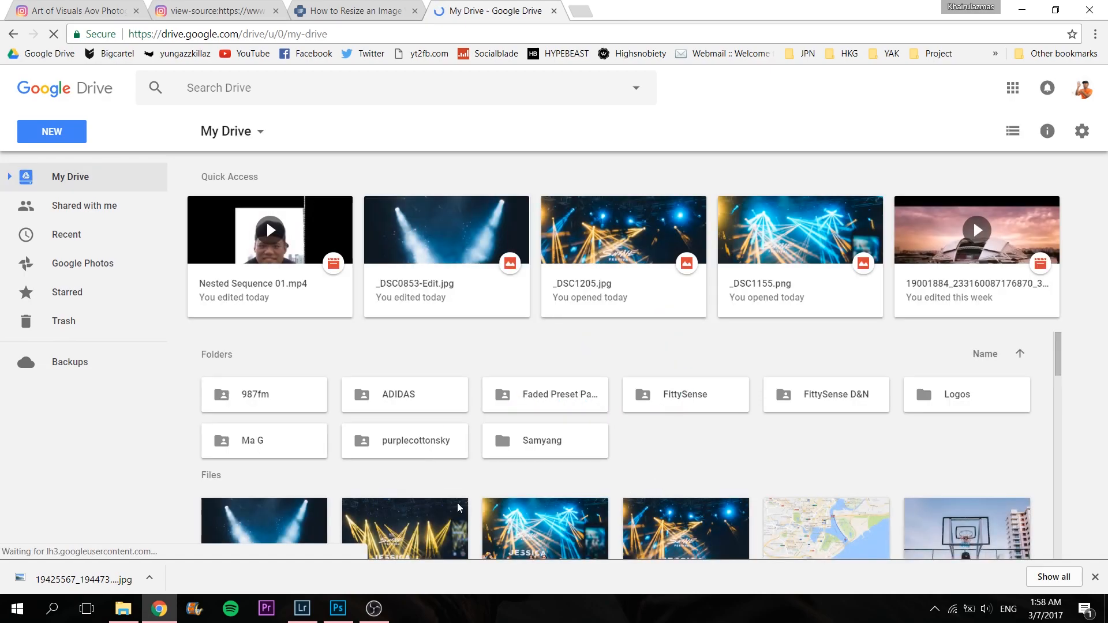
click(351, 10)
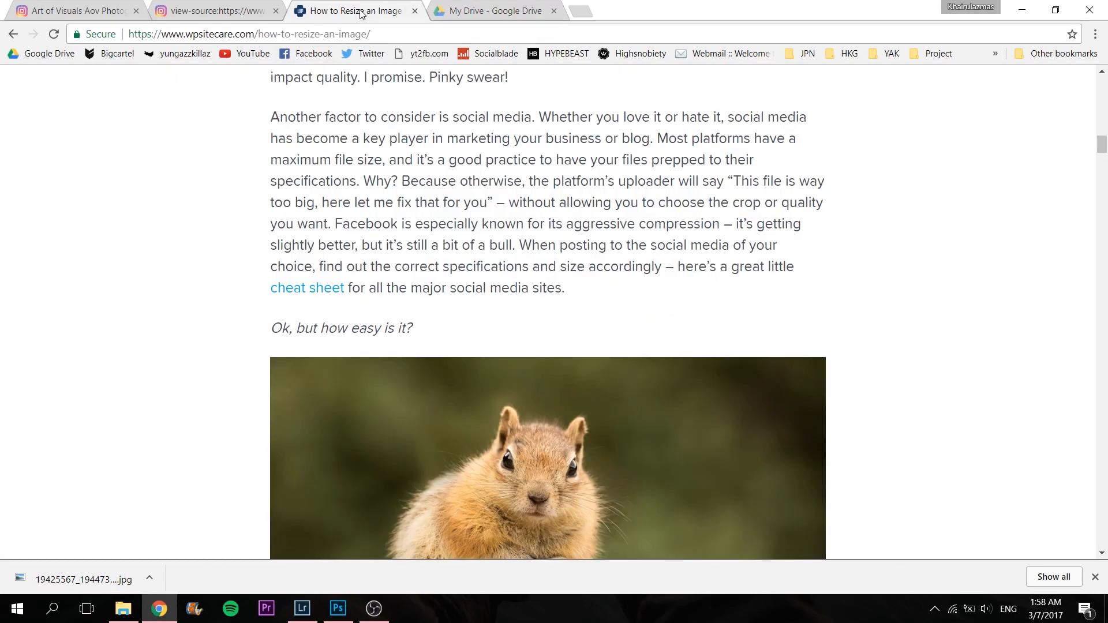
mouse_move(901, 259)
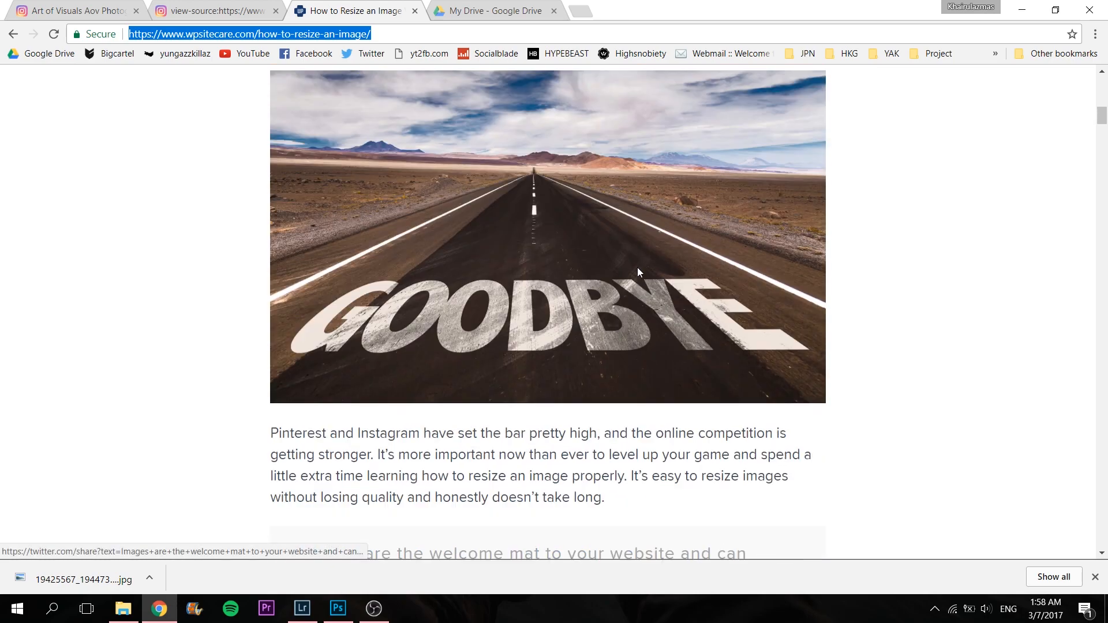
Scroll through the wpsitecare 'How to Resize an Image' article, then close its tab
scroll(up, 3)
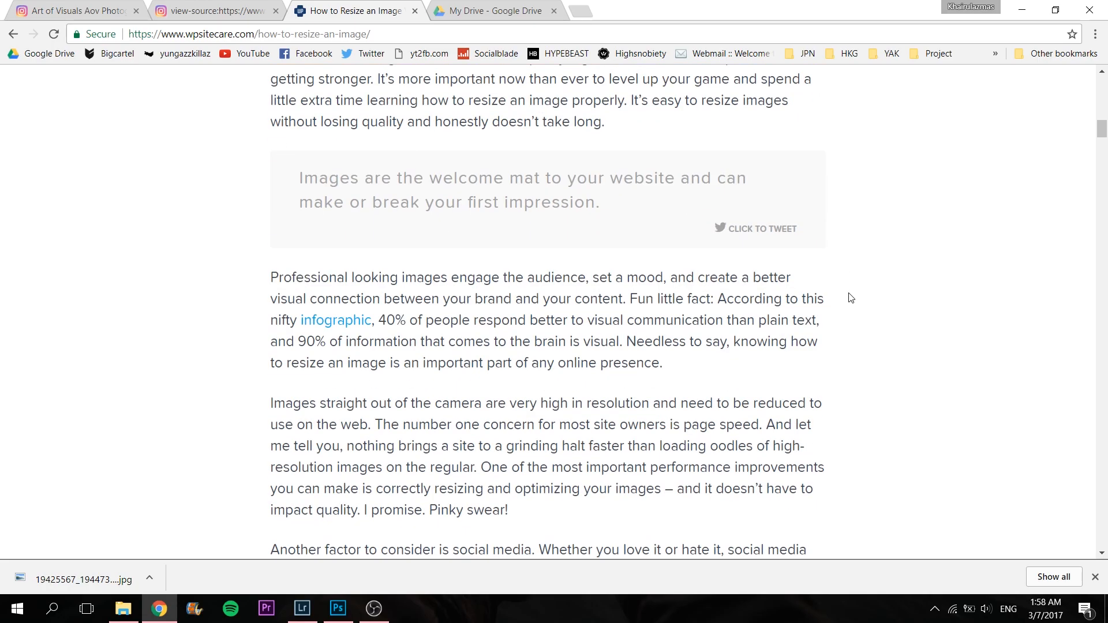
scroll(down, 3)
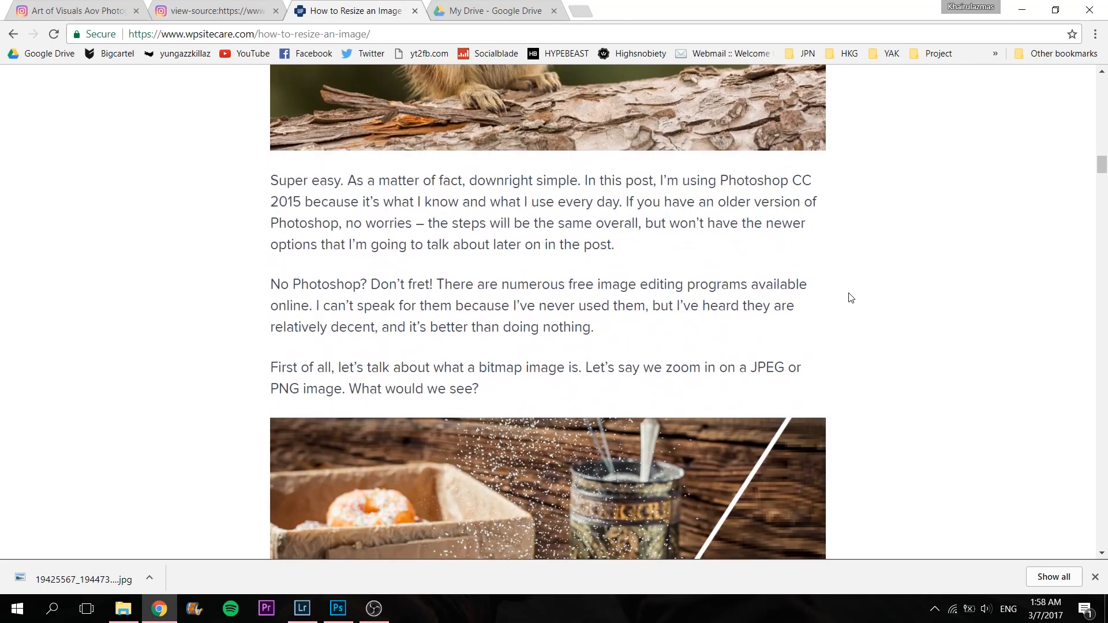
scroll(down, 3)
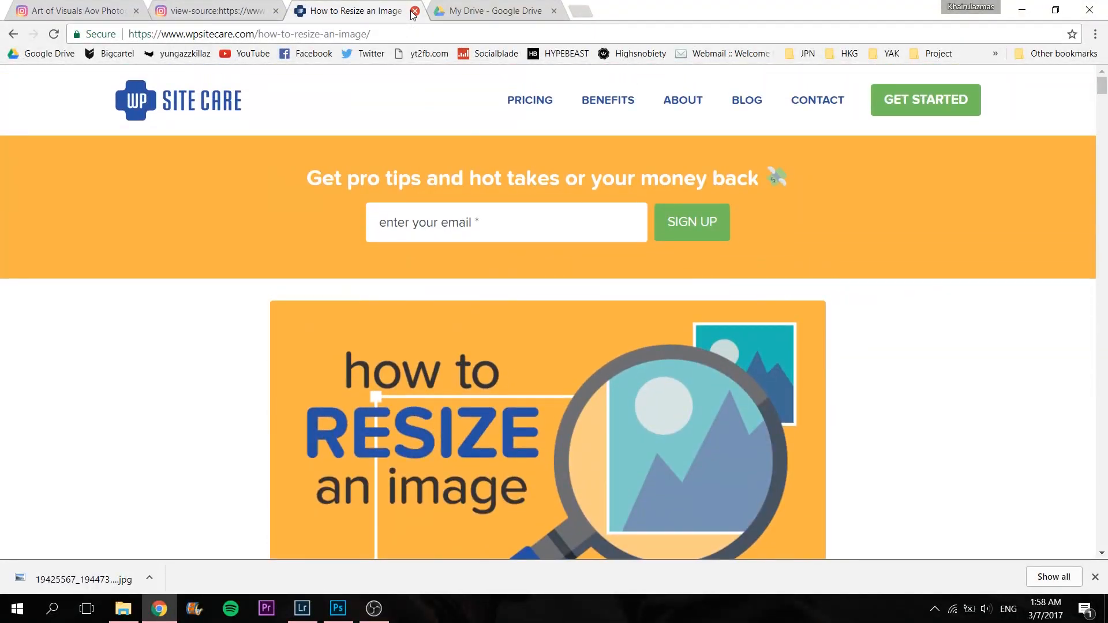
click(415, 11)
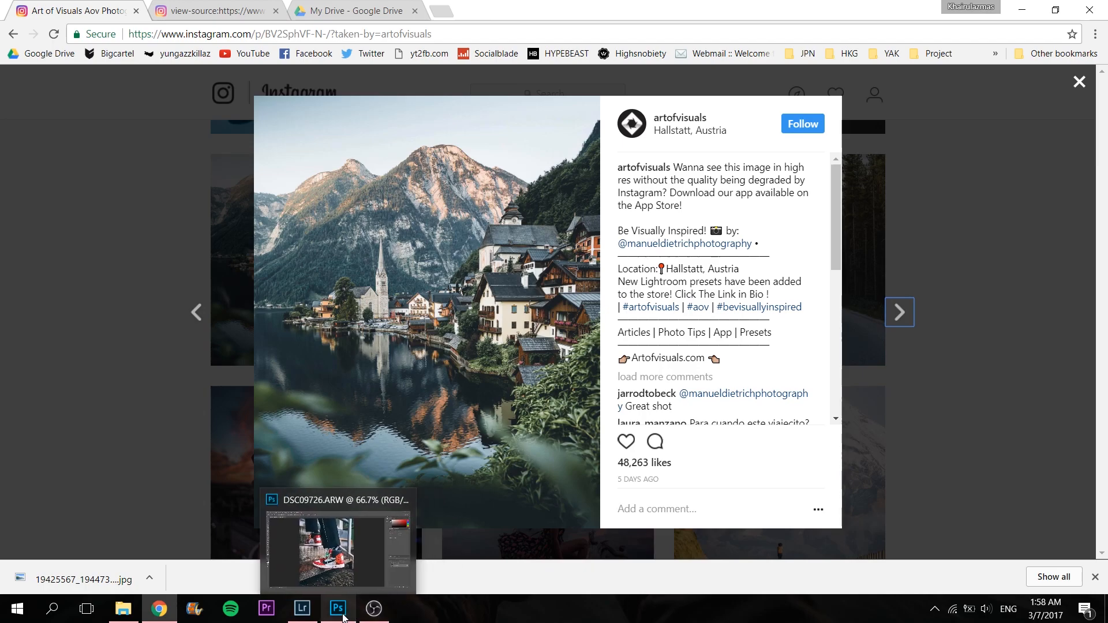
Pass briefly through Photoshop and return to the cropped sneaker in Lightroom Develop
click(337, 608)
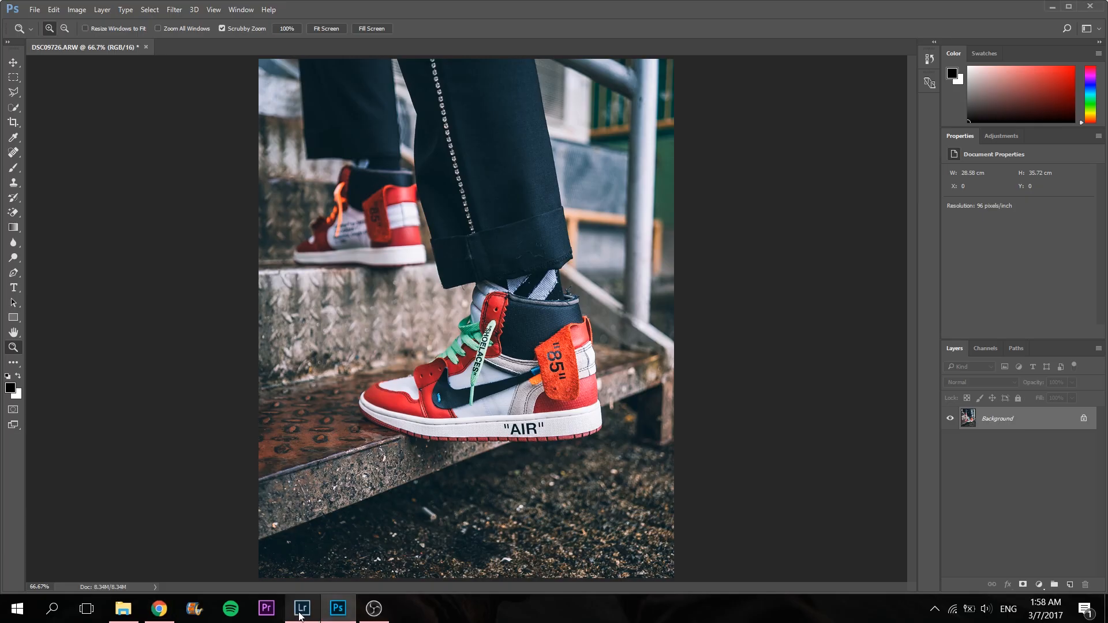
click(302, 608)
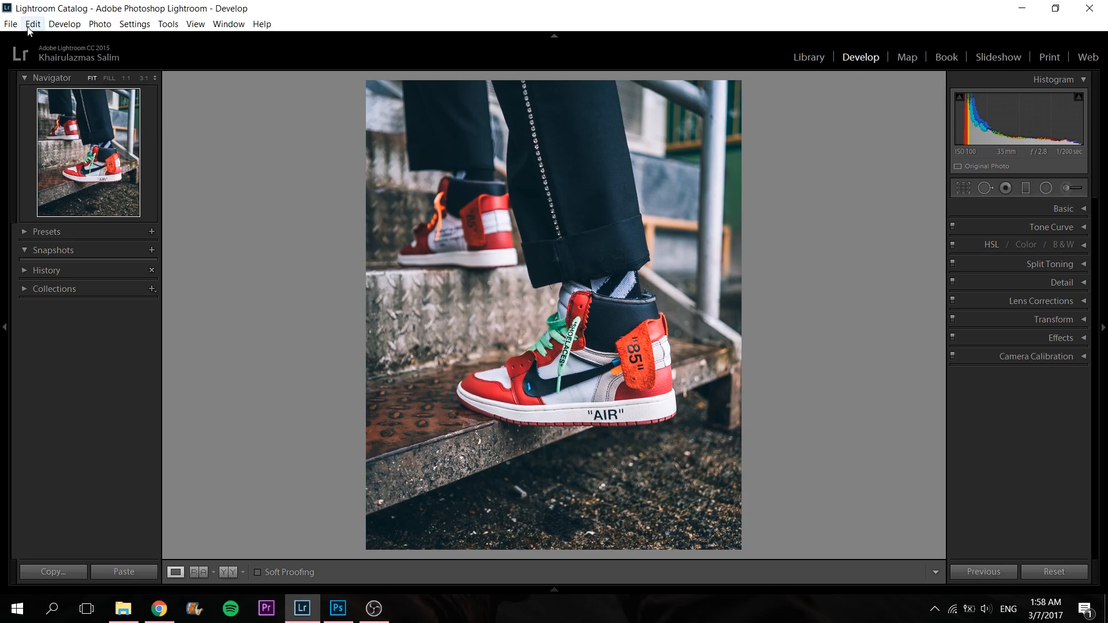
Open Lightroom Preferences from the Edit menu to view External Editing settings
click(33, 23)
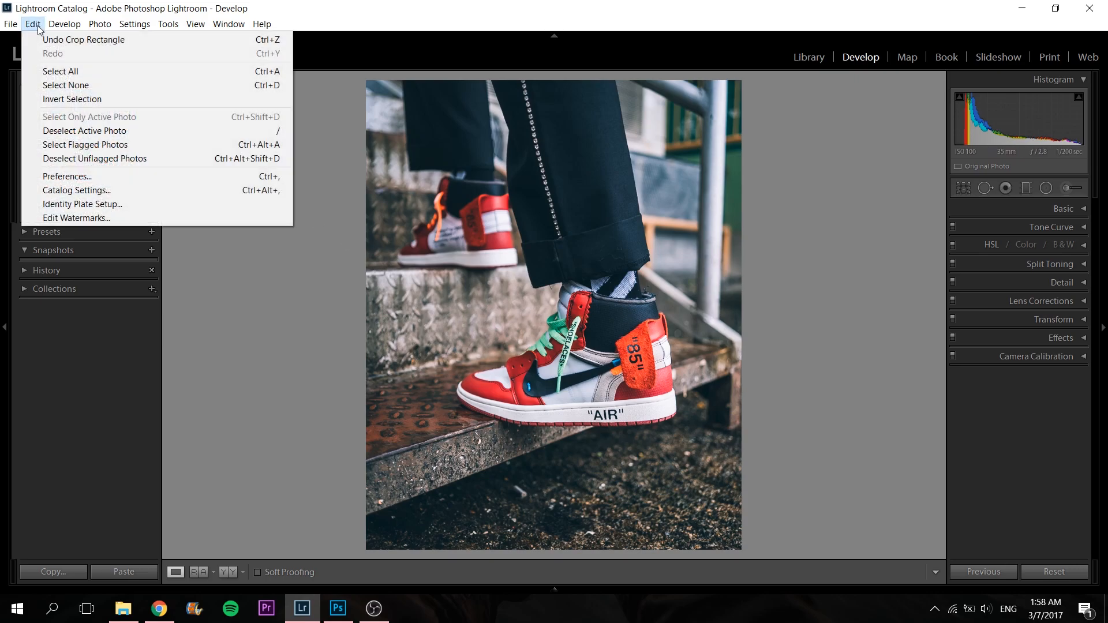
click(66, 176)
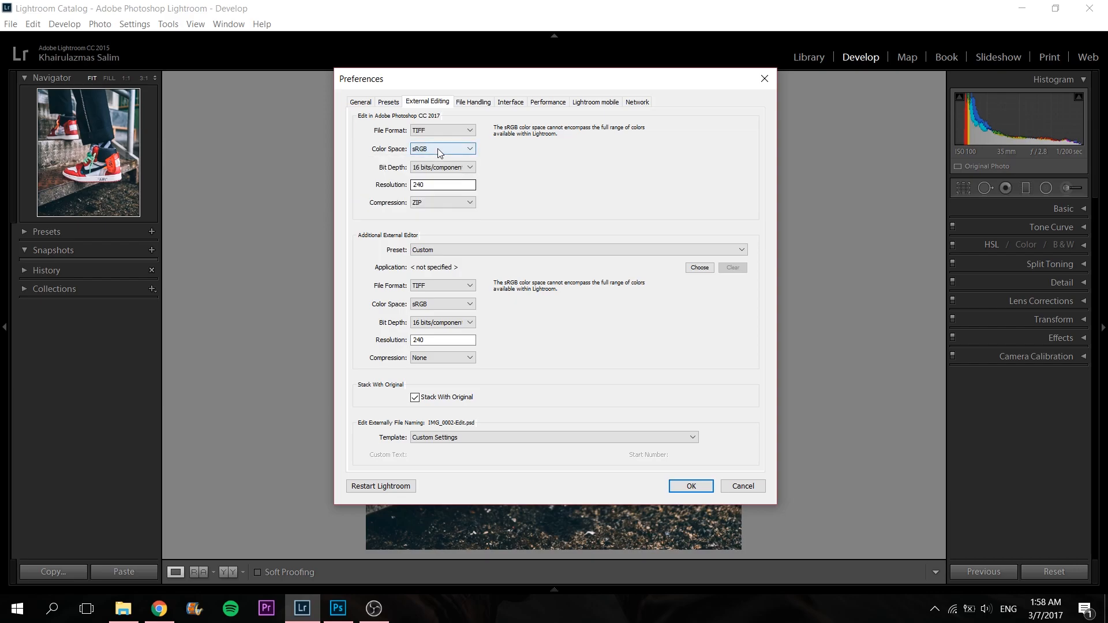
Confirm the Photoshop editing colour space stays sRGB and close Preferences with OK
click(441, 148)
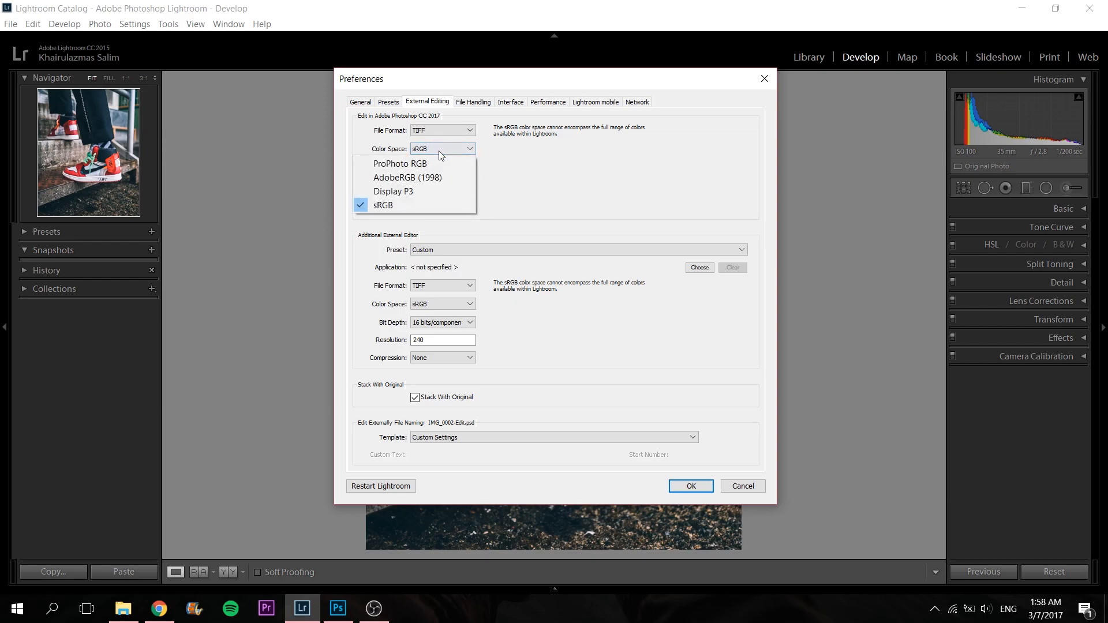
mouse_move(408, 177)
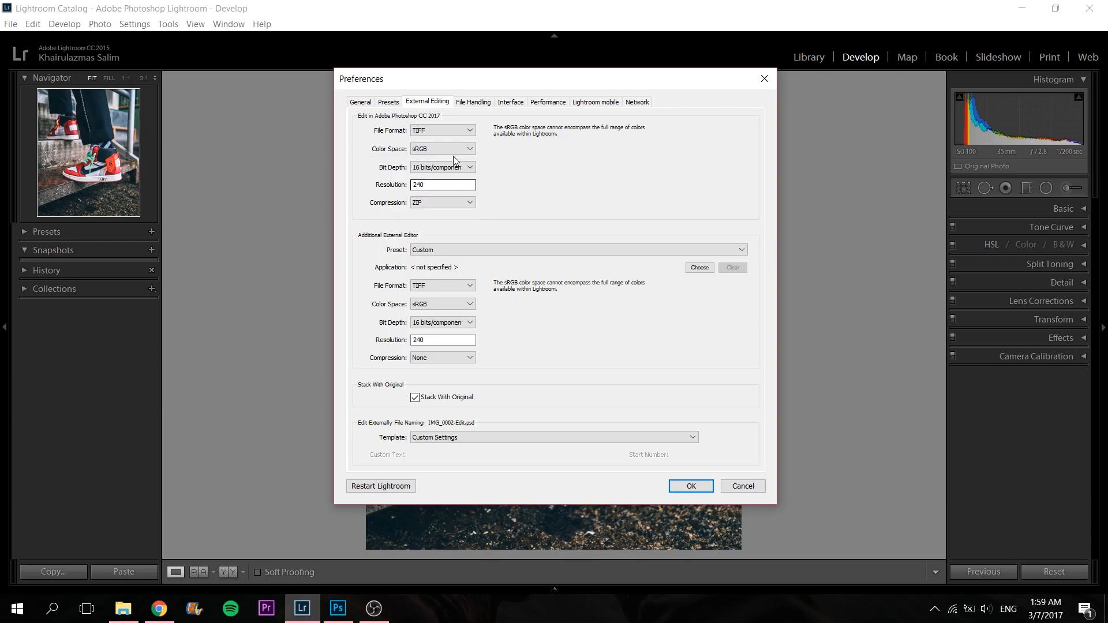
mouse_move(434, 153)
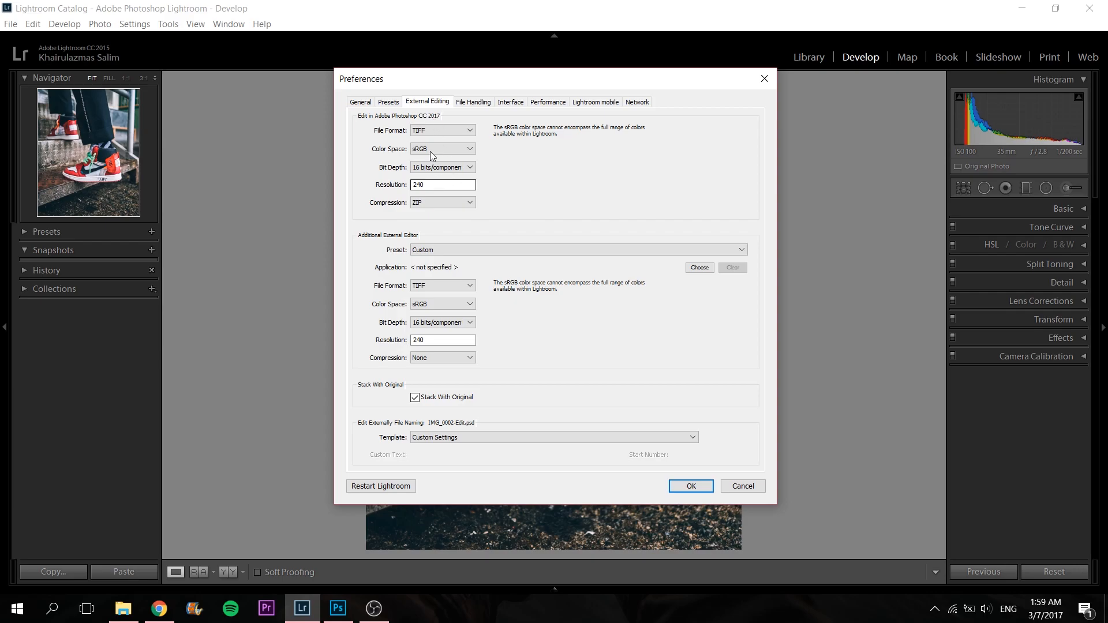
mouse_move(433, 156)
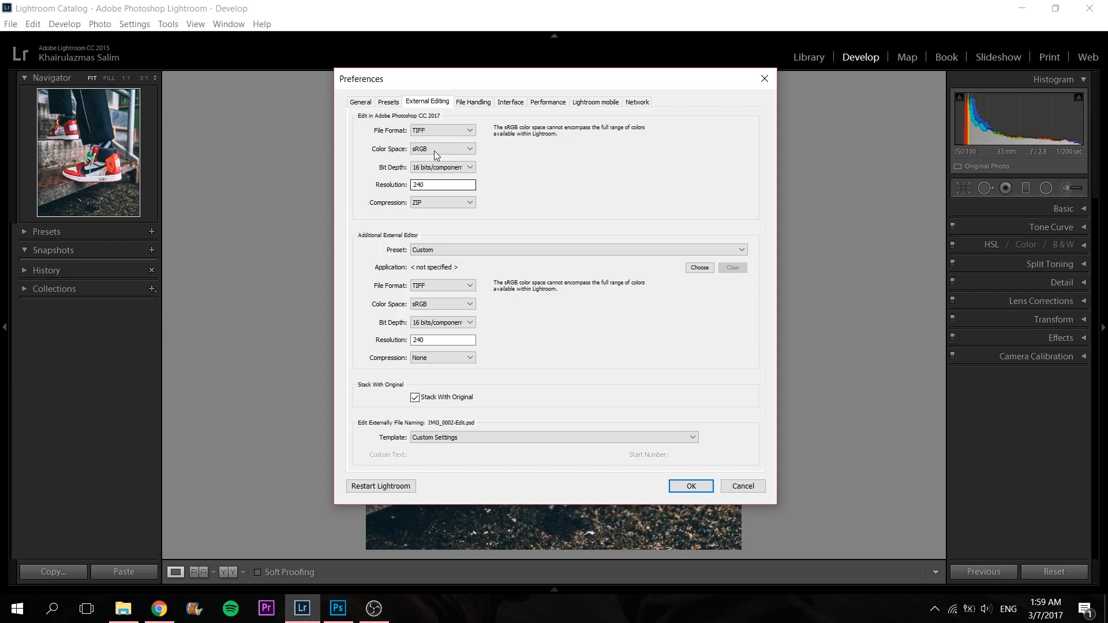
mouse_move(434, 155)
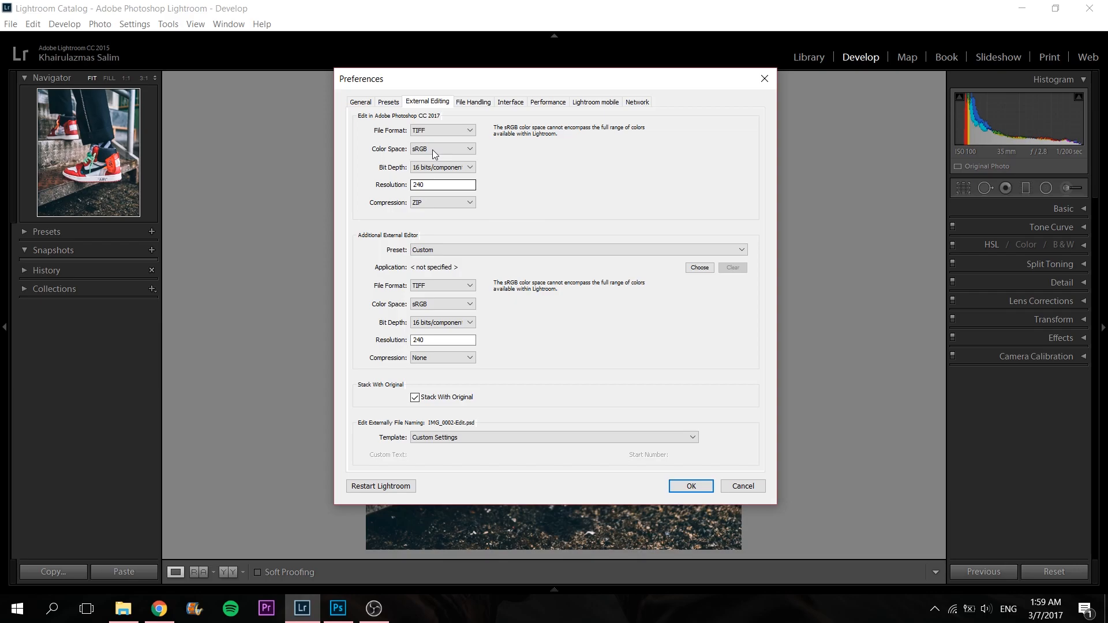
click(441, 148)
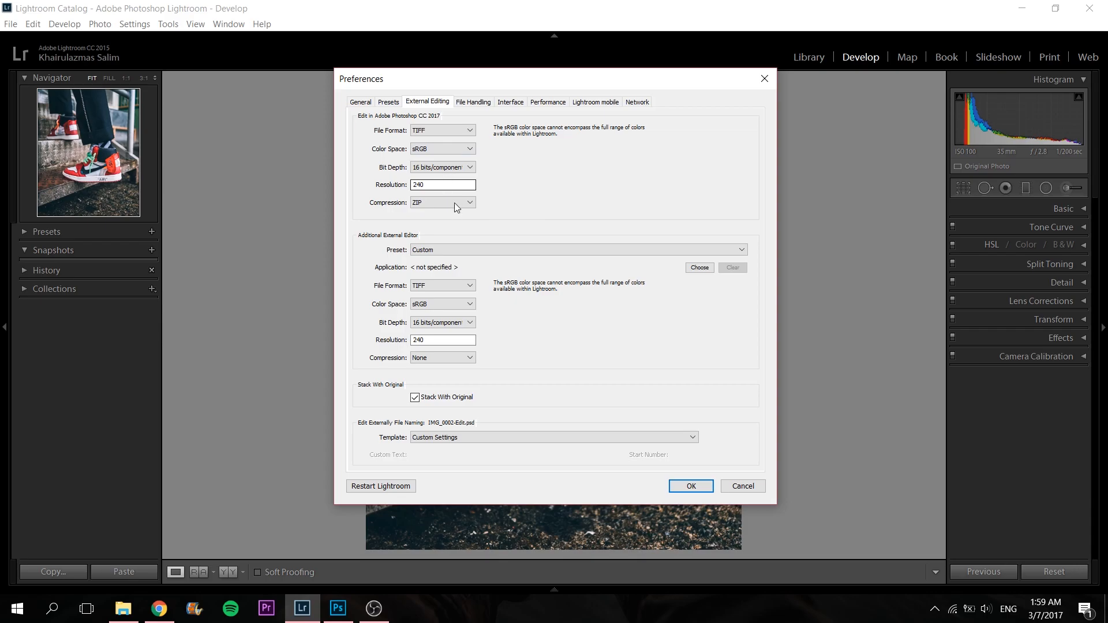
click(690, 486)
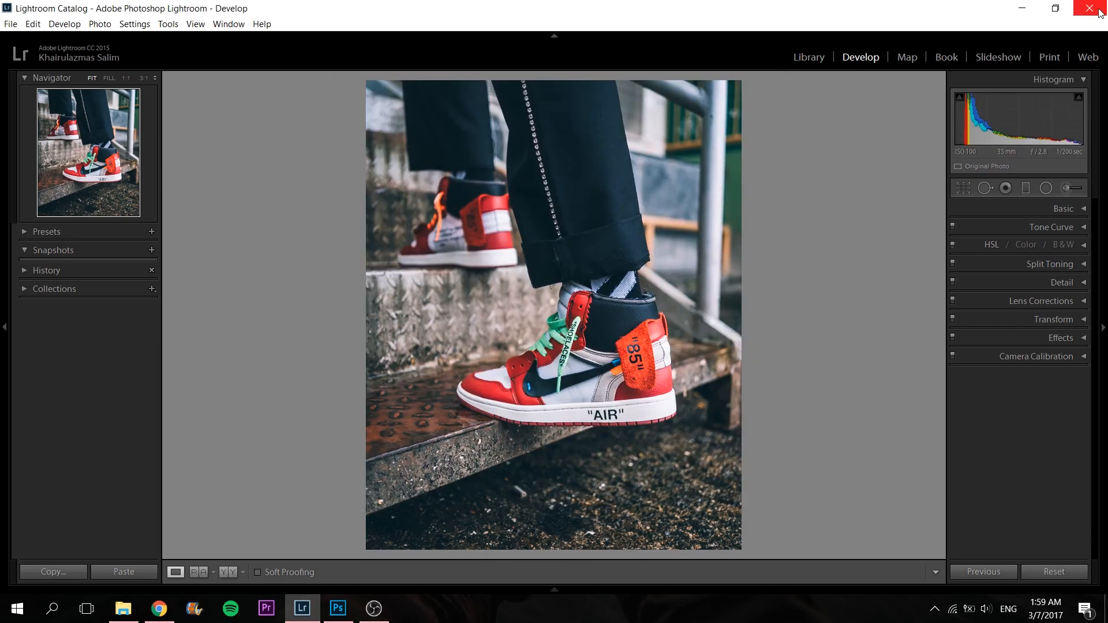
mouse_move(1099, 11)
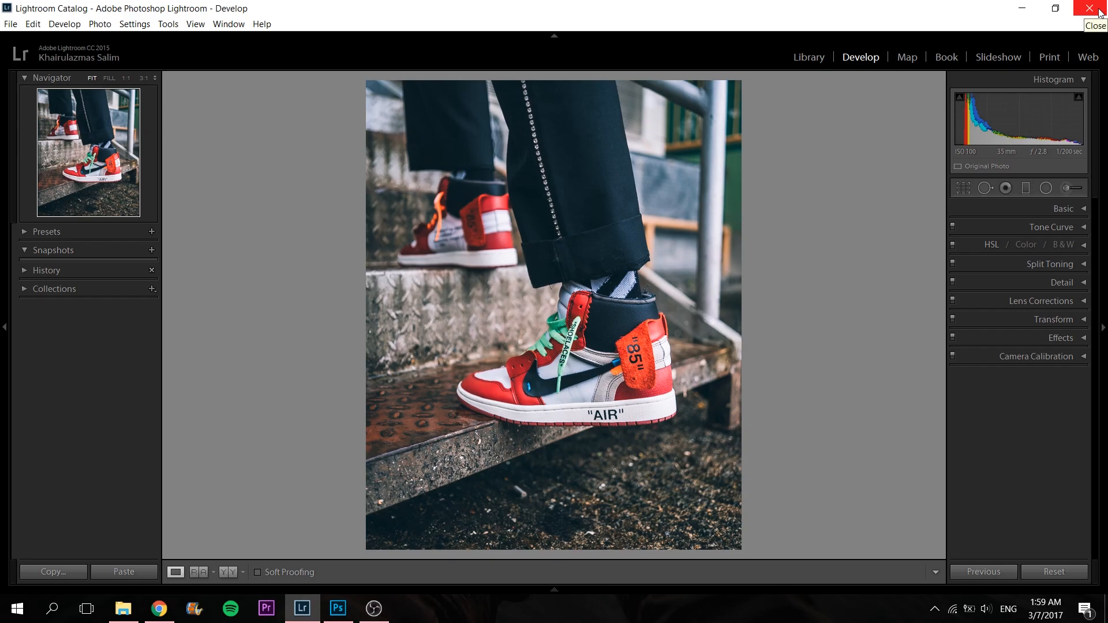